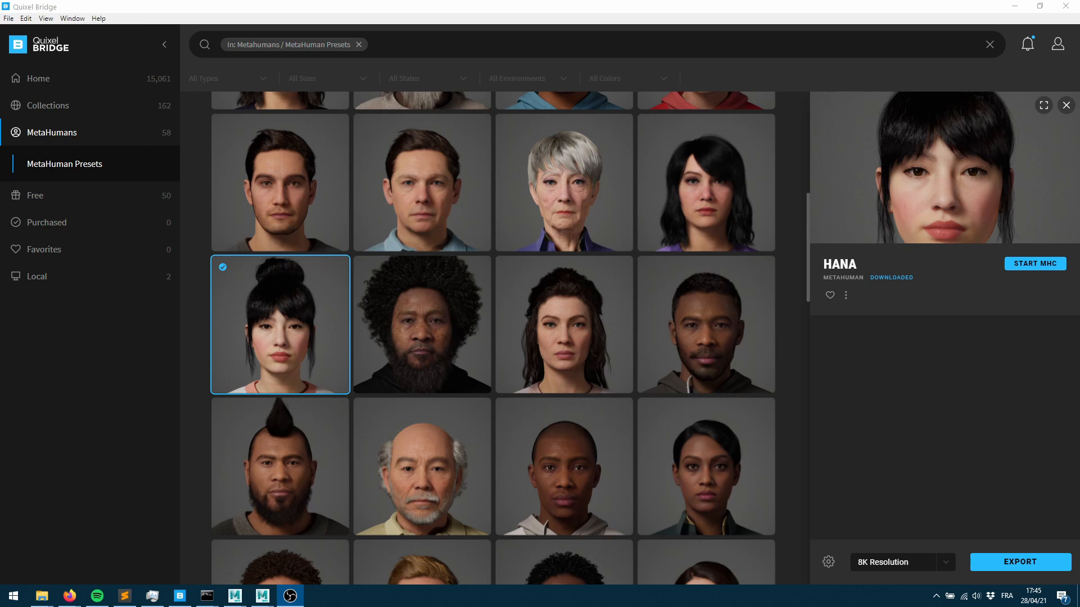
mouse_move(230, 6)
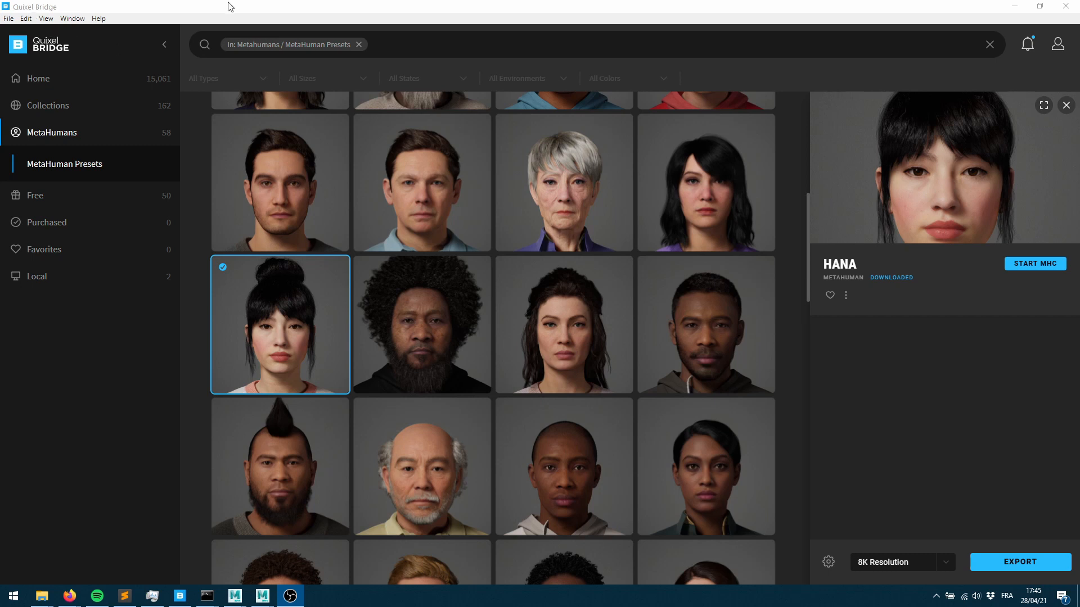
mouse_move(732, 155)
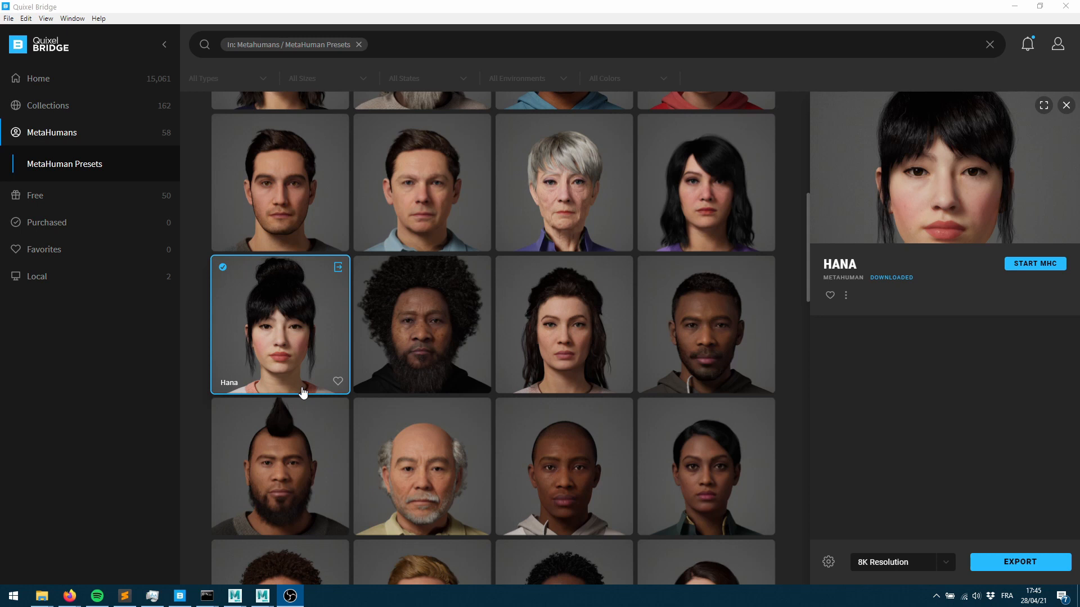
mouse_move(357, 388)
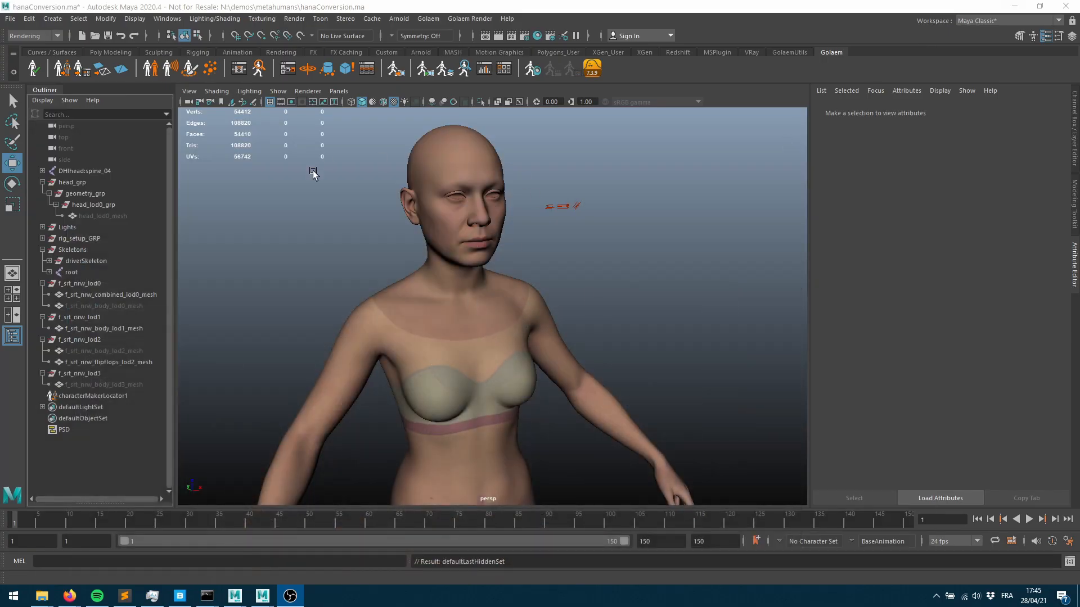
mouse_move(412, 335)
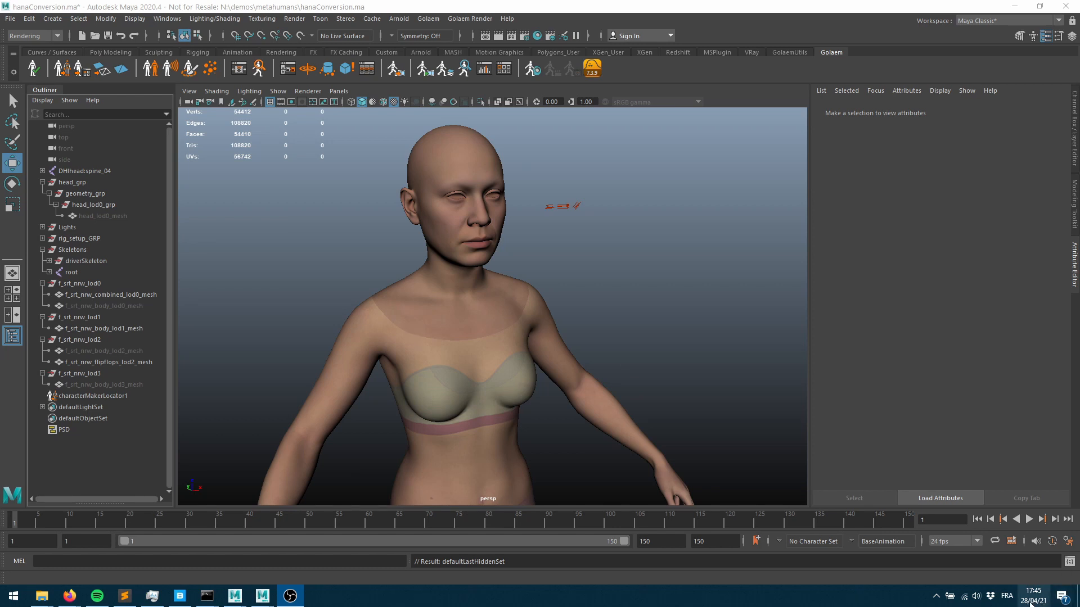
mouse_move(421, 269)
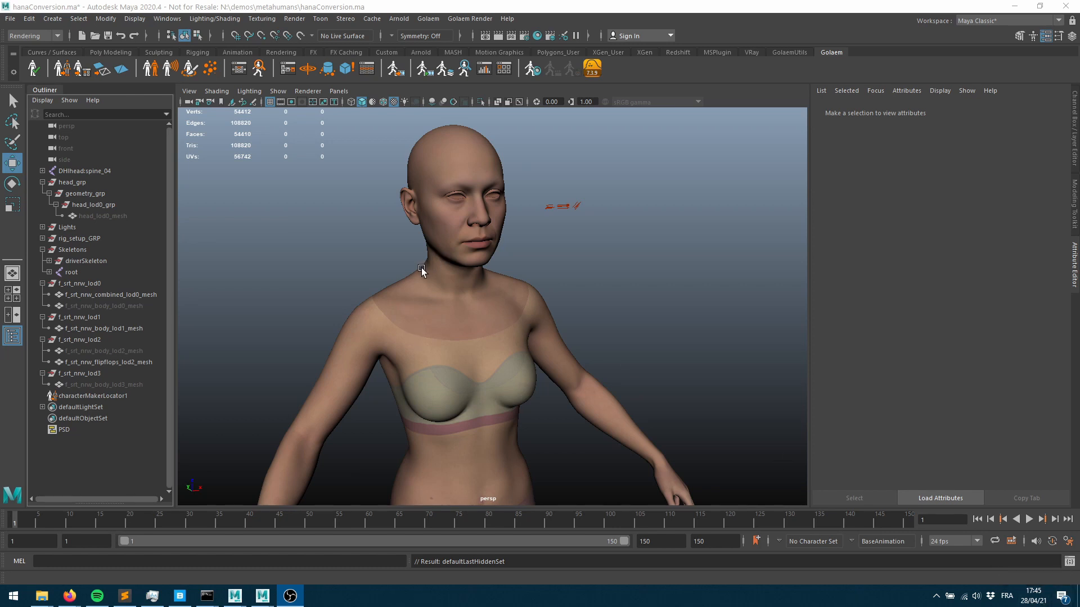
mouse_move(651, 294)
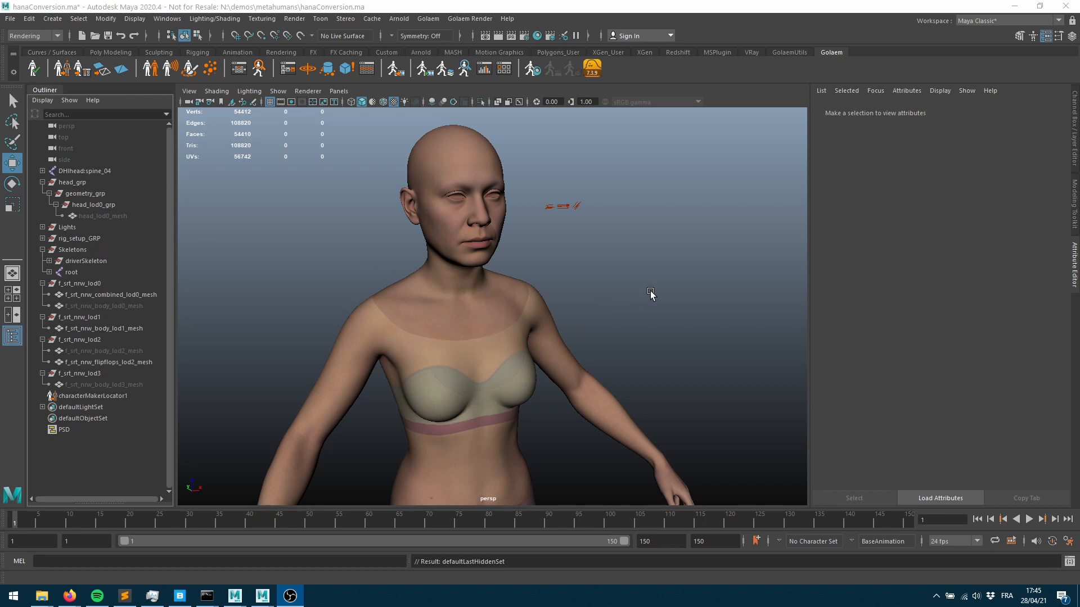
mouse_move(511, 164)
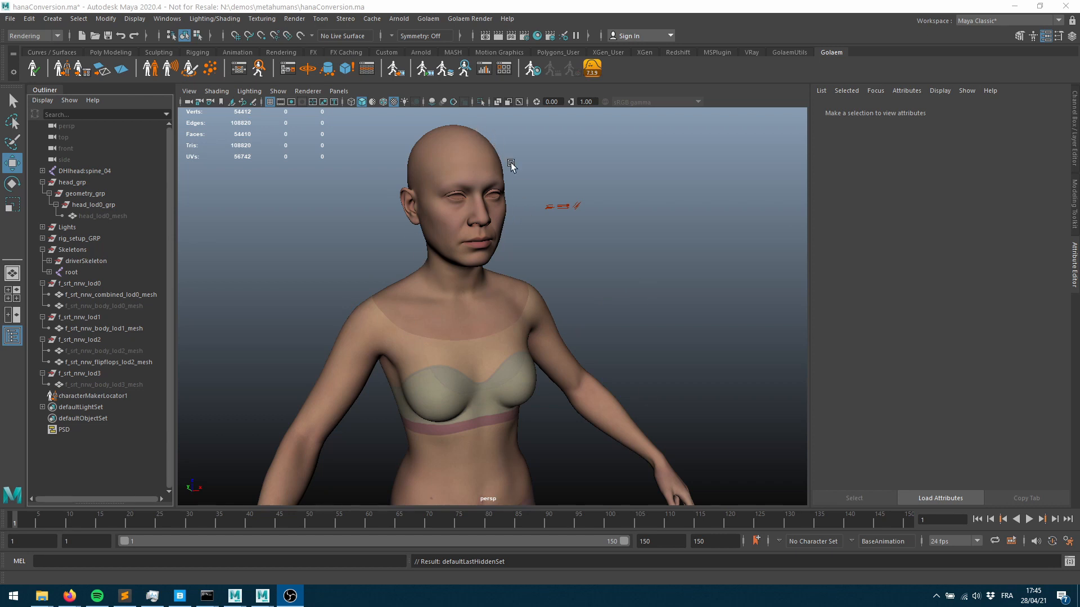
mouse_move(392, 345)
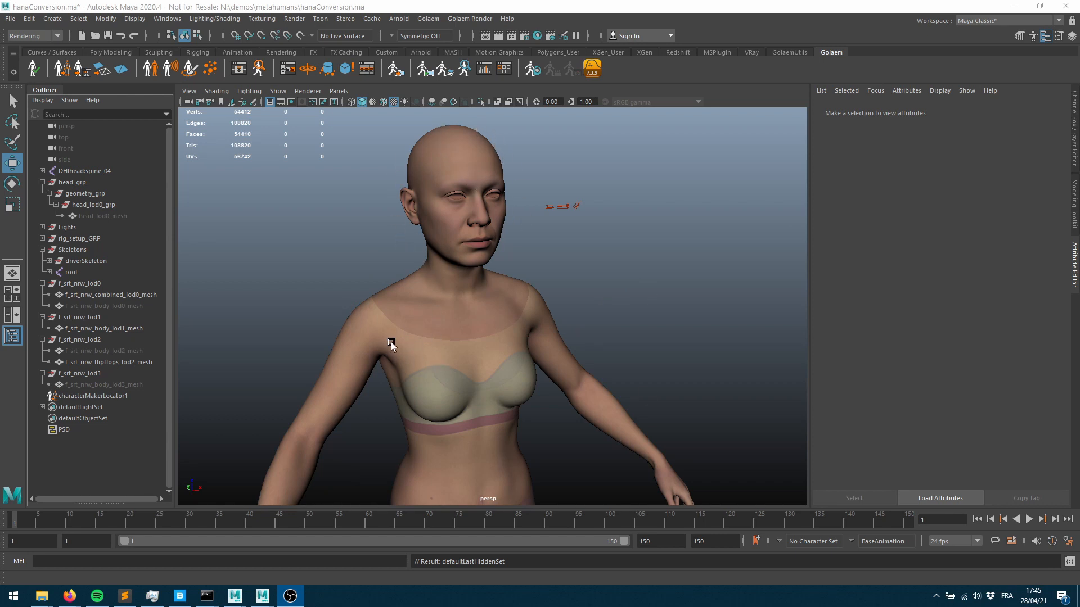
mouse_move(502, 193)
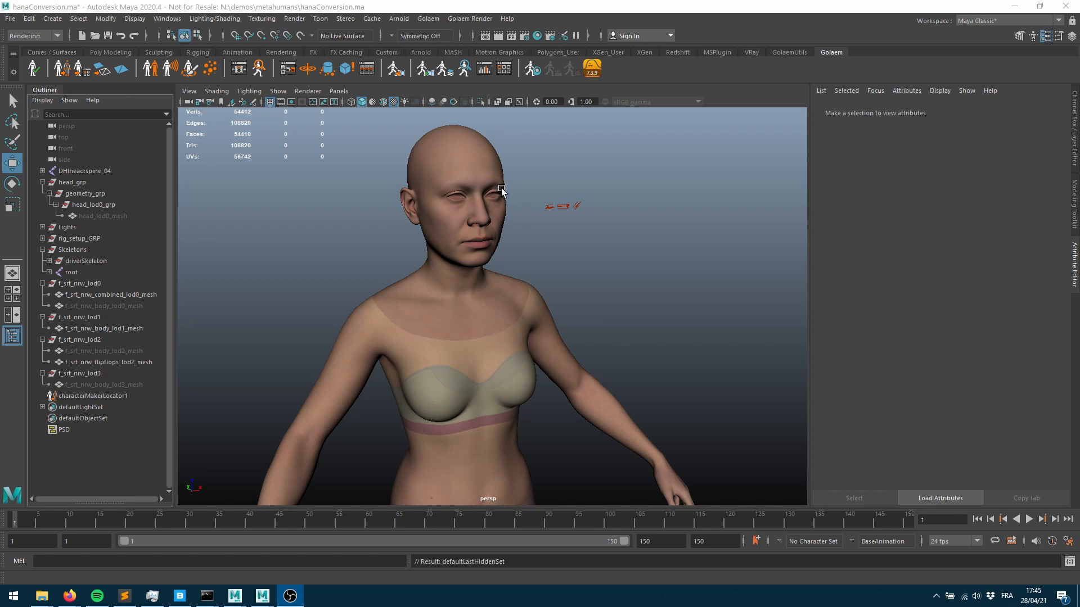
mouse_move(654, 348)
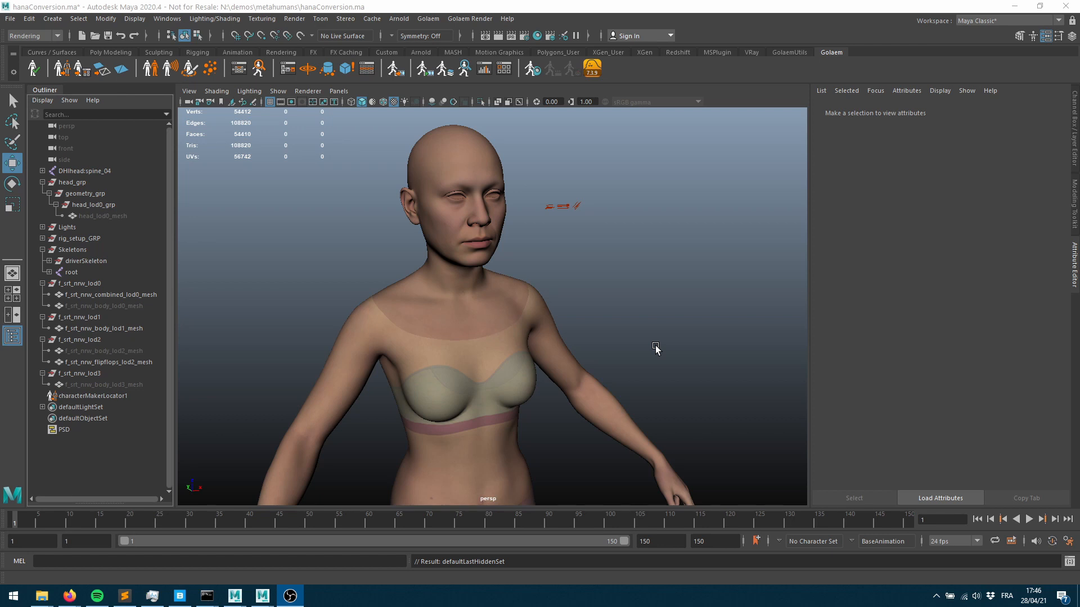
mouse_move(130, 240)
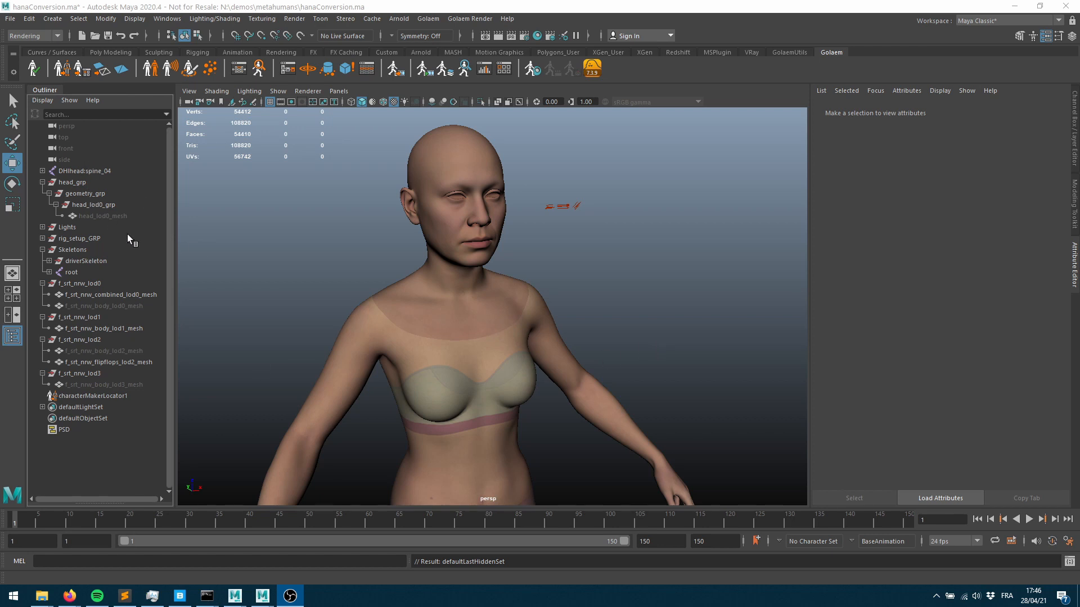
- Show head_lod0_mesh and body_lod0_mesh, hide the combined mesh, and select DHhead:spine_04
left_click(103, 216)
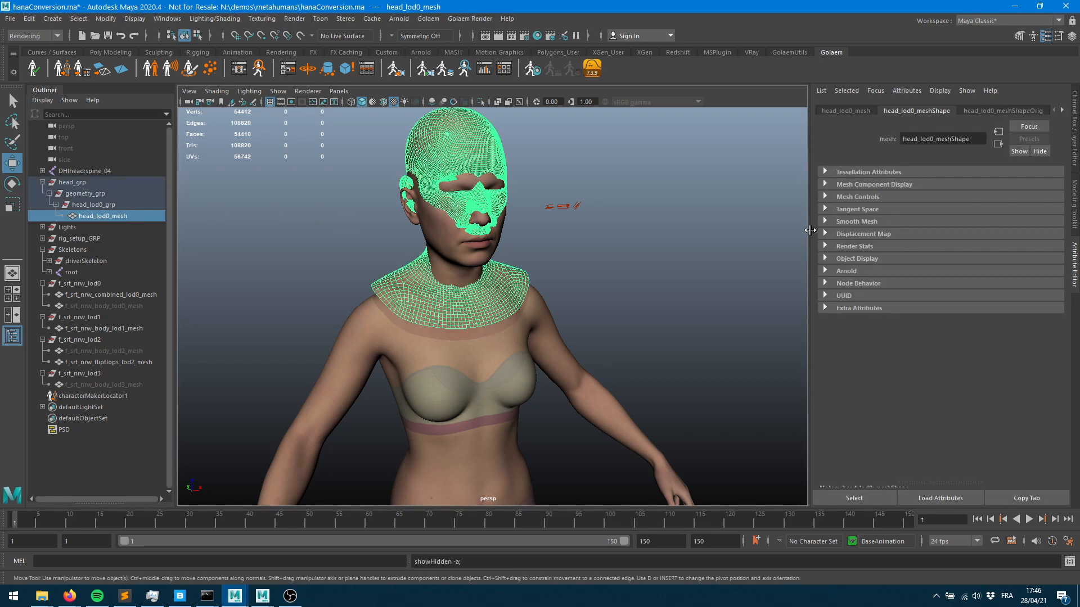
left_click(108, 293)
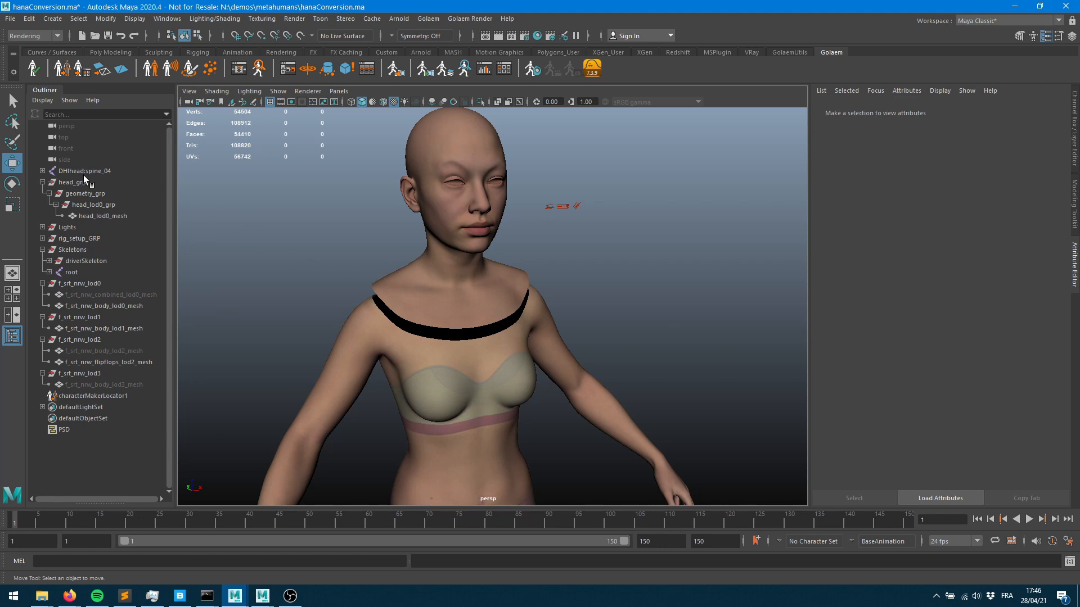
left_click(82, 170)
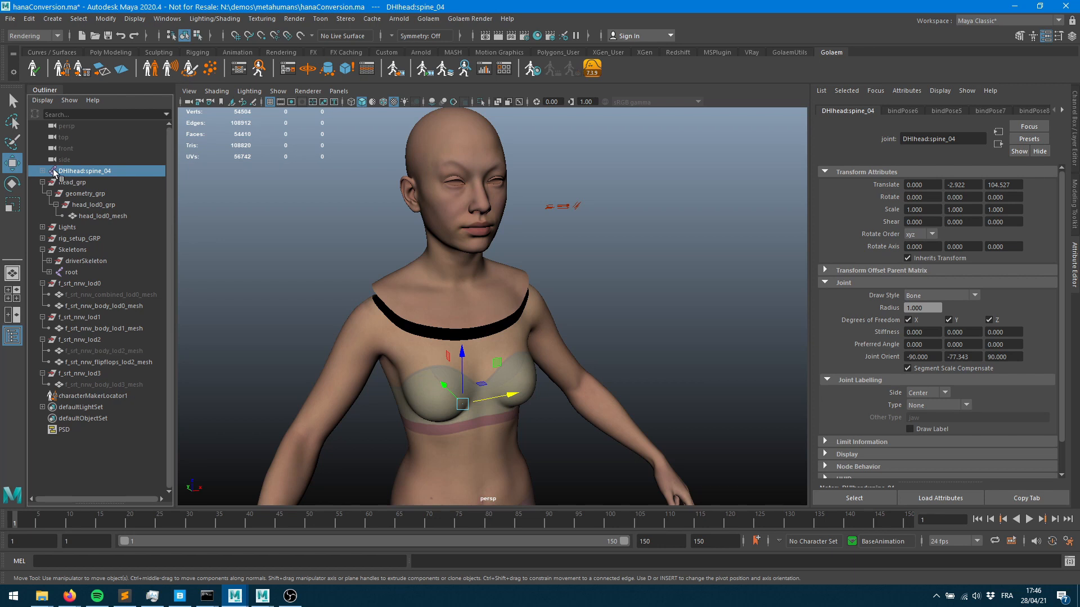
left_click(51, 171)
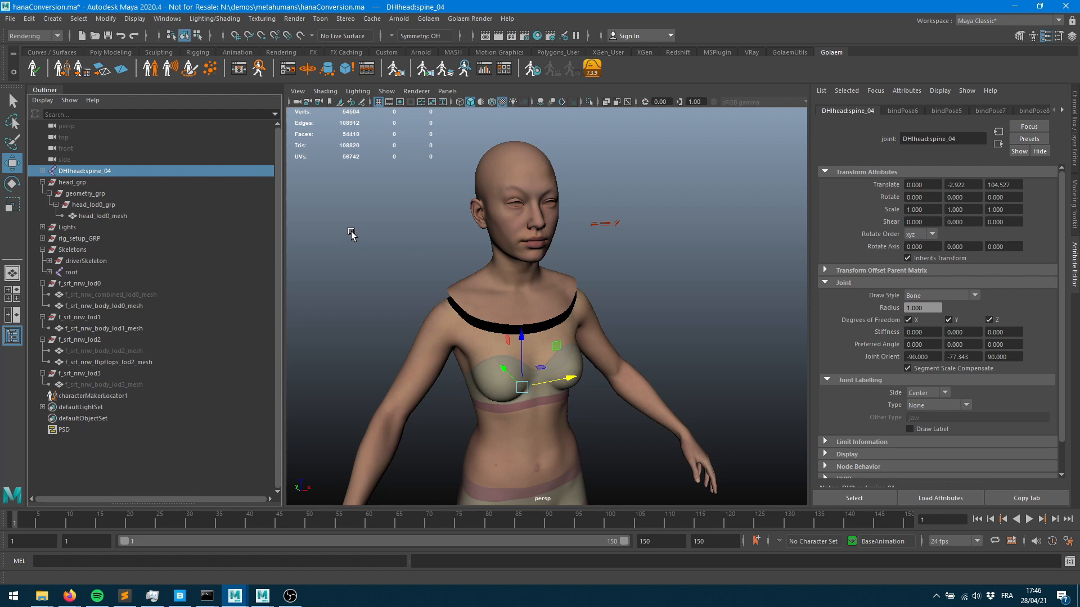
mouse_move(440, 234)
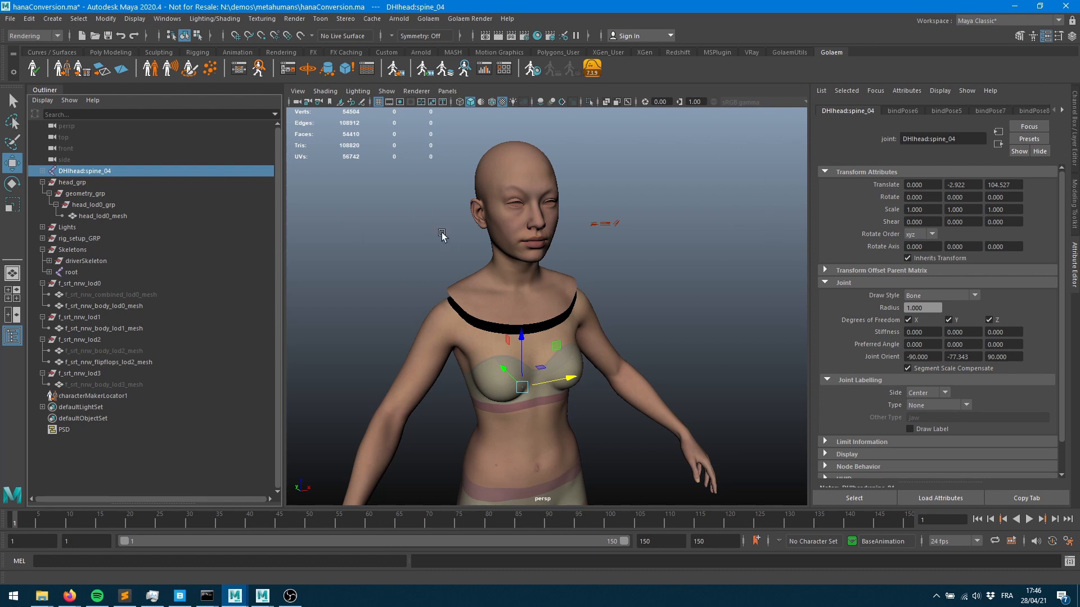
mouse_move(486, 330)
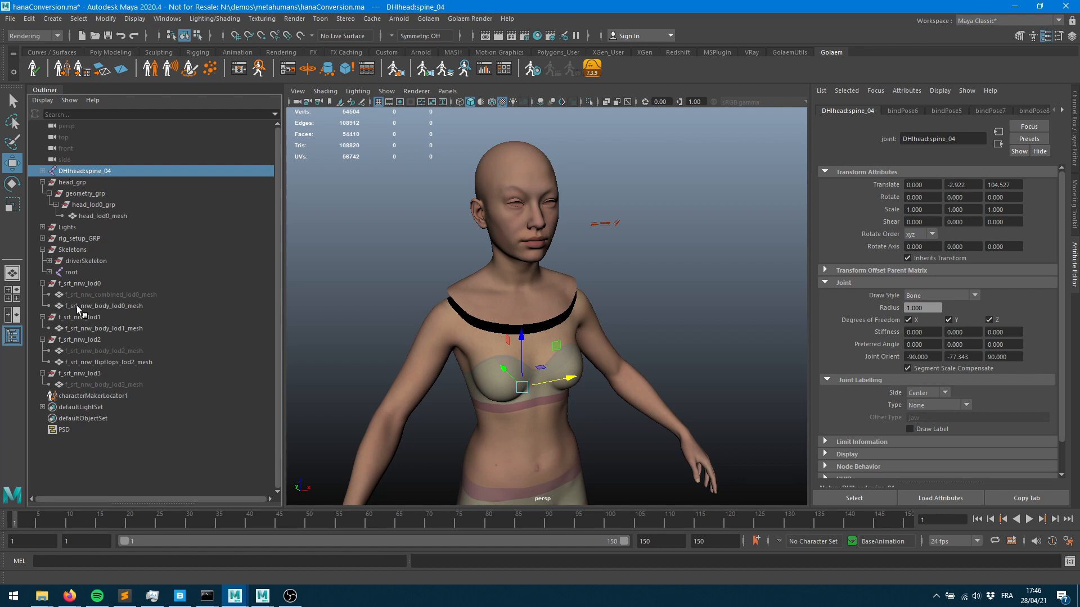
- Select head_lod0_mesh in the Outliner and hide it so only the body shows
left_click(102, 216)
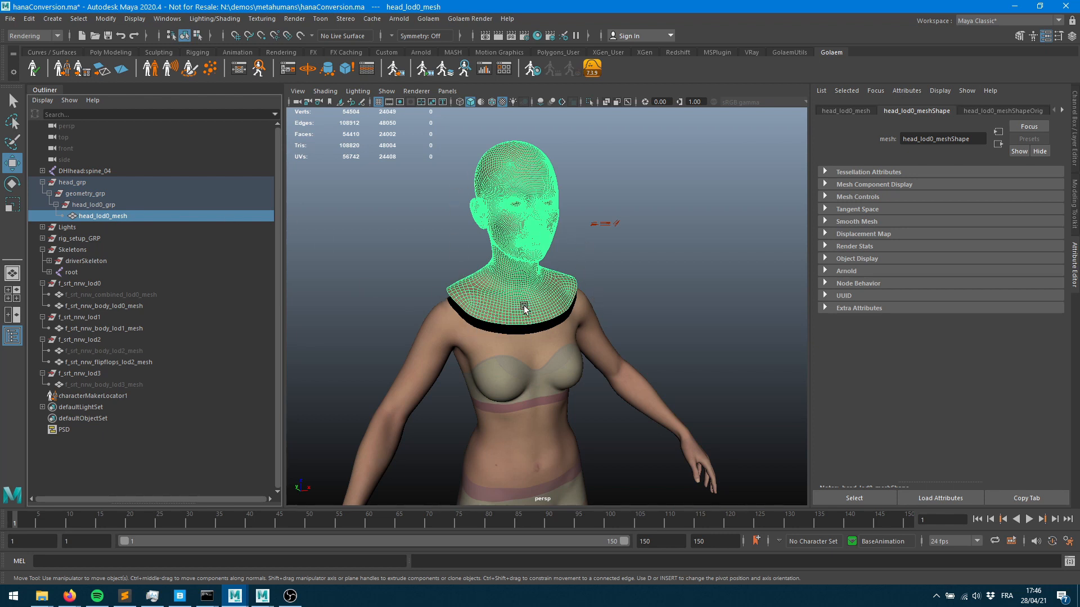
mouse_move(518, 239)
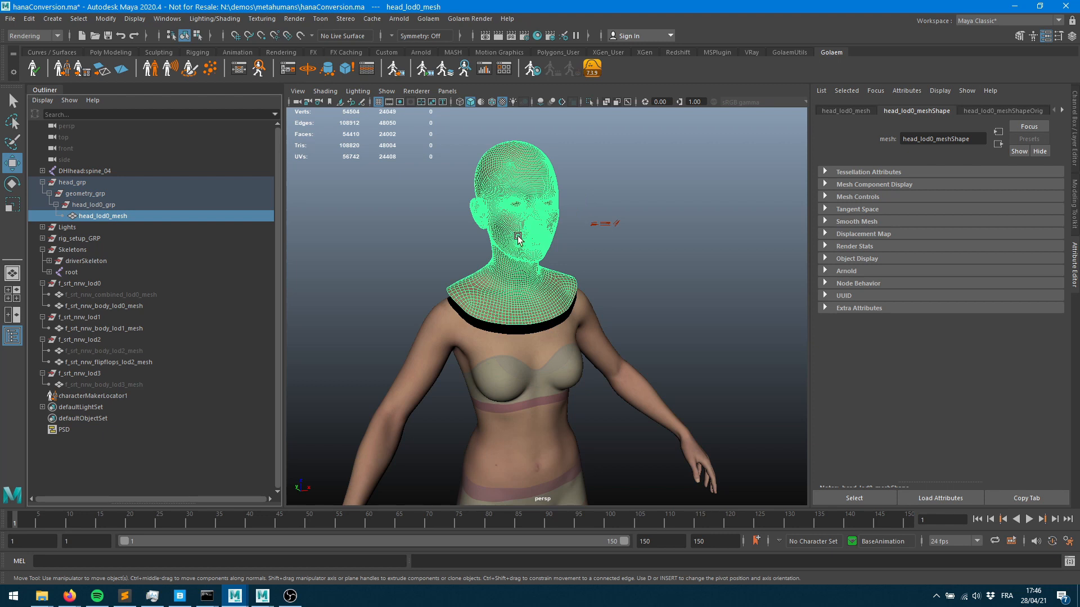
mouse_move(133, 178)
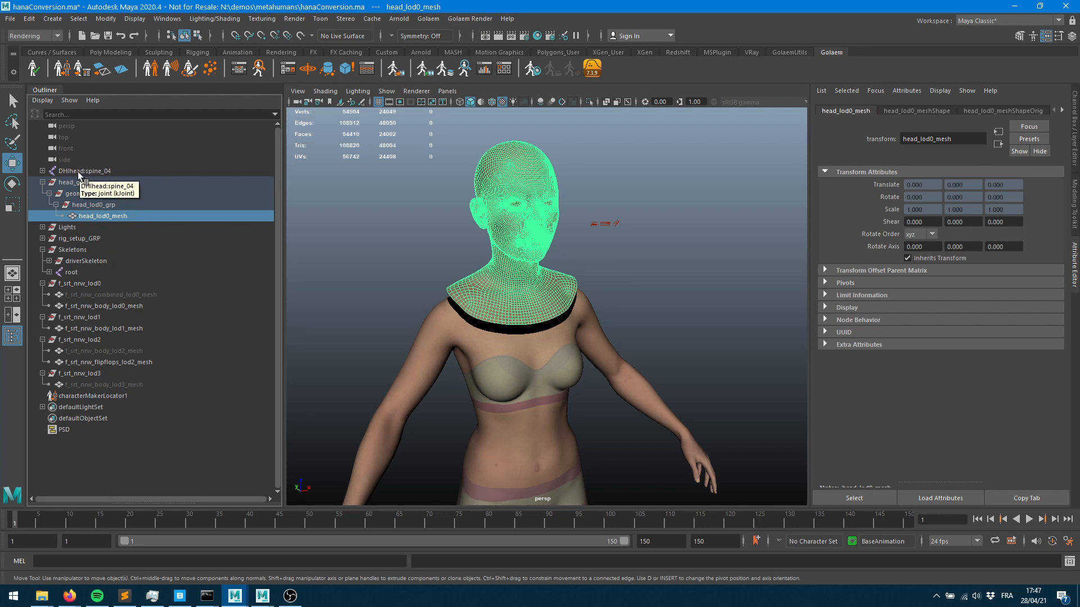
mouse_move(210, 354)
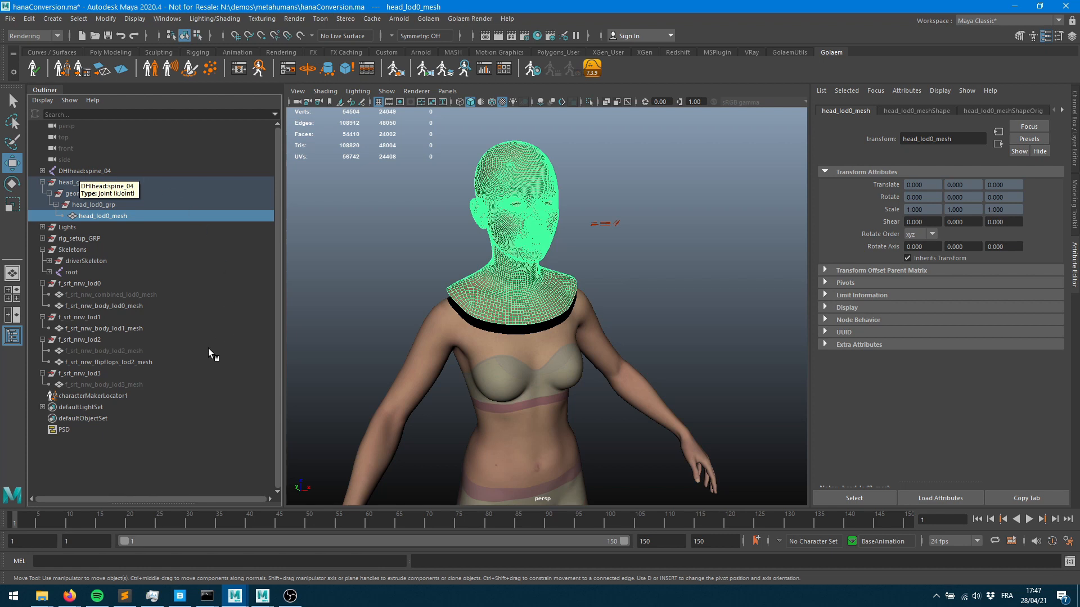
mouse_move(191, 345)
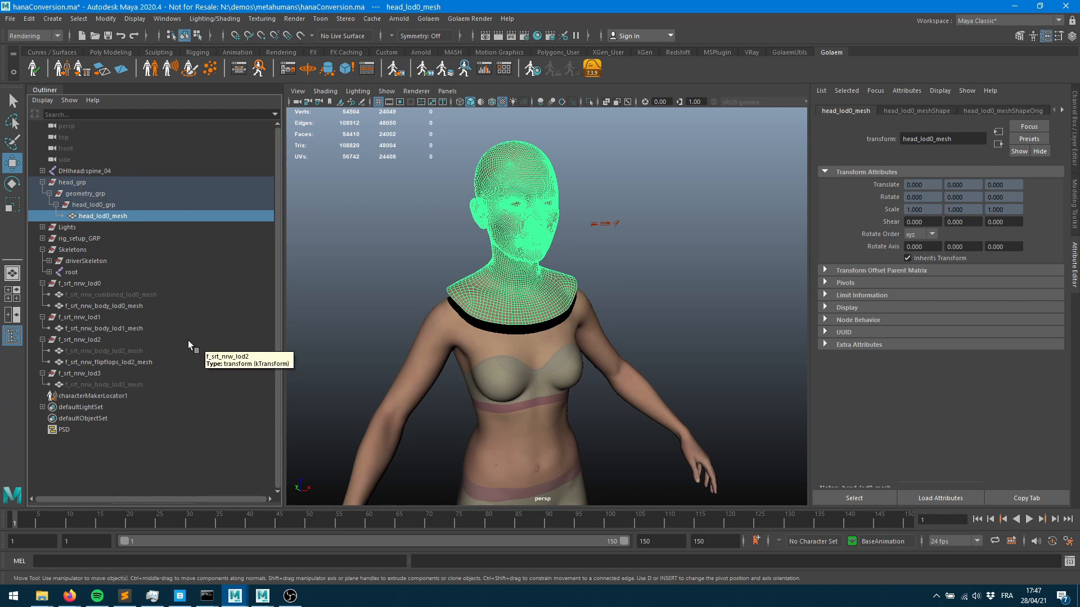
mouse_move(128, 297)
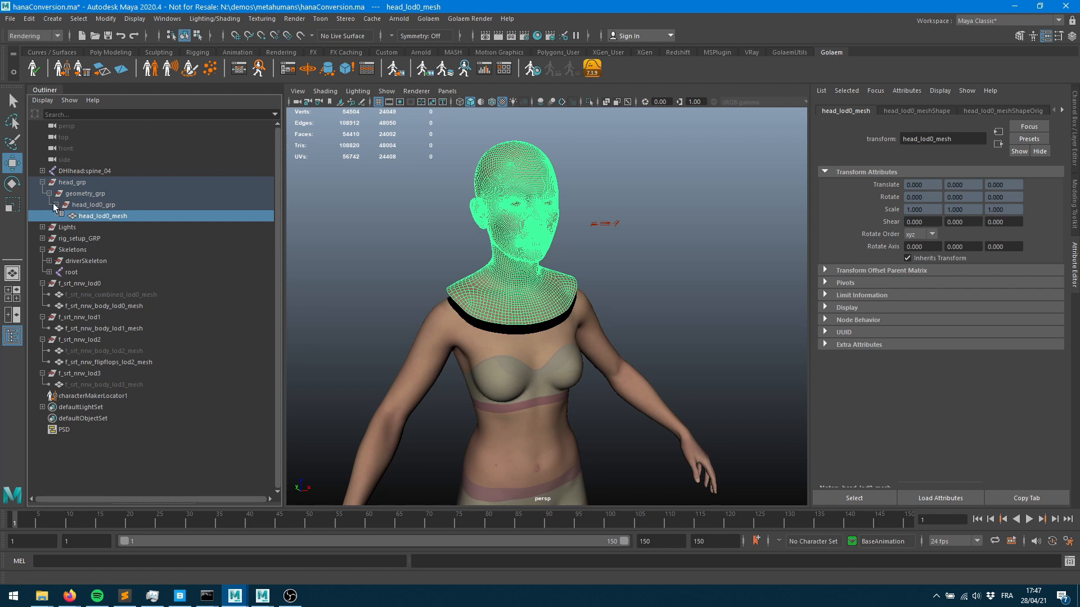
mouse_move(378, 306)
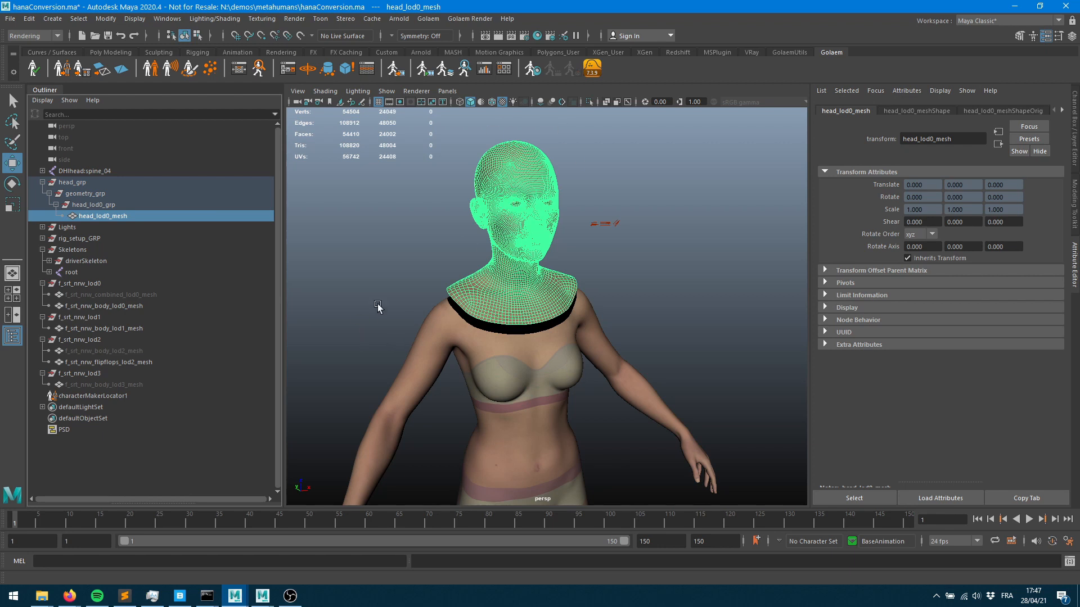
mouse_move(111, 178)
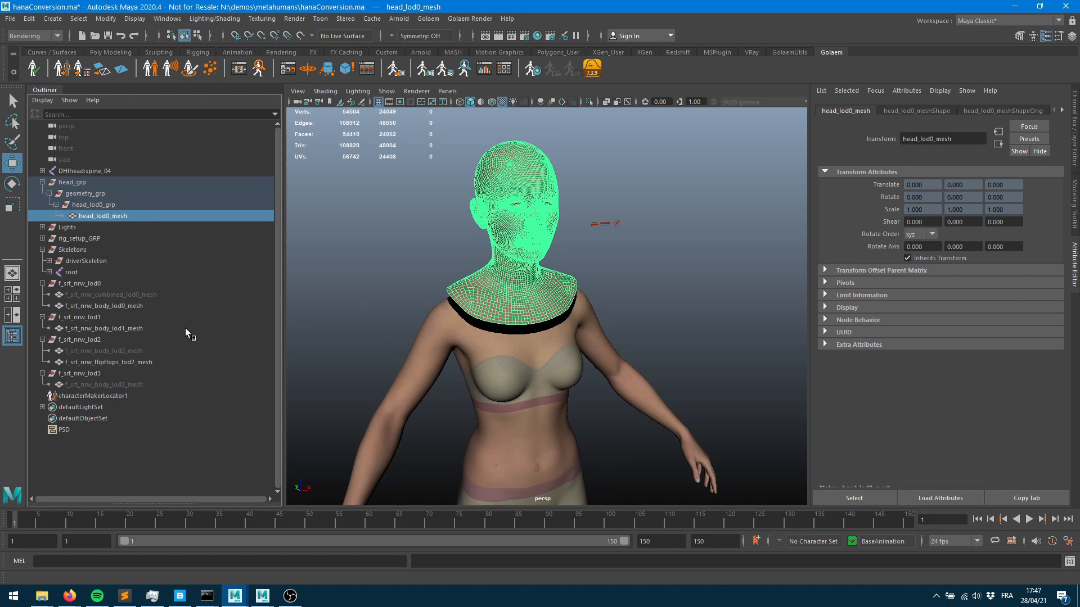
mouse_move(95, 297)
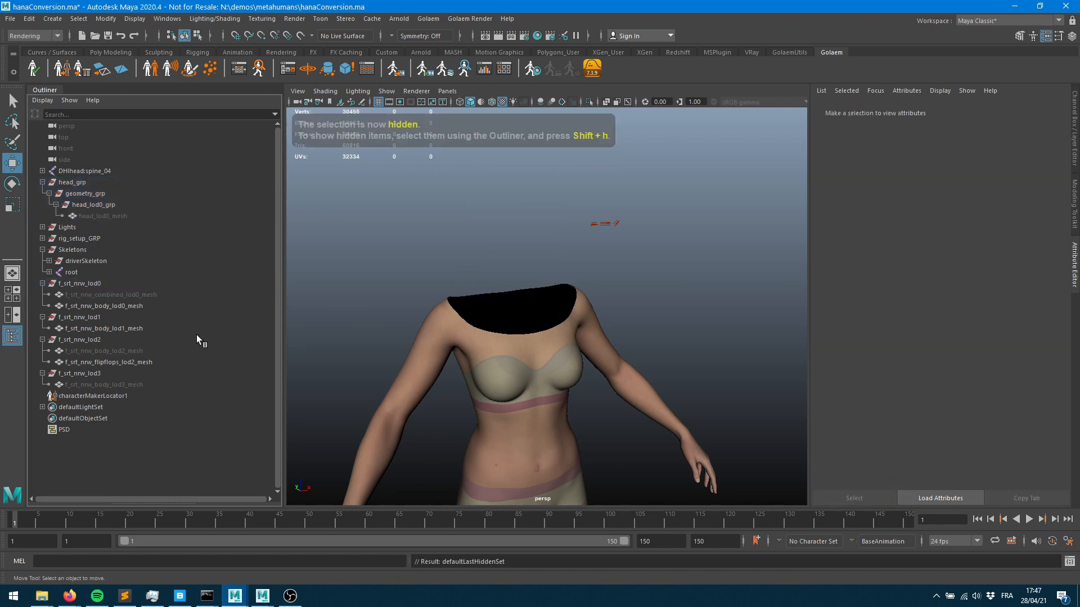
- Select f_srt_nrw_combined_lod0_mesh and expand the Skeletons group to reveal driverSkeleton and root
left_click(109, 294)
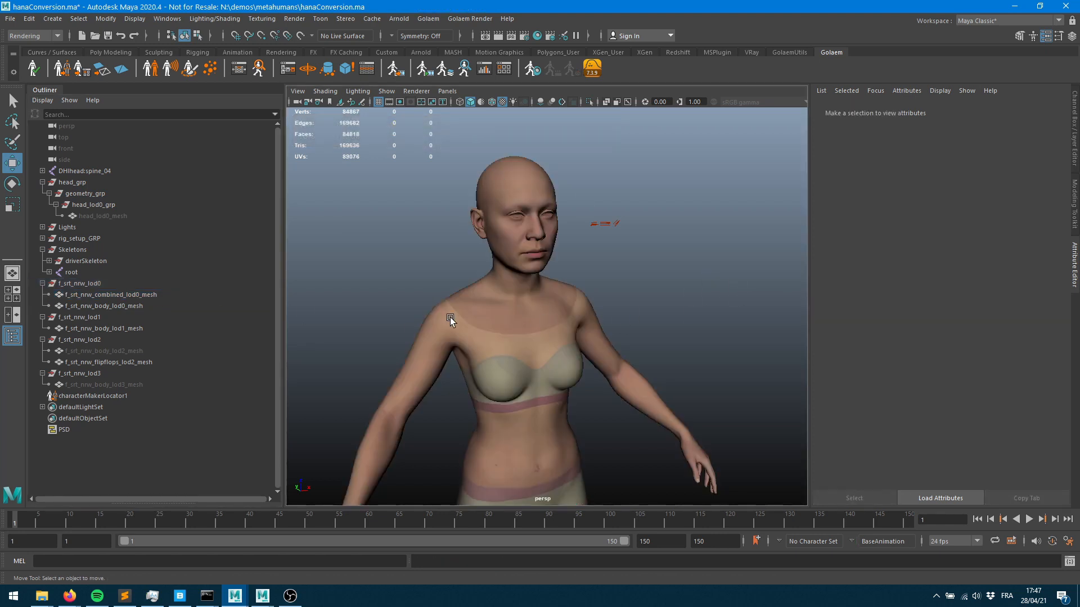
mouse_move(454, 470)
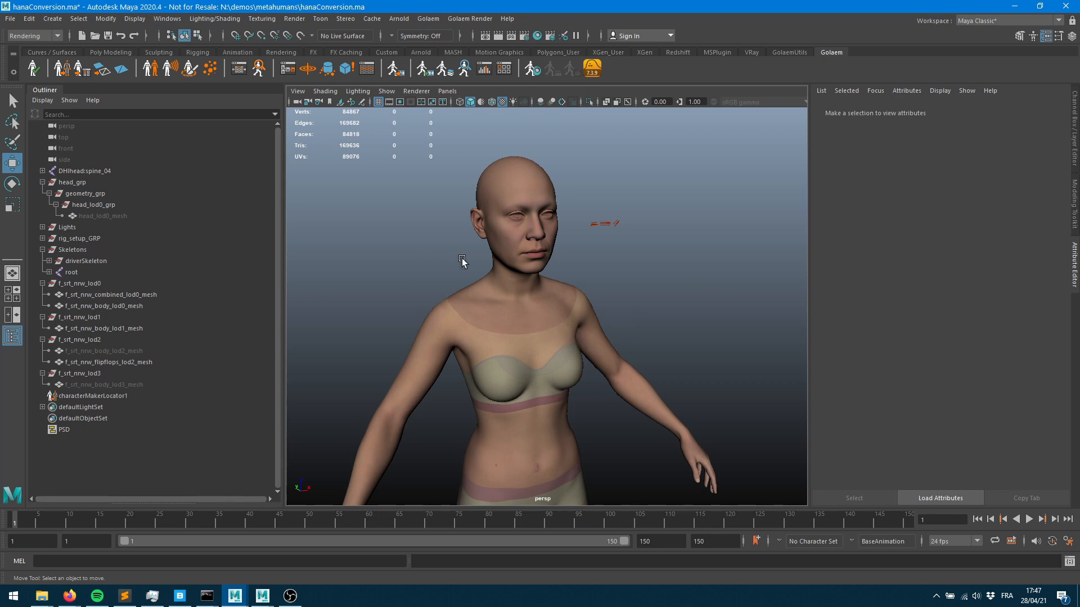
left_click(107, 294)
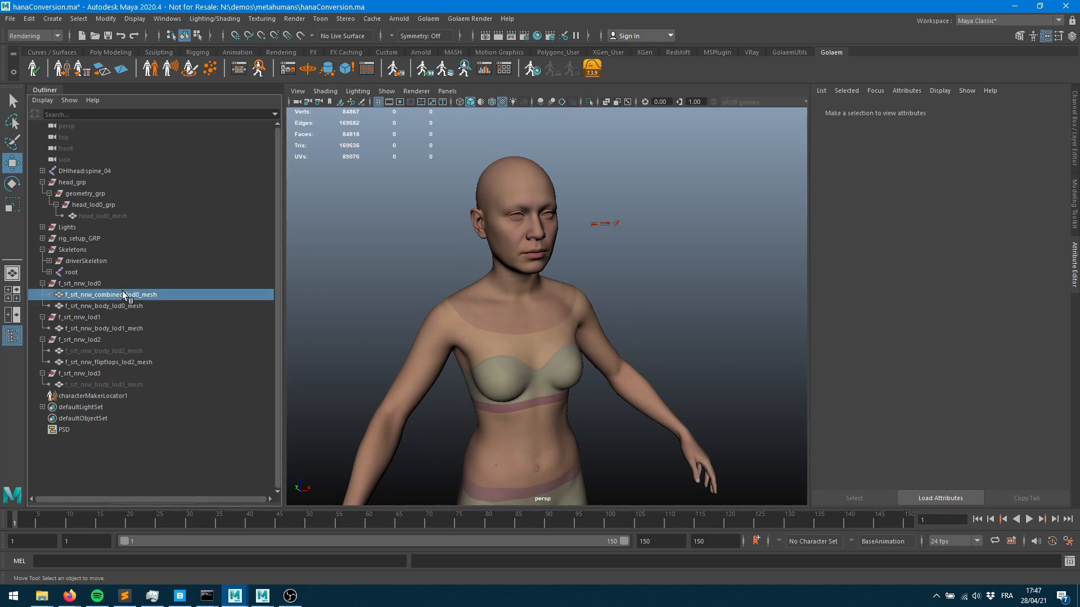
left_click(109, 294)
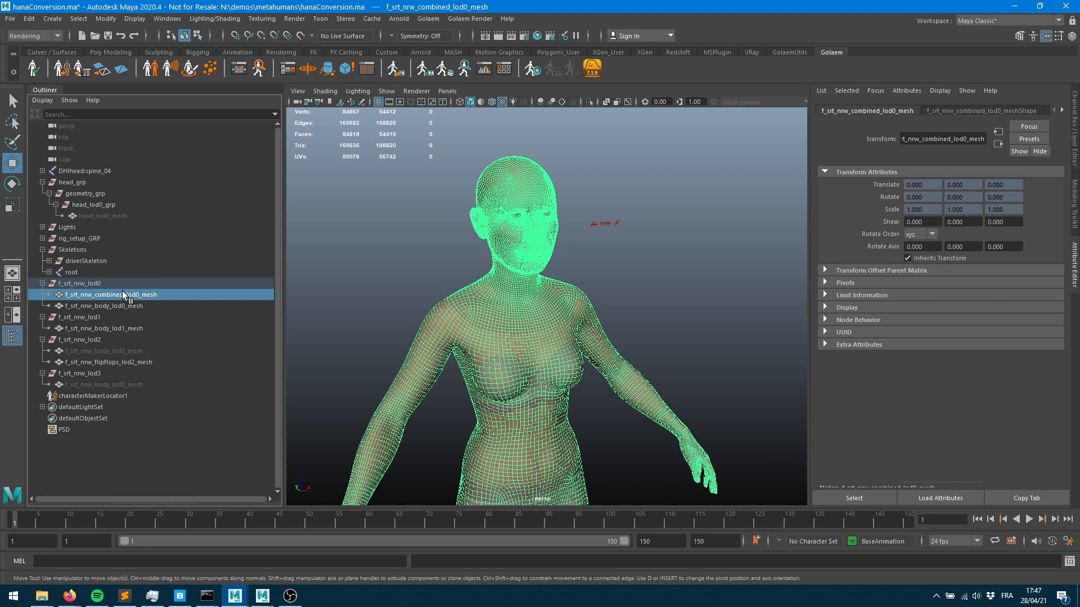
mouse_move(357, 318)
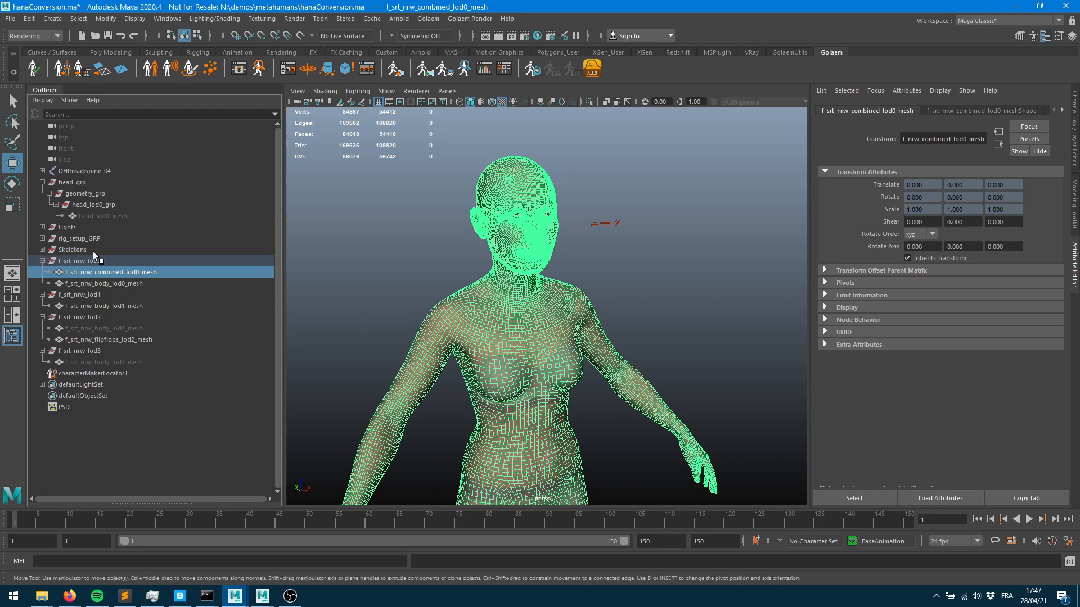
left_click(43, 250)
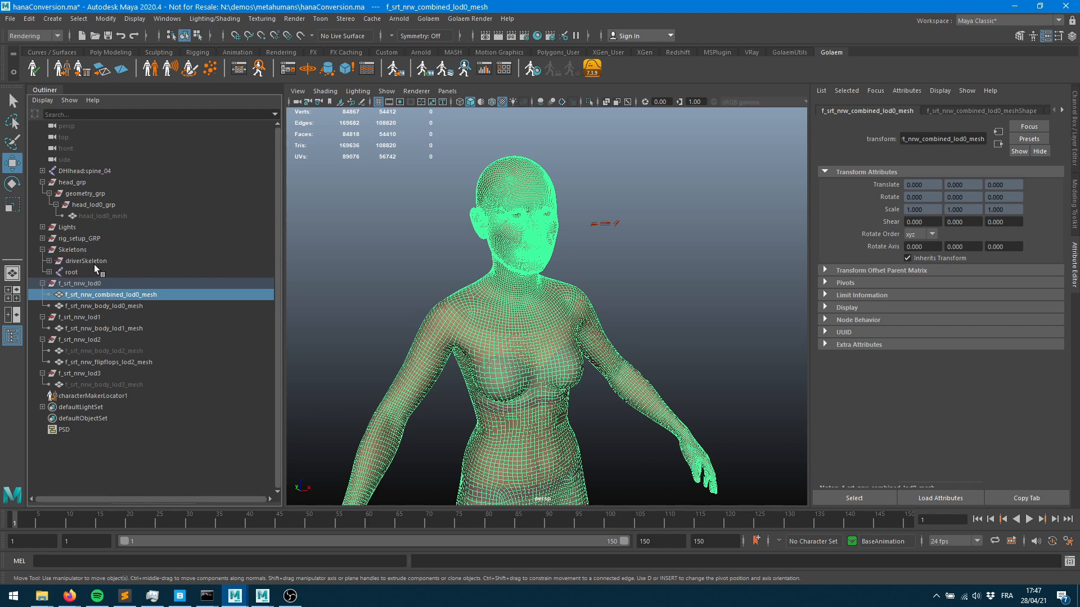
- Inspect the root, pelvis and driverSkeleton hierarchies in the Outliner, ending with root selected
left_click(70, 271)
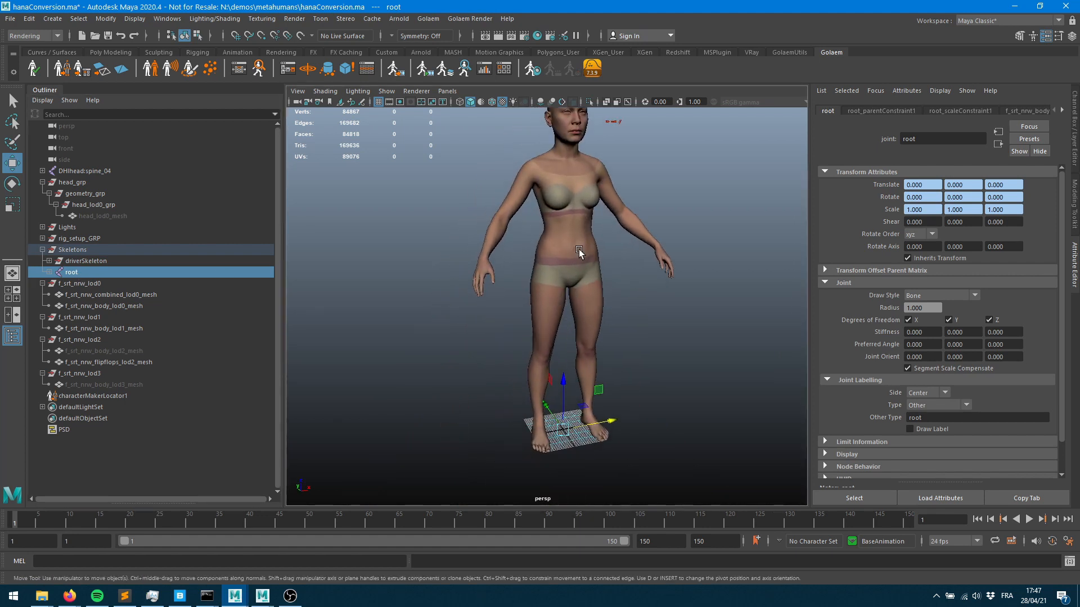
left_click(61, 272)
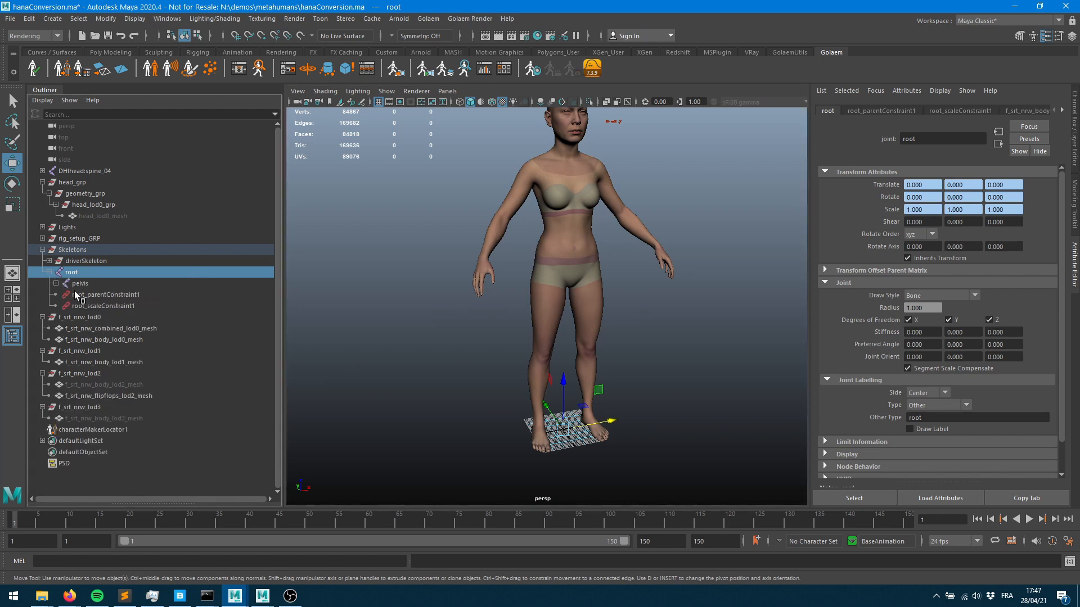
left_click(79, 284)
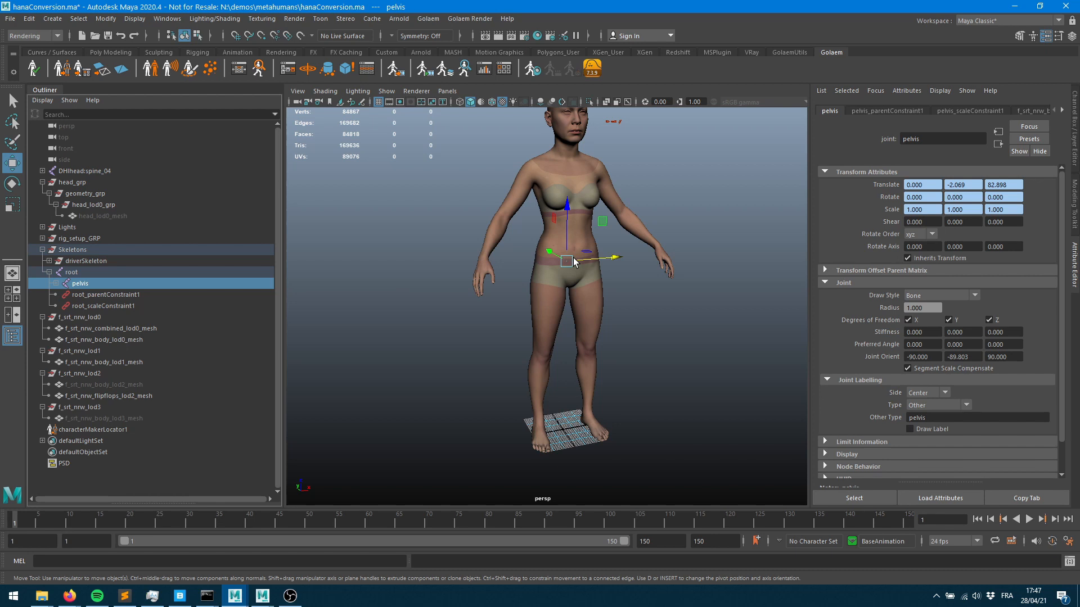
mouse_move(630, 272)
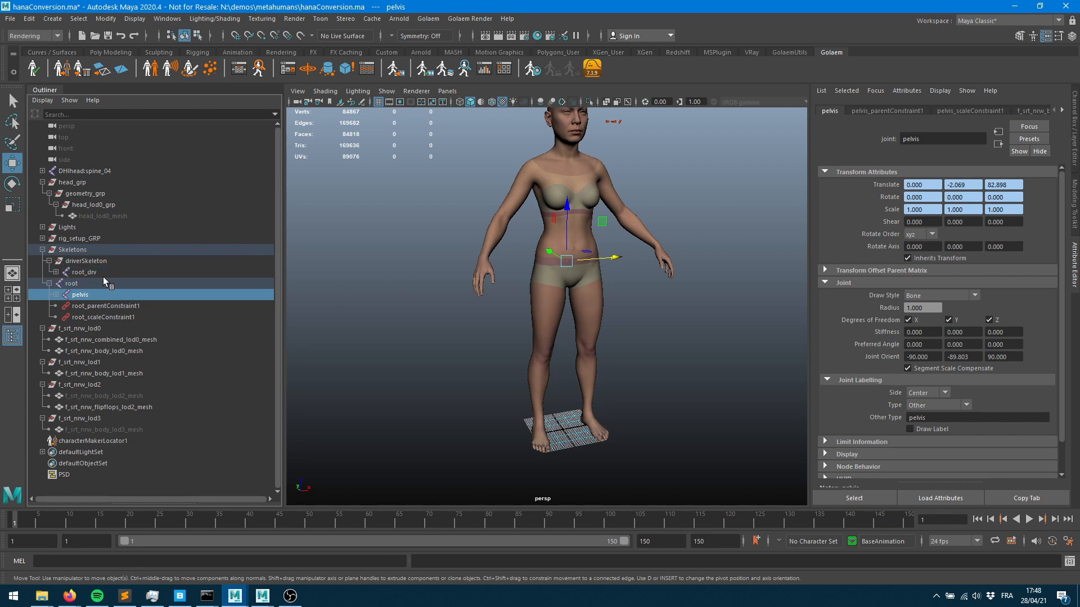
left_click(86, 260)
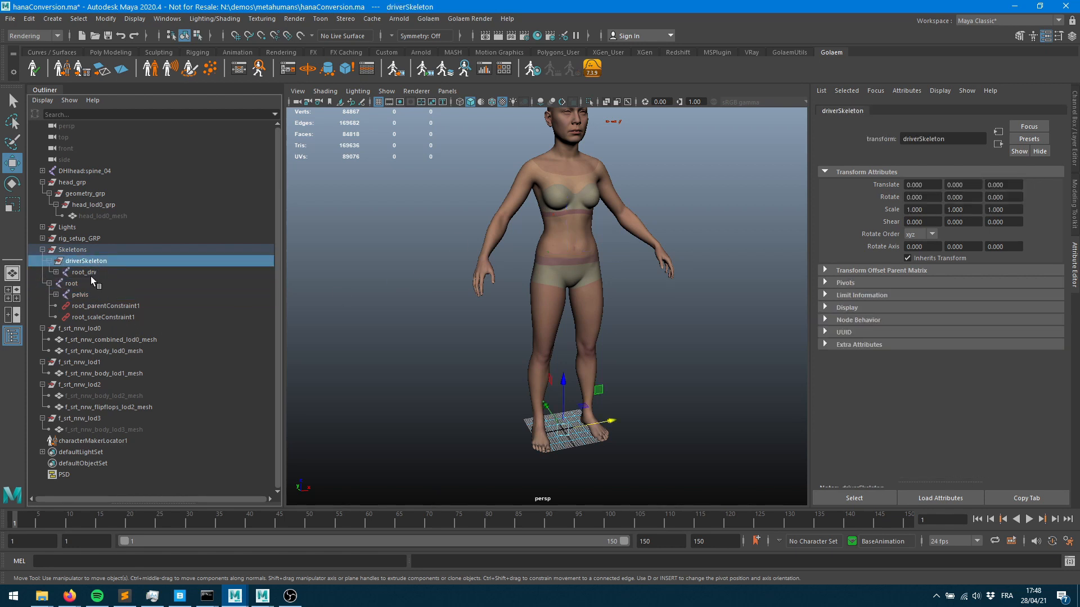
left_click(84, 271)
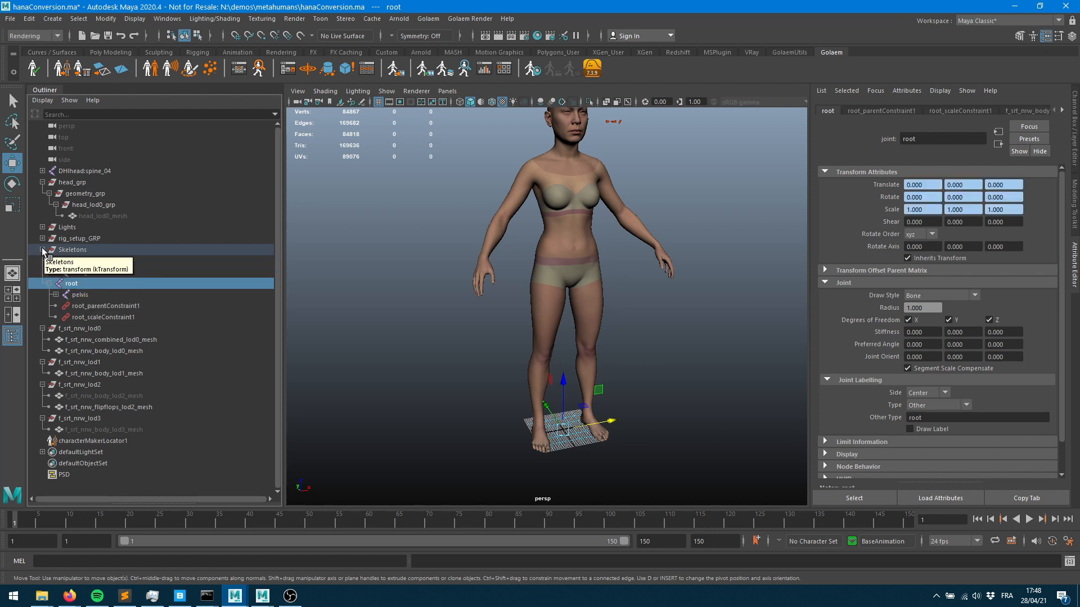
left_click(42, 250)
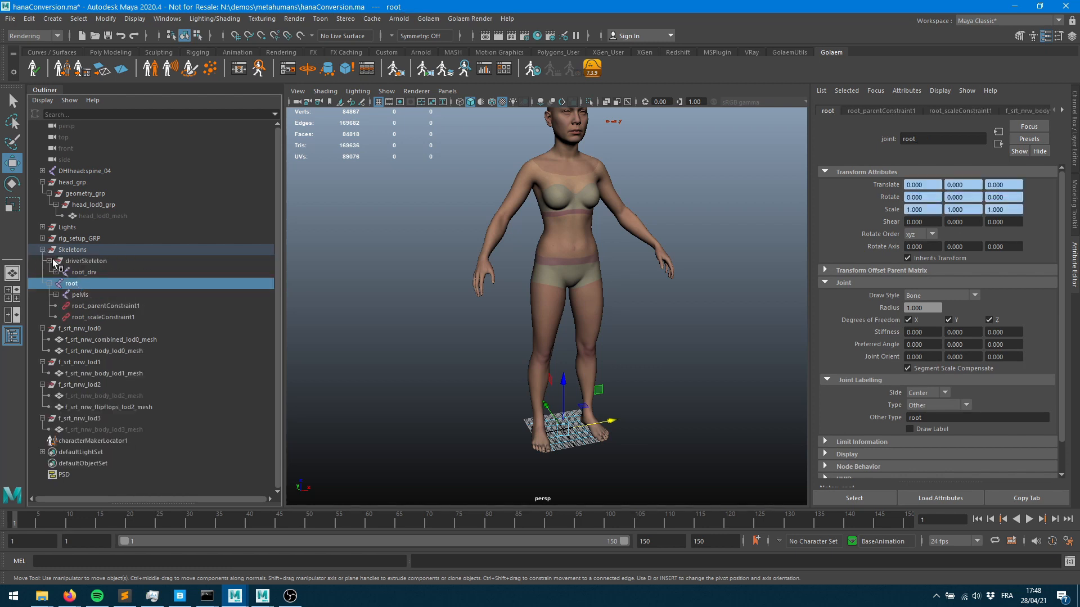
left_click(86, 260)
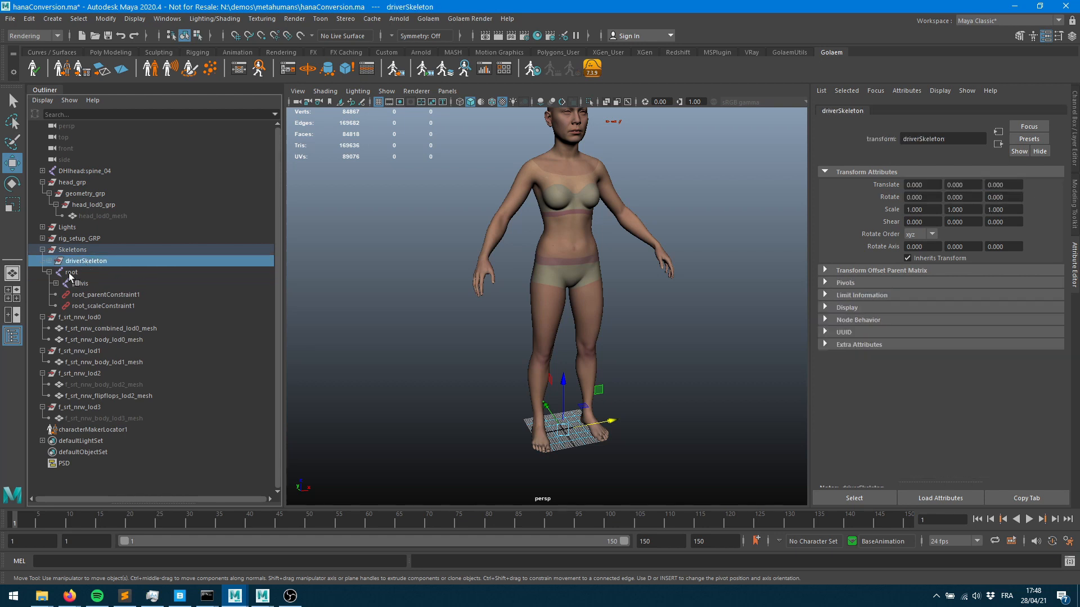
left_click(71, 272)
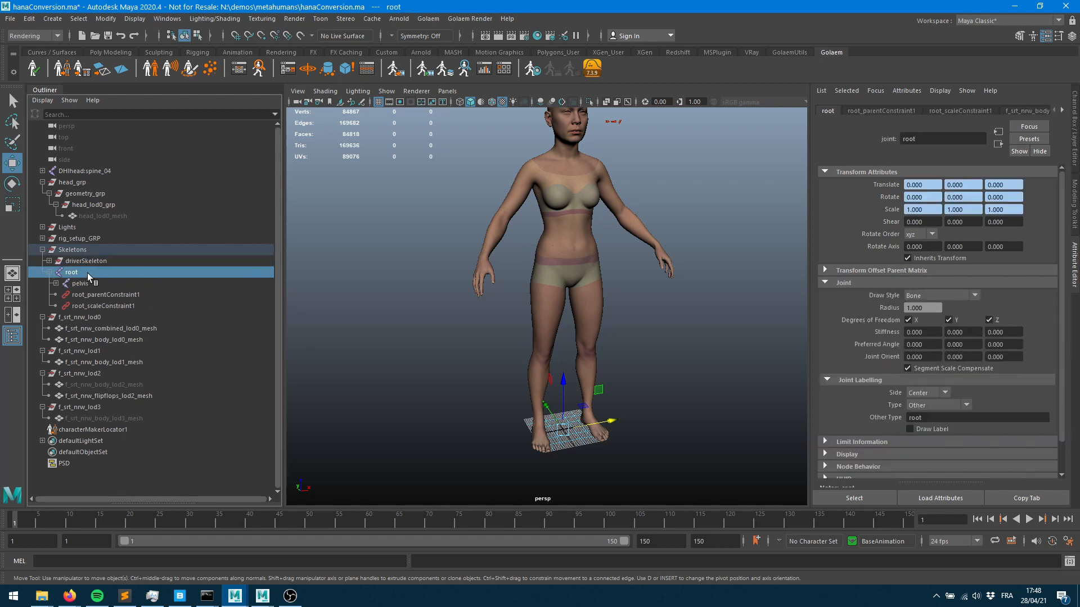
mouse_move(112, 285)
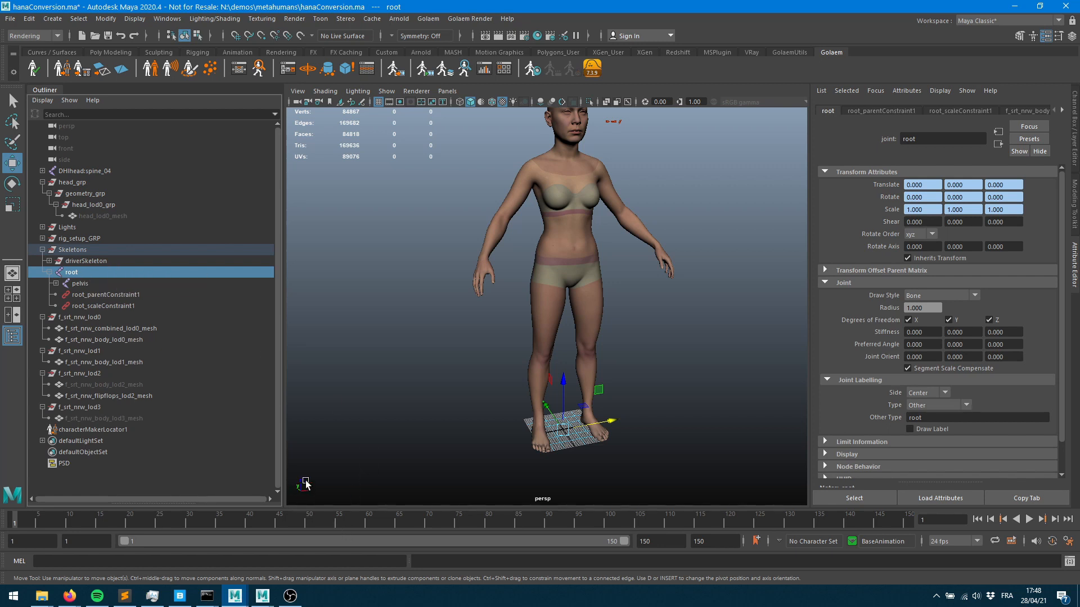
mouse_move(306, 495)
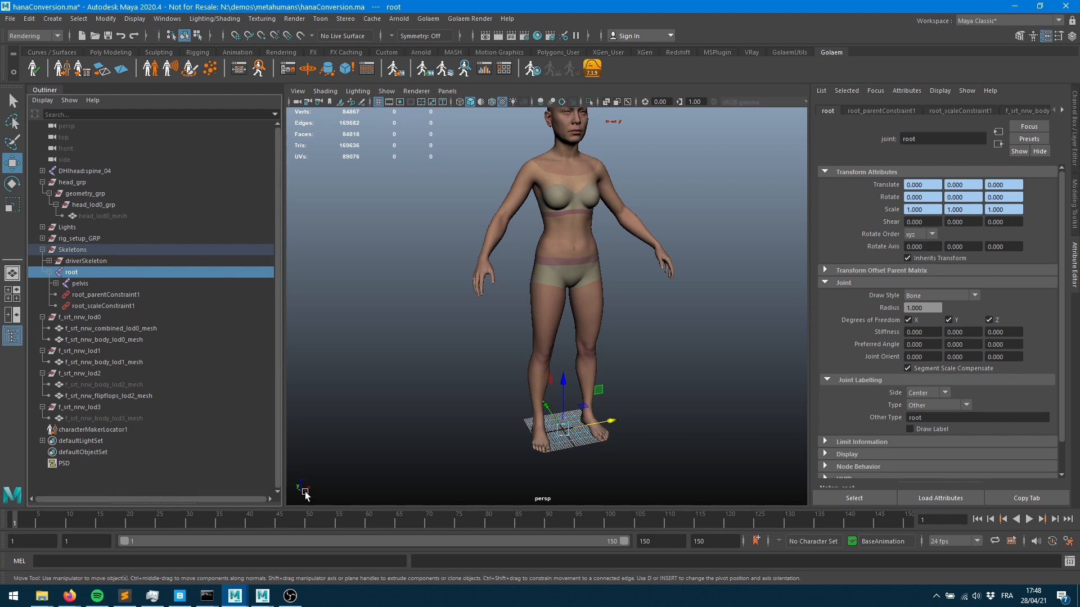
mouse_move(311, 447)
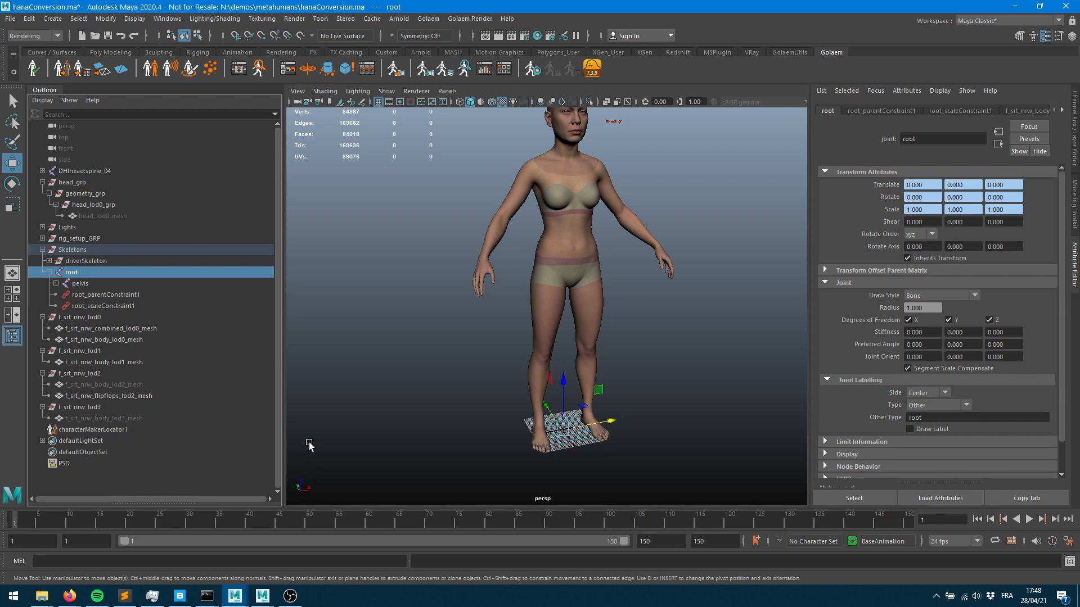
mouse_move(299, 482)
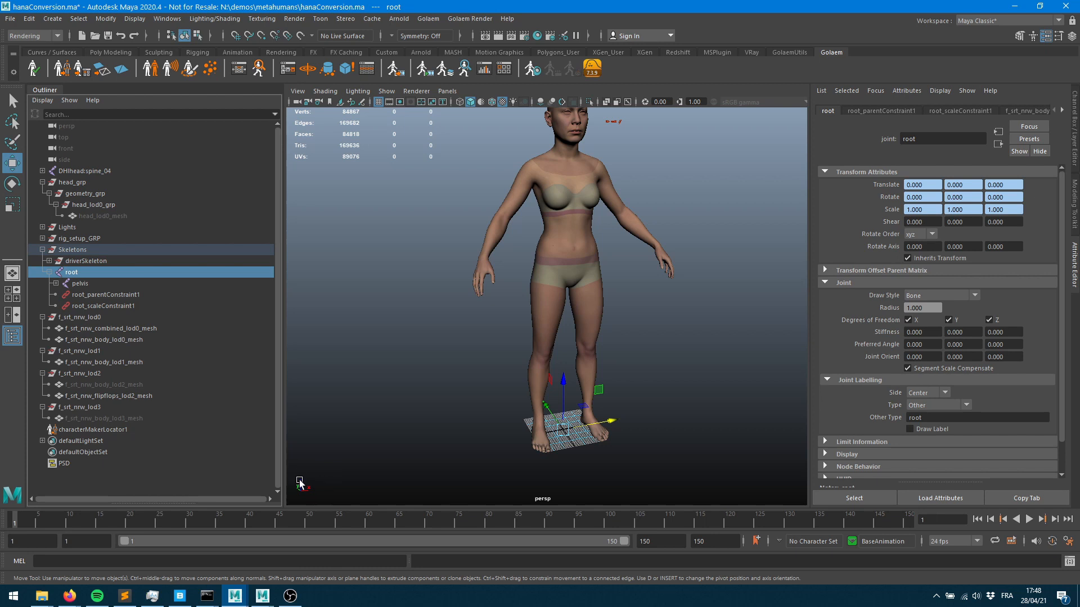
mouse_move(395, 461)
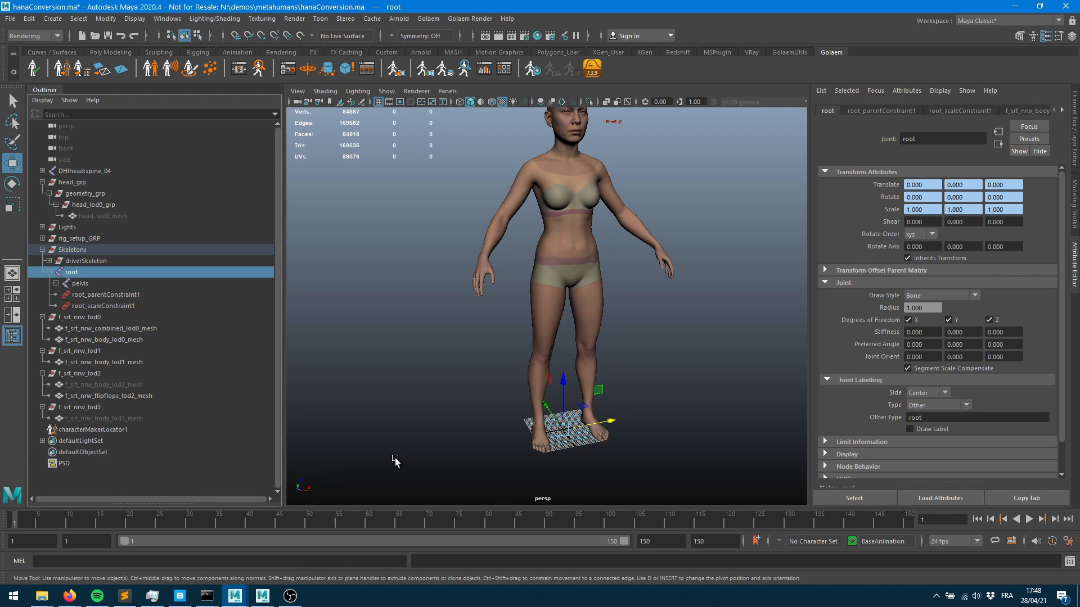
mouse_move(97, 441)
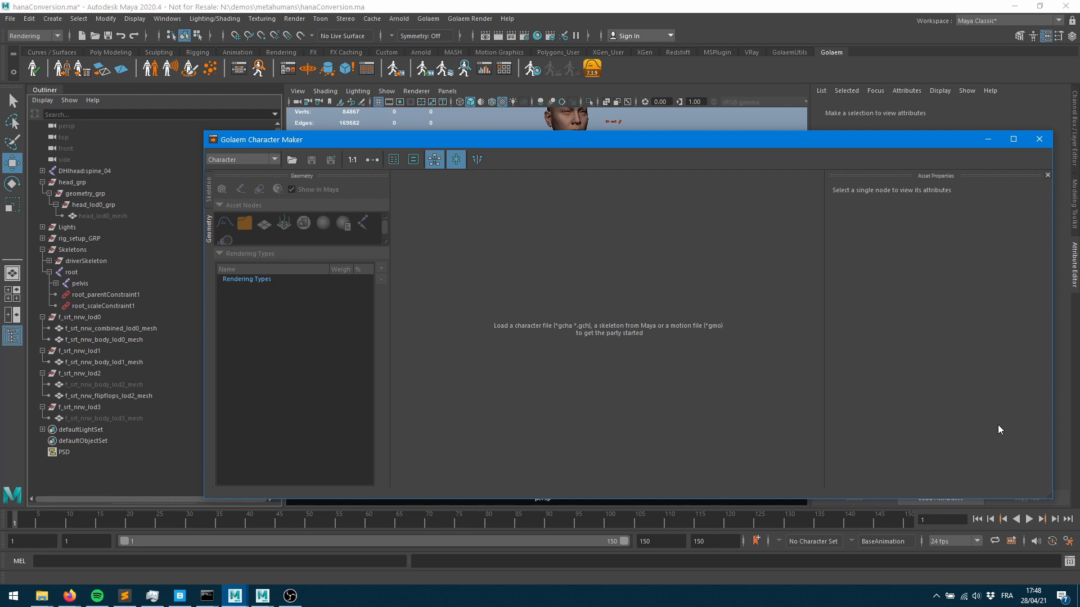
- Load the selected root skeleton into Character Maker, agreeing to disable Segment Scale Compensate
left_click(455, 158)
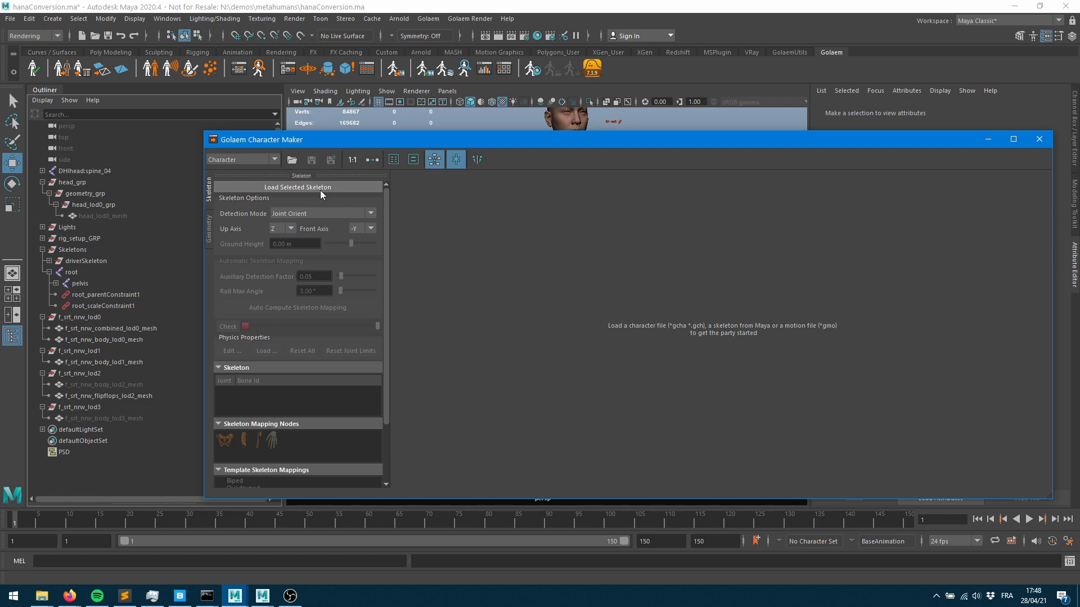
mouse_move(314, 189)
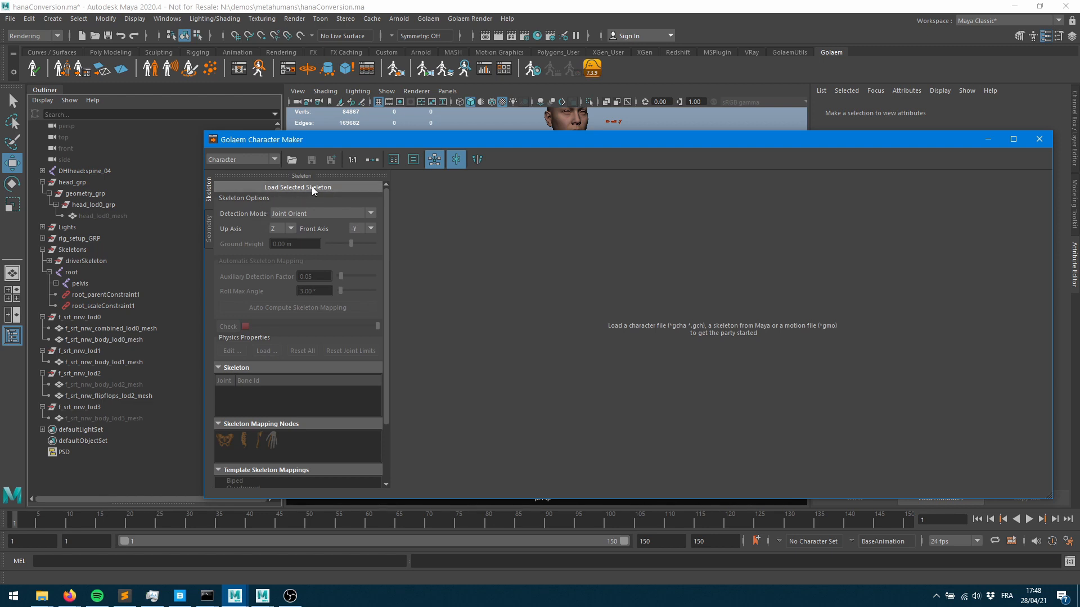
left_click(71, 273)
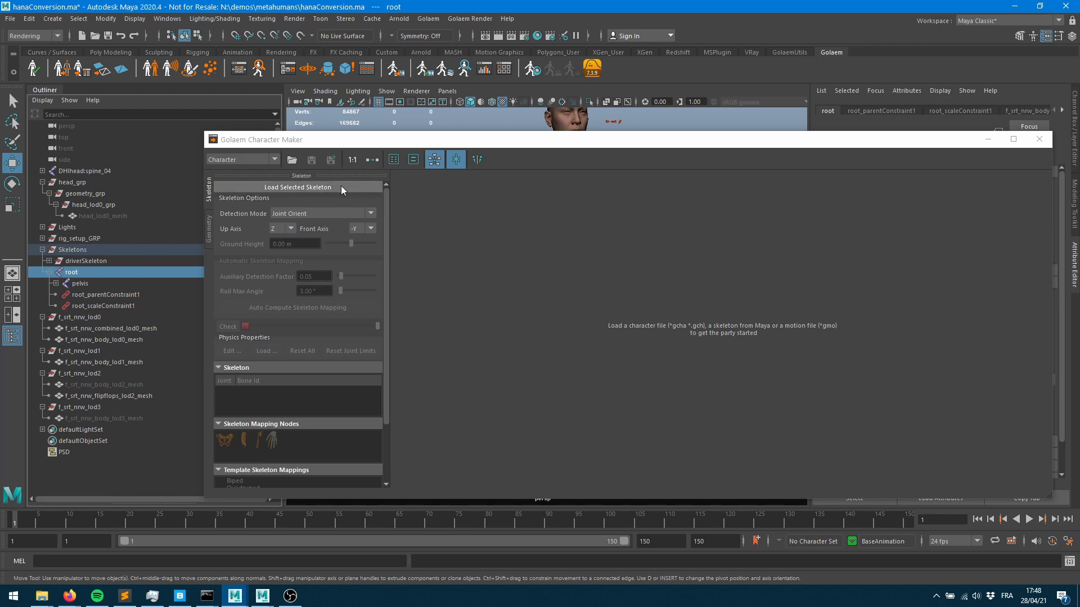
left_click(297, 186)
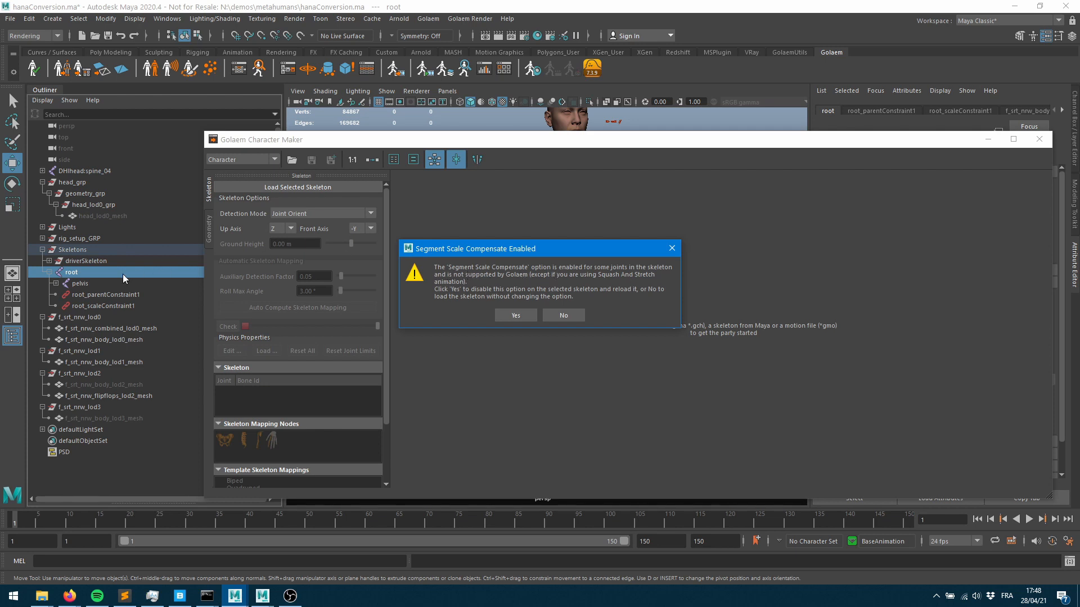
mouse_move(606, 106)
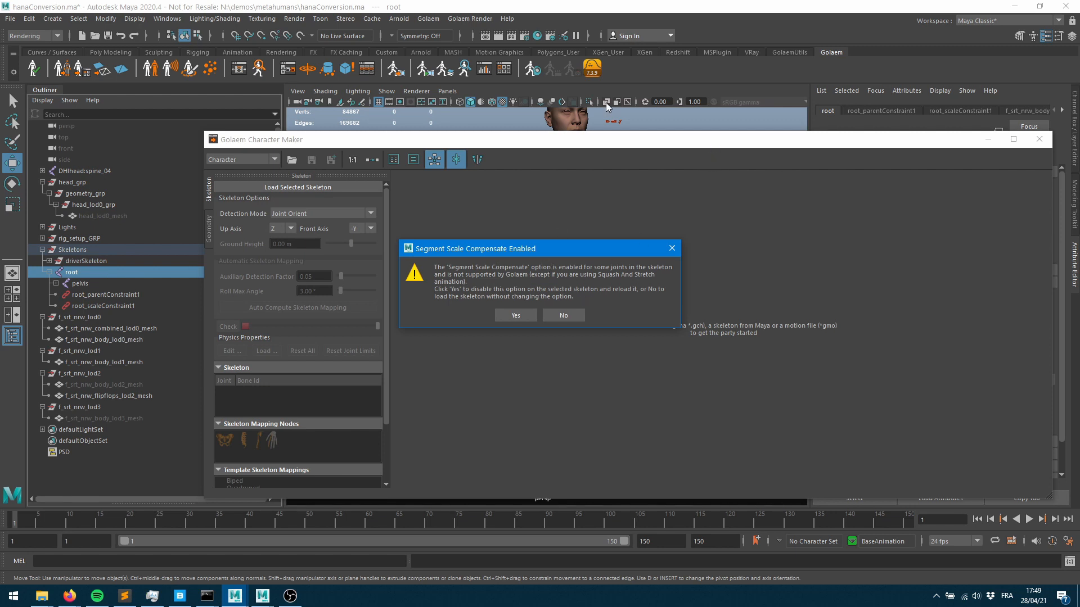
mouse_move(499, 246)
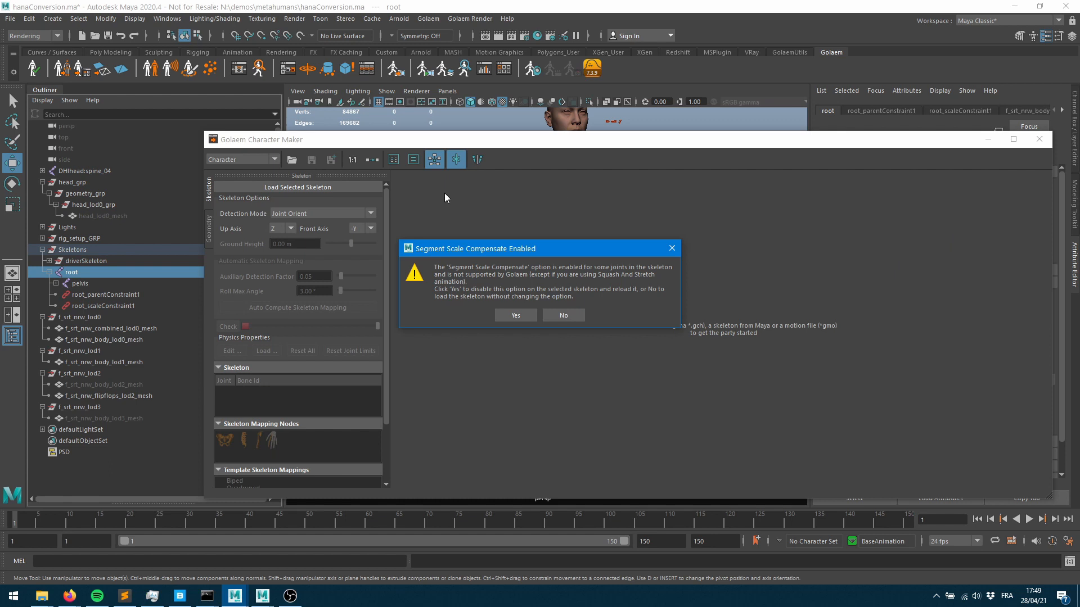
left_click(516, 315)
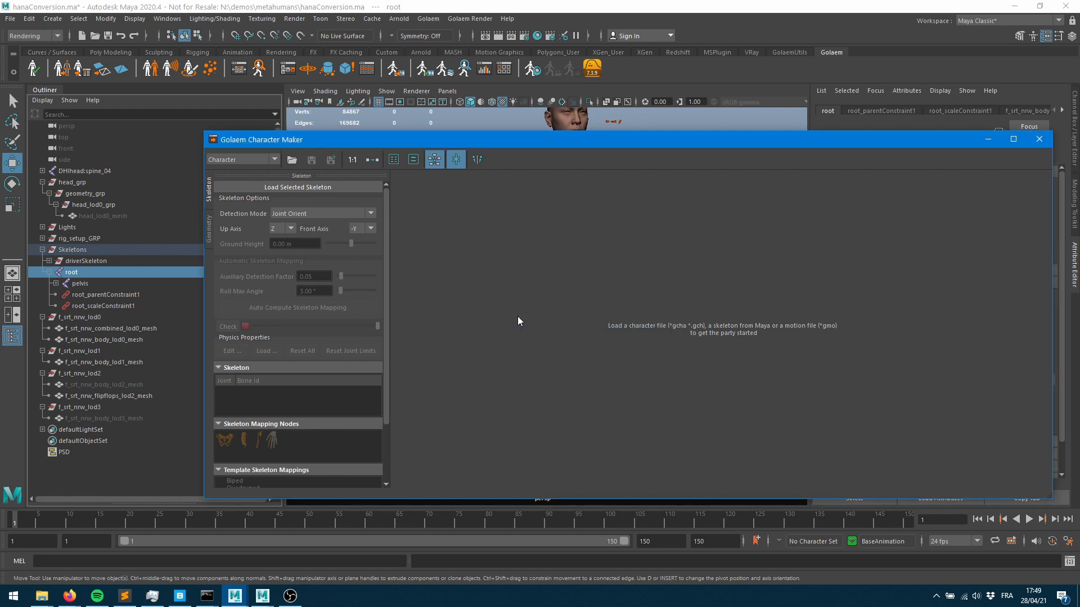
- Reload the root skeleton with Skeleton Axes set to Z up and -Y front
left_click(297, 186)
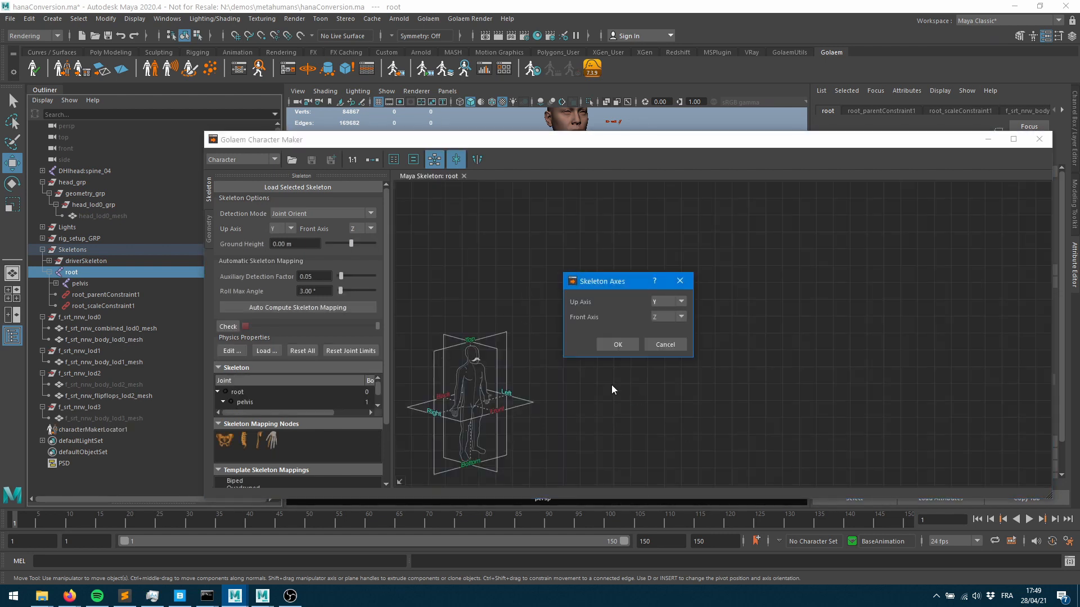
mouse_move(601, 390)
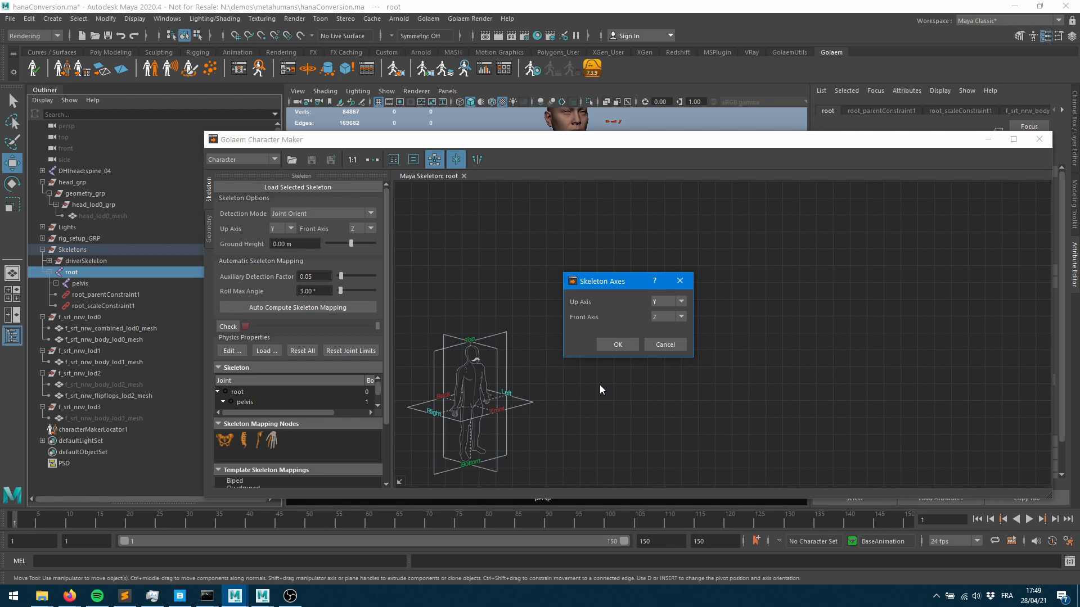
mouse_move(597, 390)
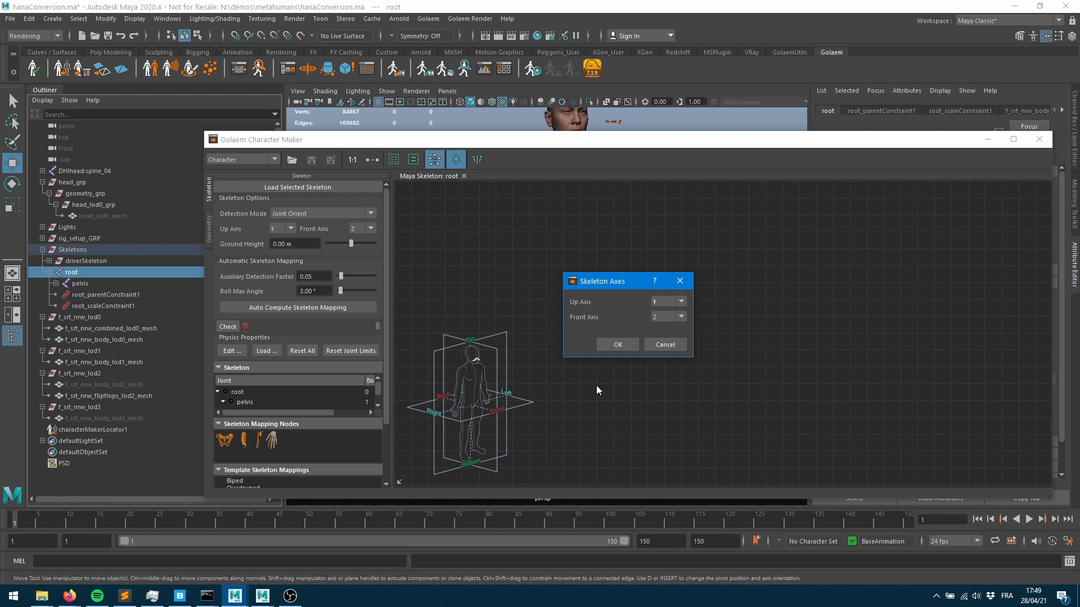
mouse_move(628, 309)
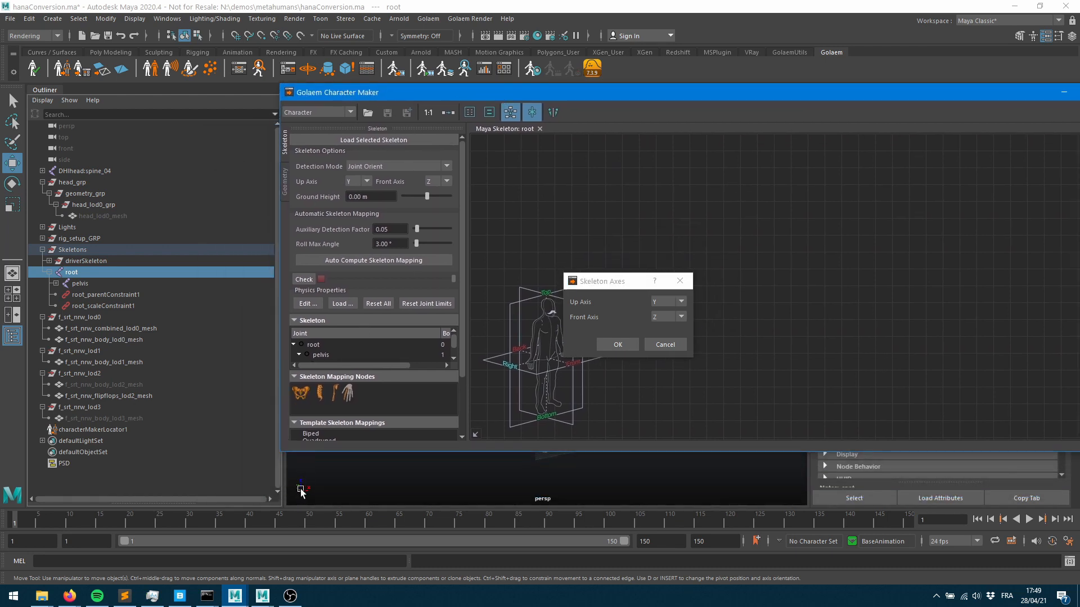
left_click(680, 317)
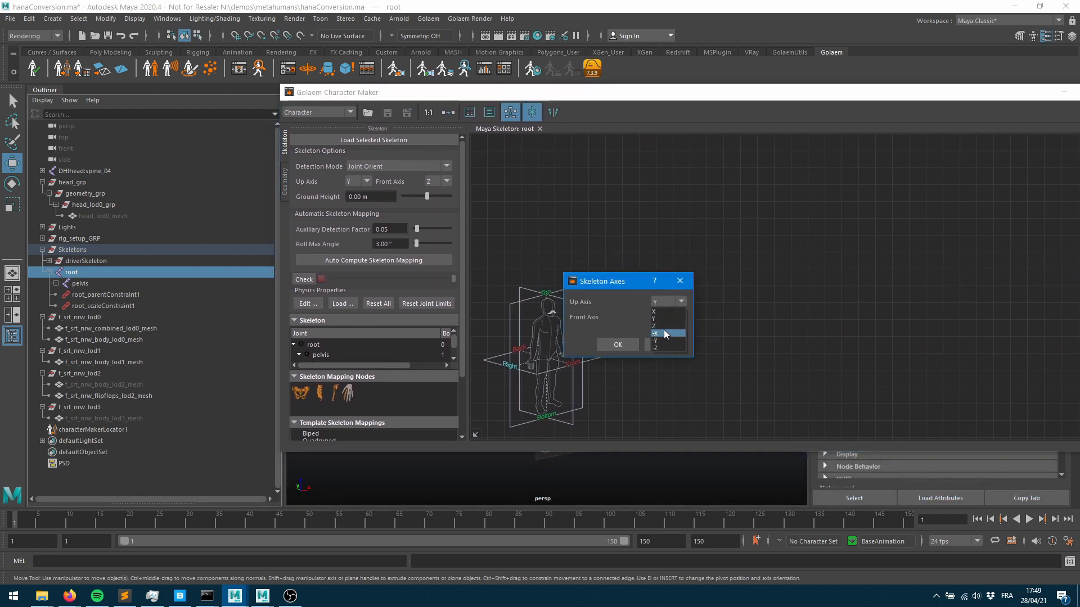
left_click(665, 334)
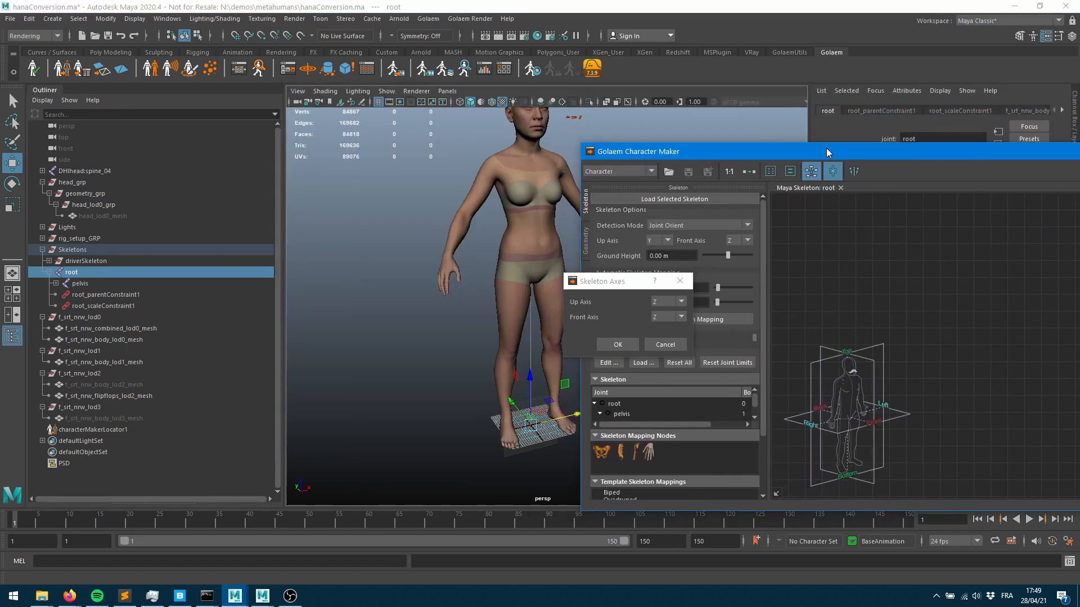
mouse_move(544, 454)
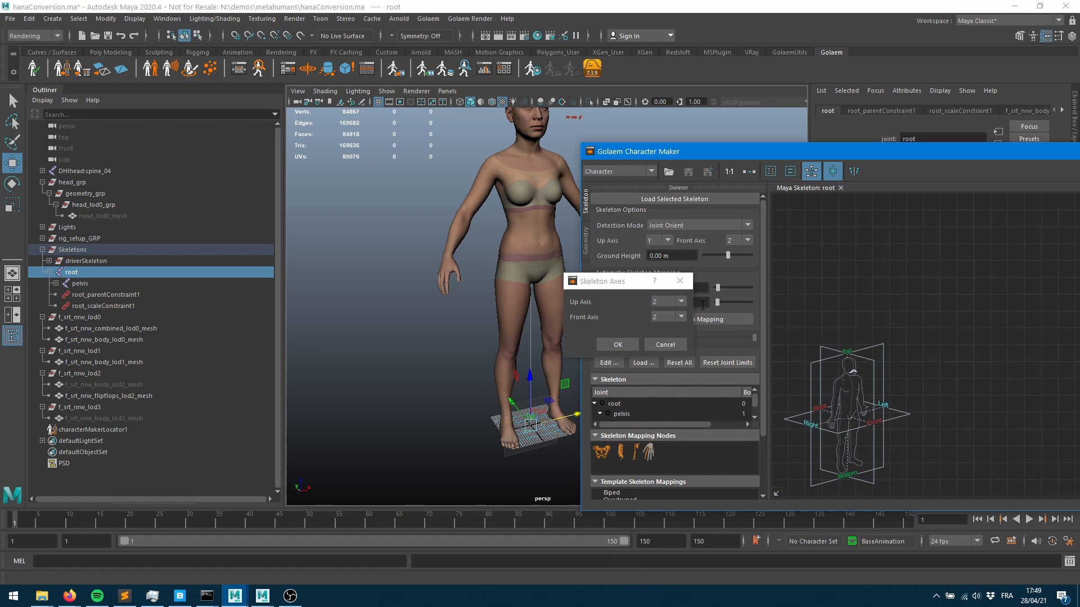
left_click(667, 317)
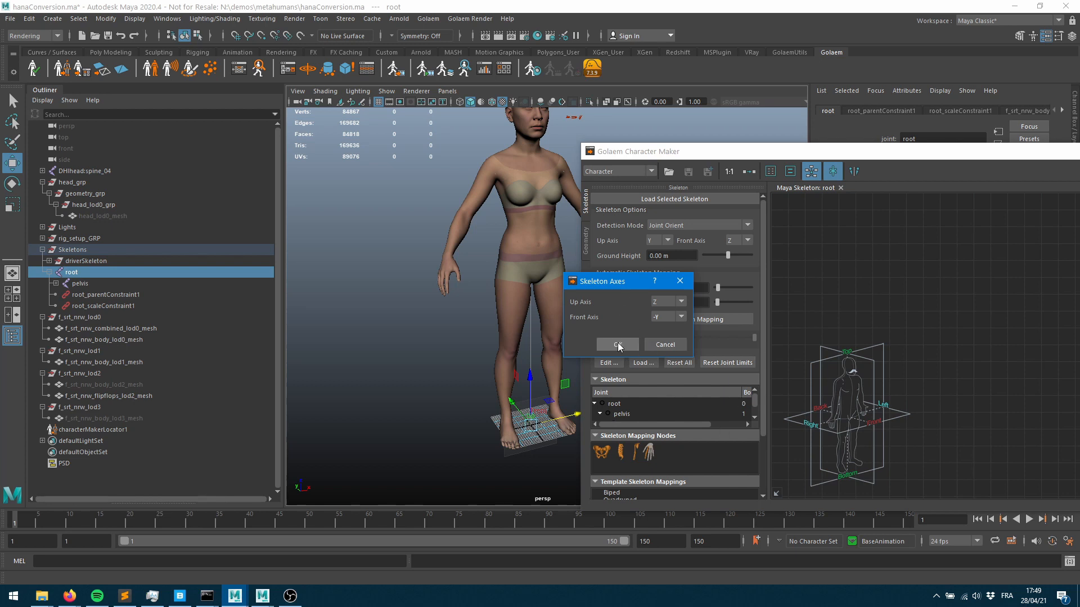
left_click(618, 344)
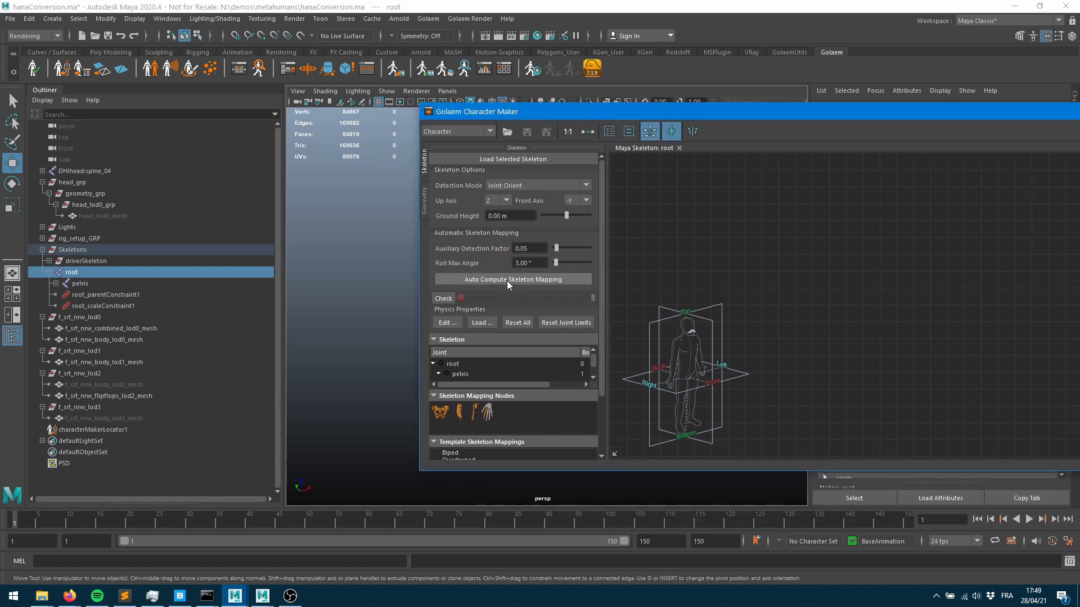
- Auto Compute Skeleton Mapping for Hana's joints, then clear the viewport selection
left_click(513, 279)
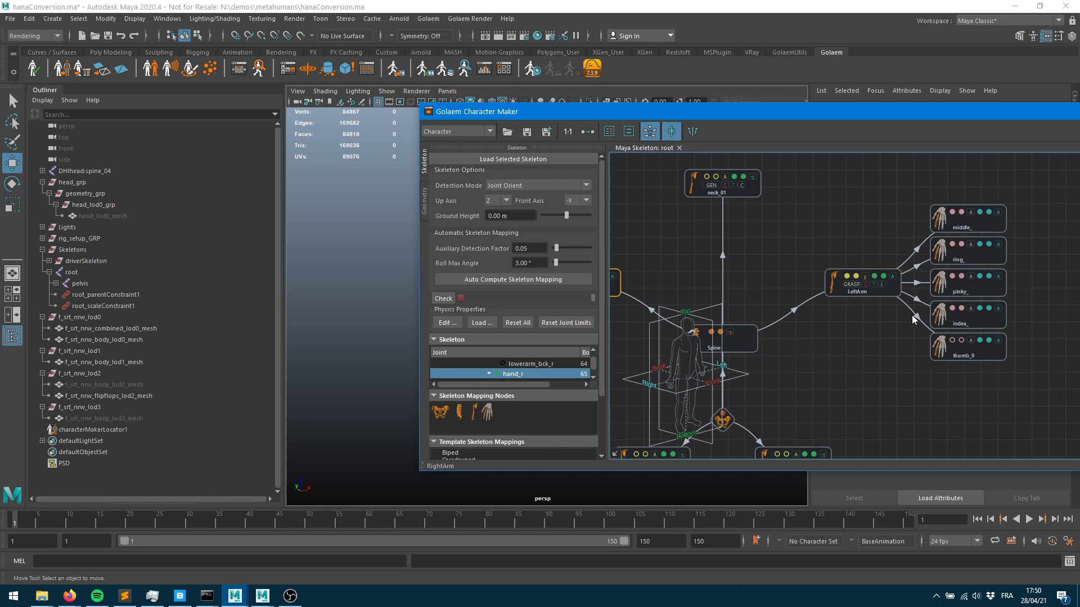
mouse_move(539, 120)
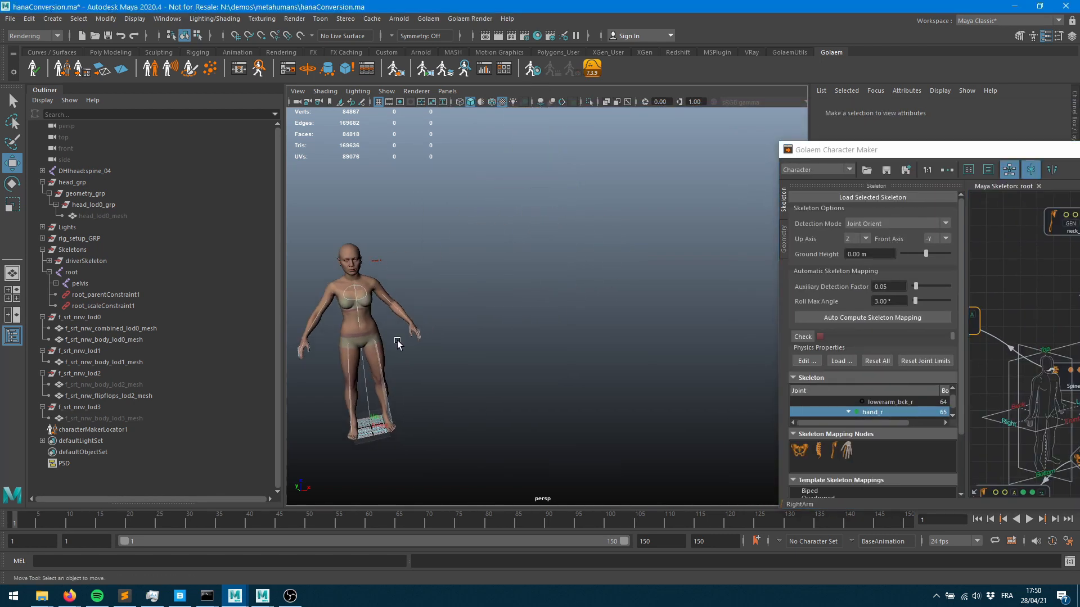
left_click(94, 429)
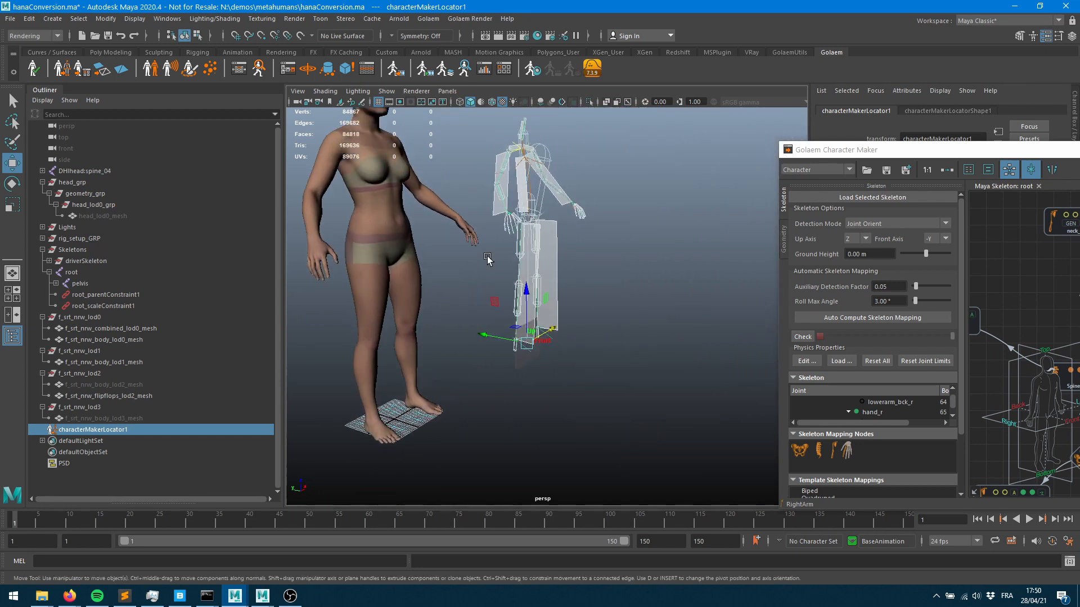
mouse_move(536, 194)
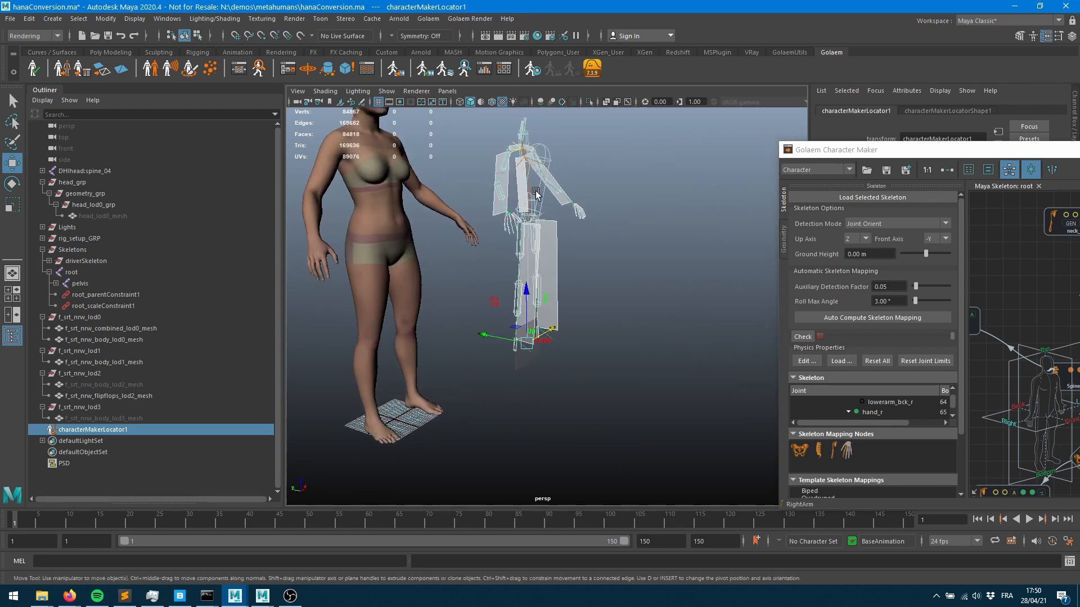
mouse_move(542, 267)
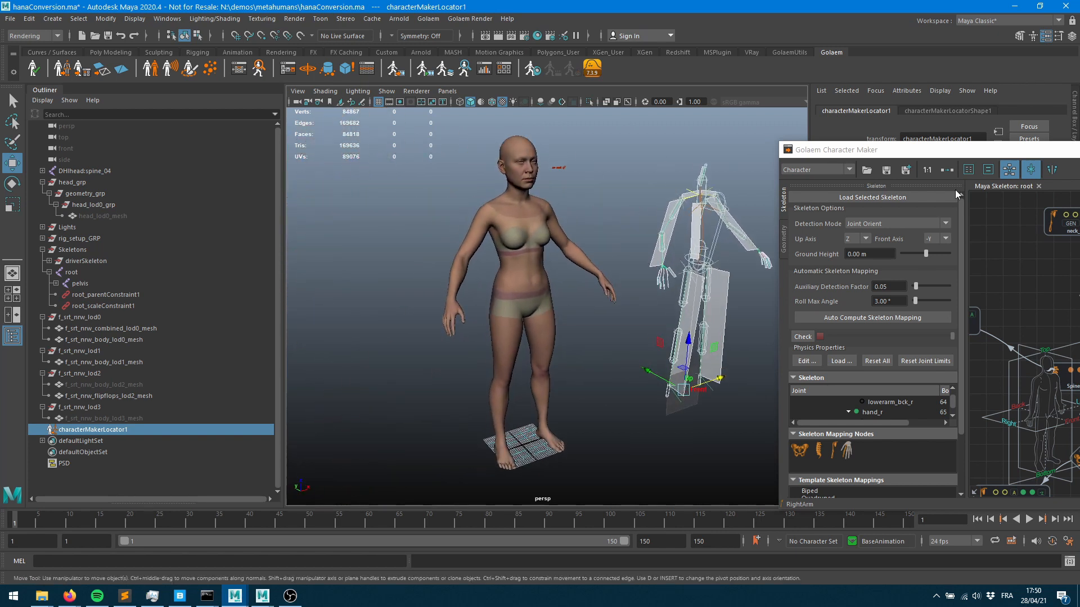
mouse_move(797, 183)
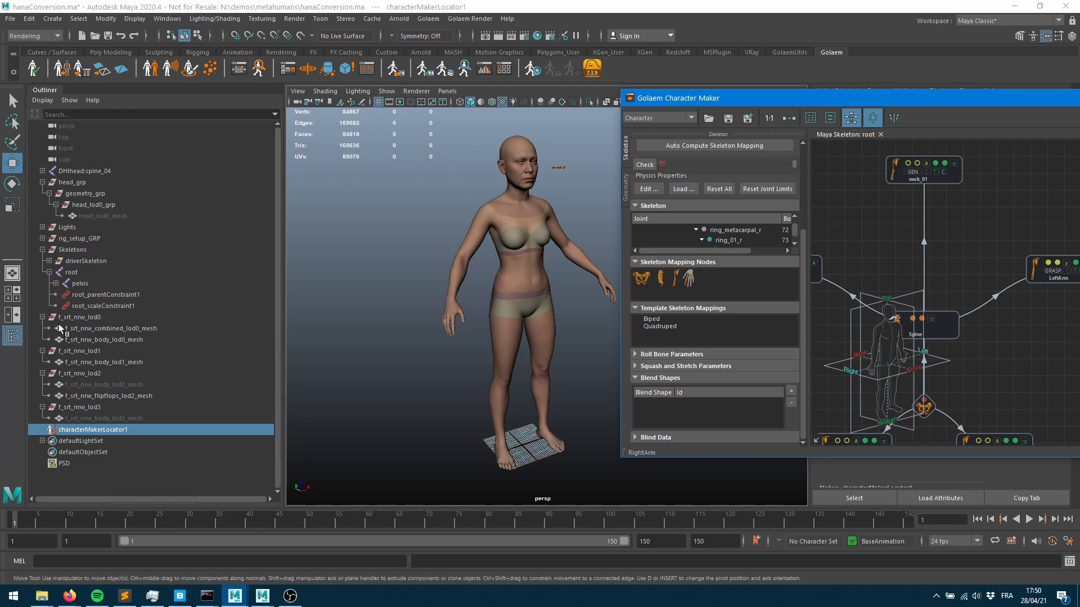
mouse_move(145, 335)
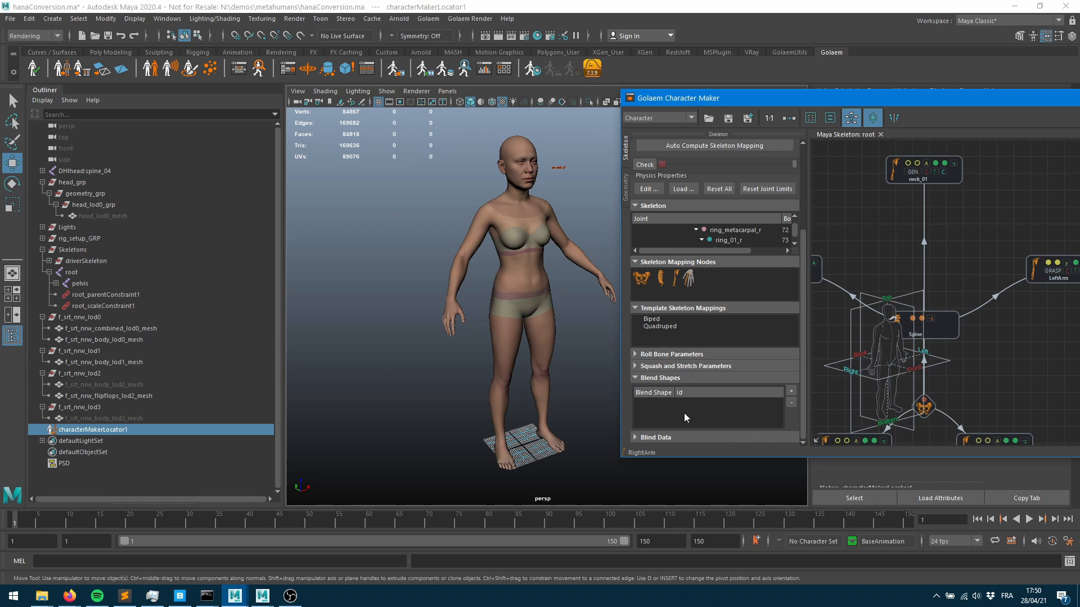
mouse_move(625, 422)
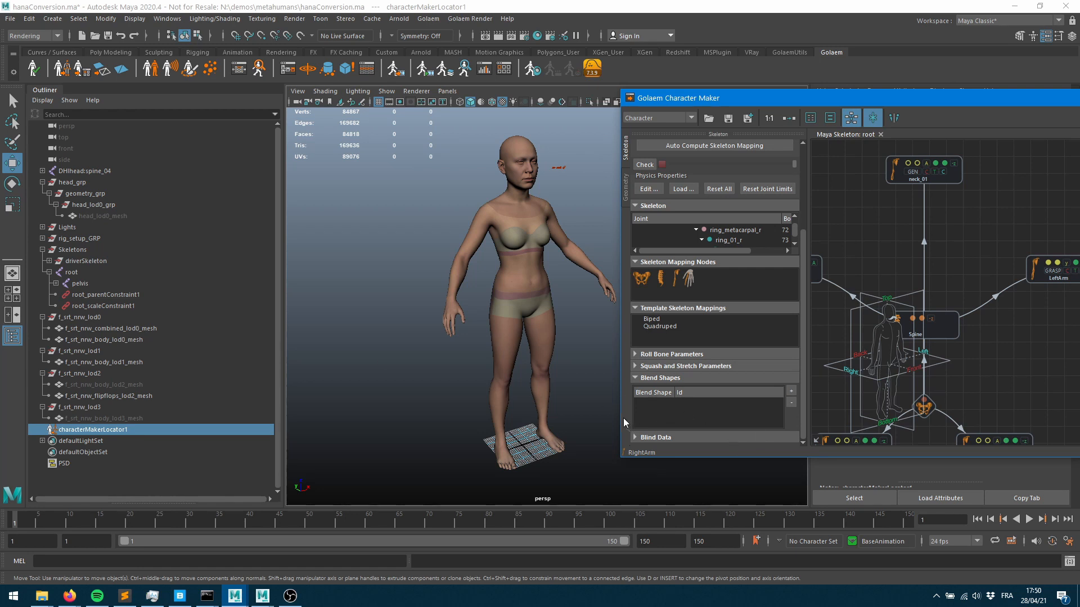
mouse_move(615, 413)
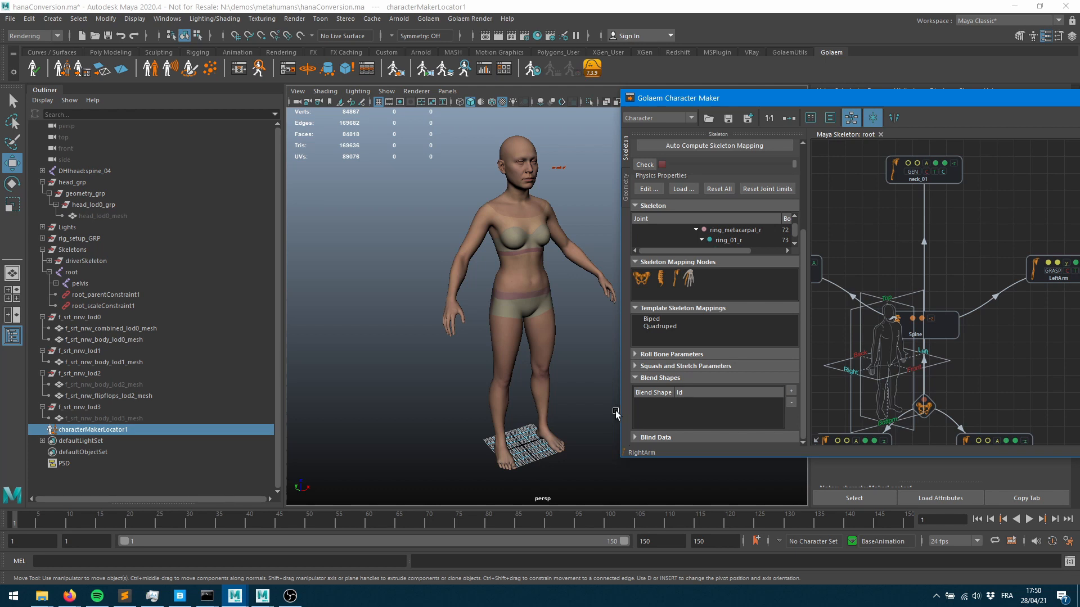
mouse_move(590, 391)
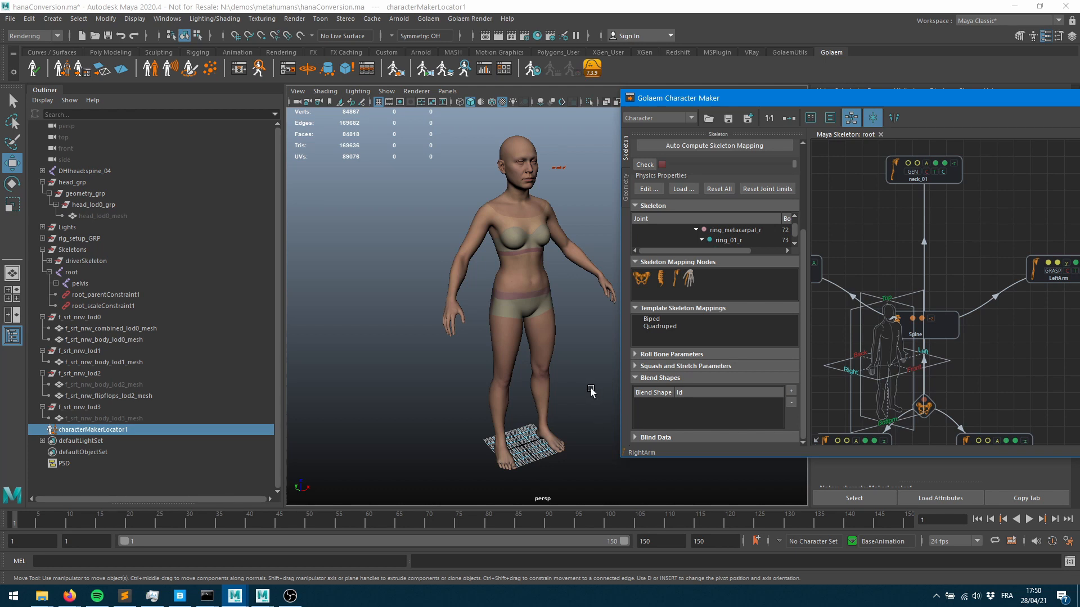
mouse_move(1046, 136)
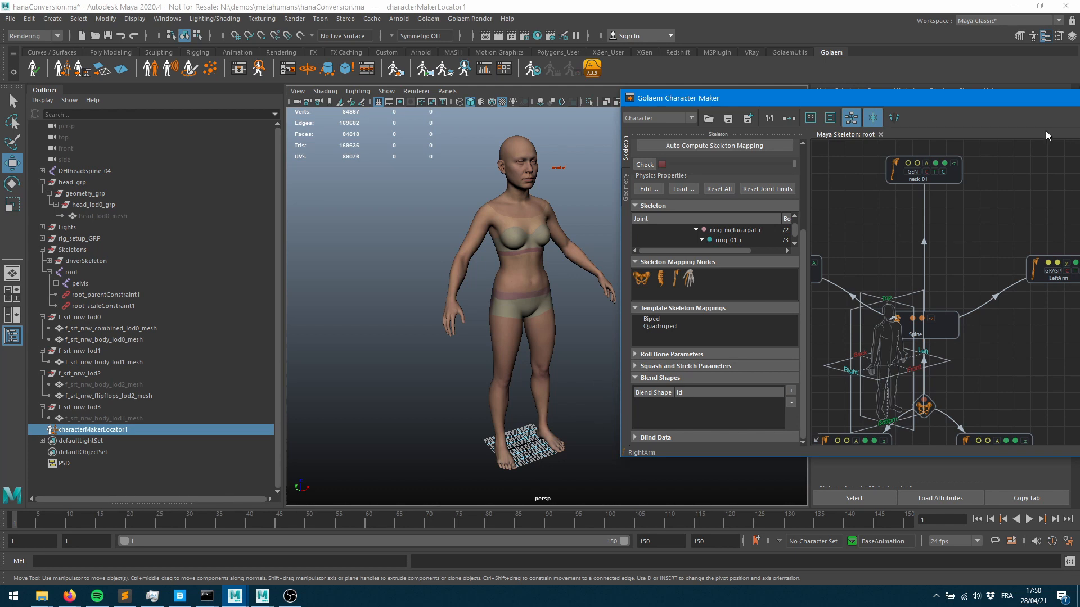
- Add a 'meshes' asset group holding f_srt_nrw_combined_lod0_mesh and inspect its bodyMatSG and bodyMat nodes
left_click(624, 179)
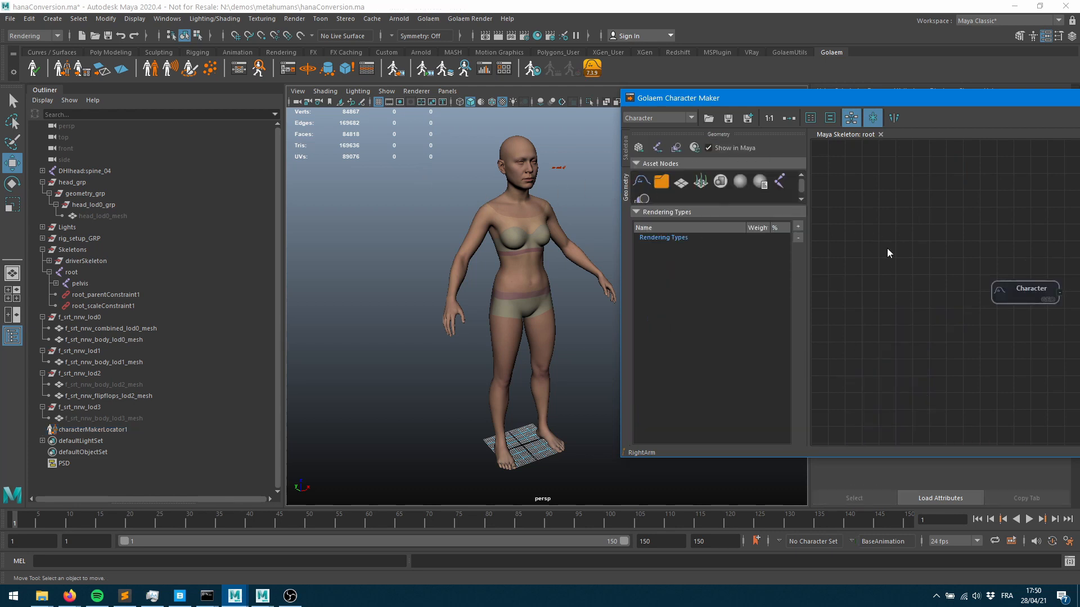
mouse_move(123, 328)
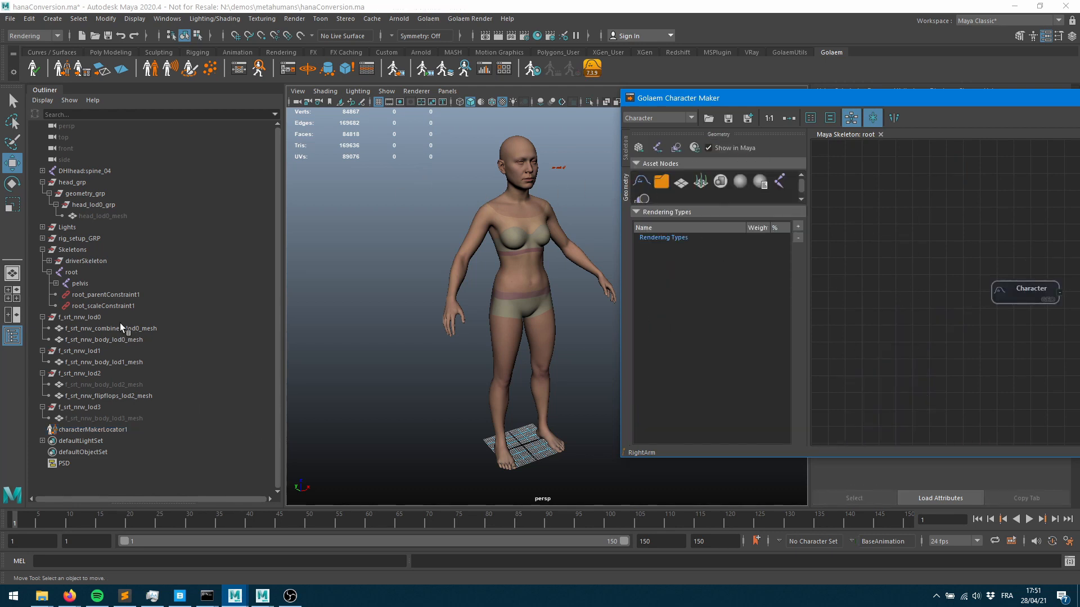
left_click(110, 327)
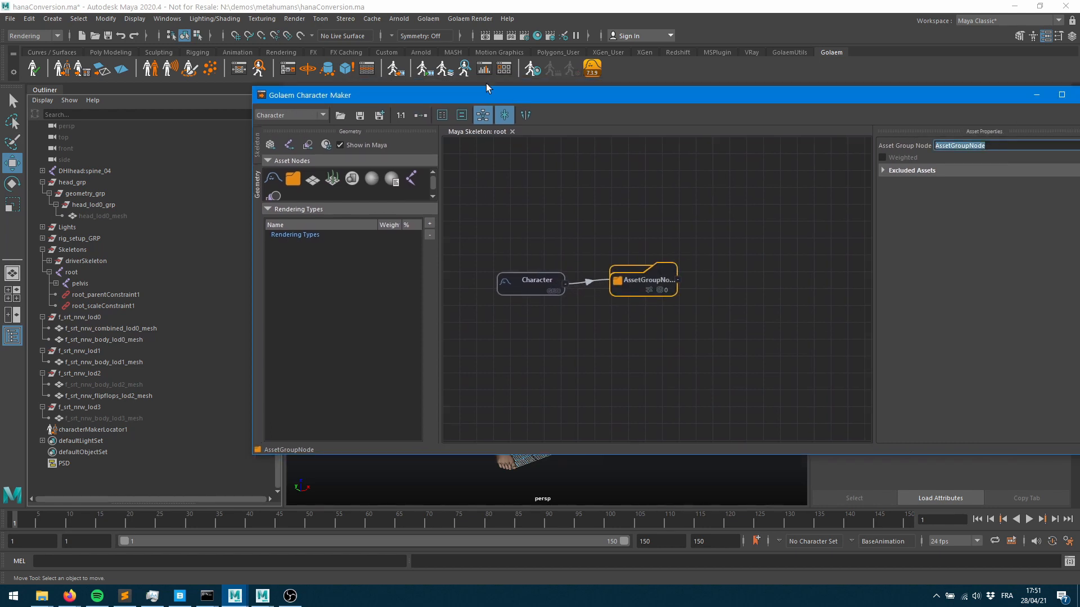
type("meshes")
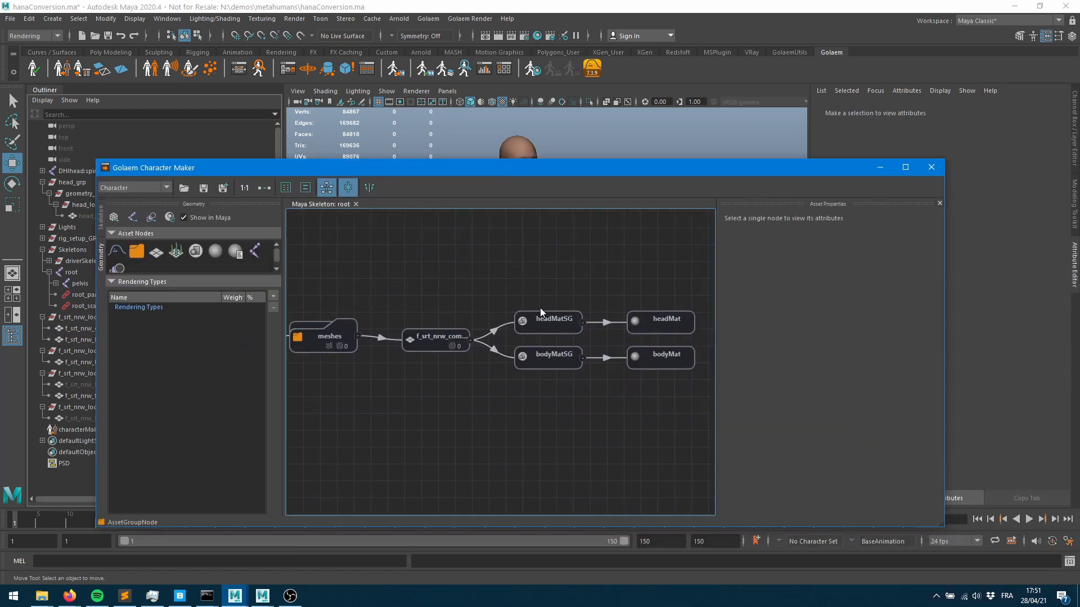
mouse_move(545, 295)
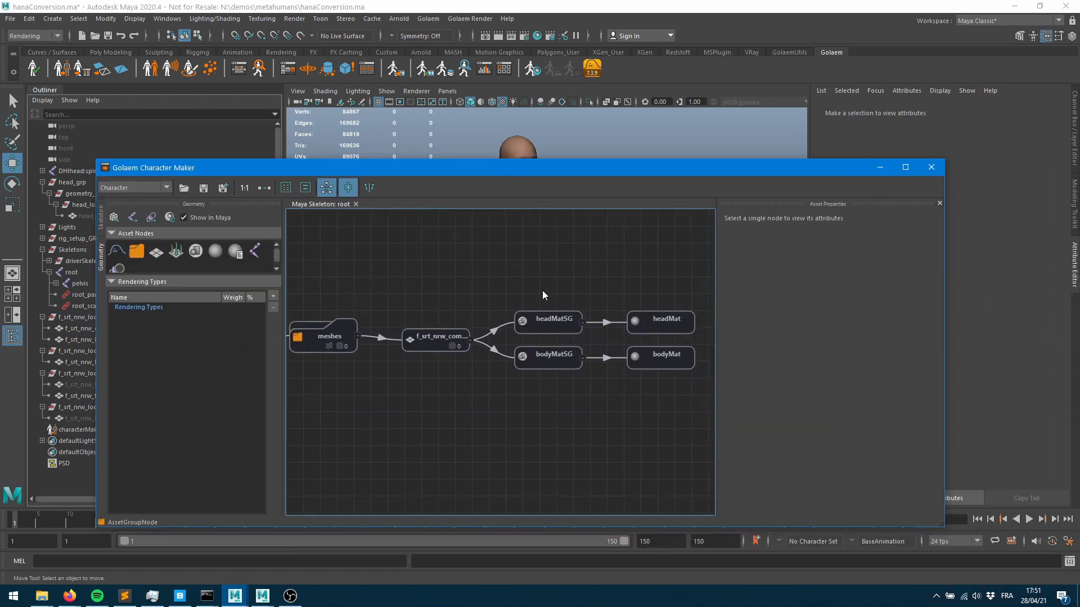
left_click(548, 354)
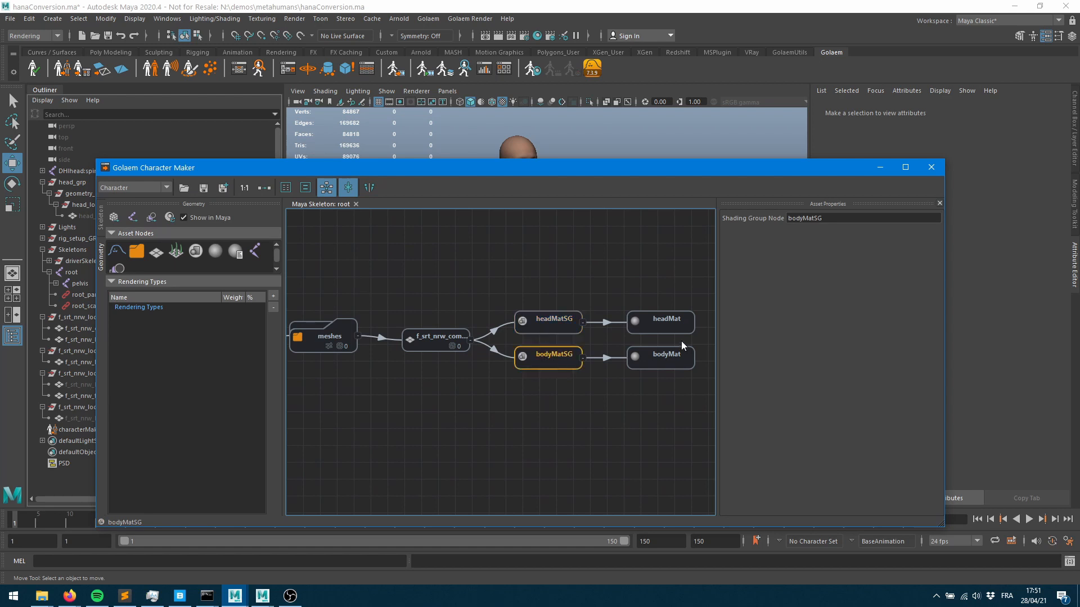
left_click(660, 355)
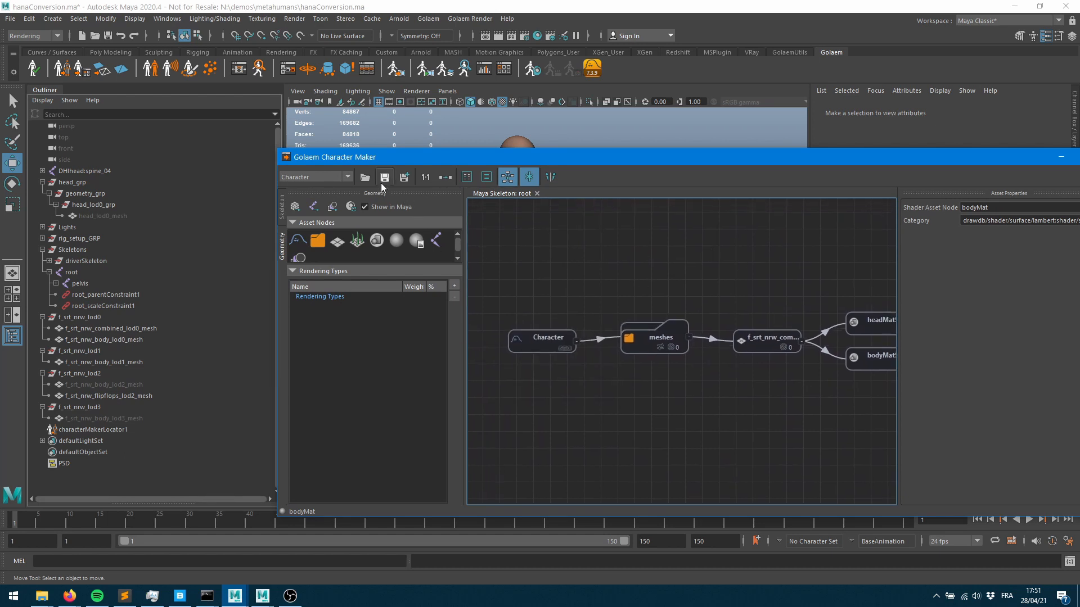
- Save the character definition as Hana_06.gcha, versioned up from Hana_05
left_click(385, 177)
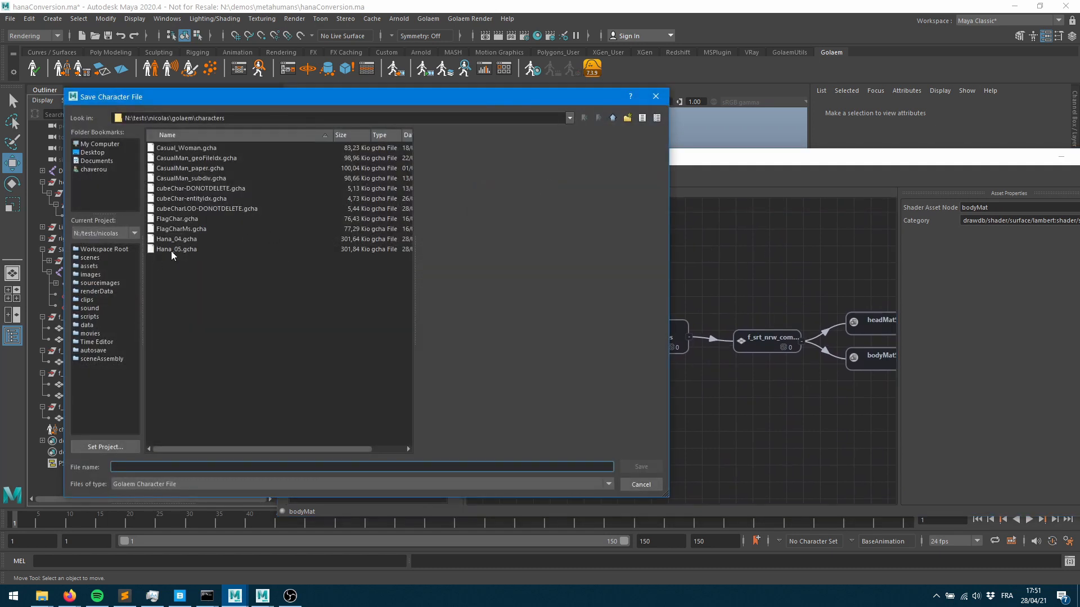
left_click(176, 249)
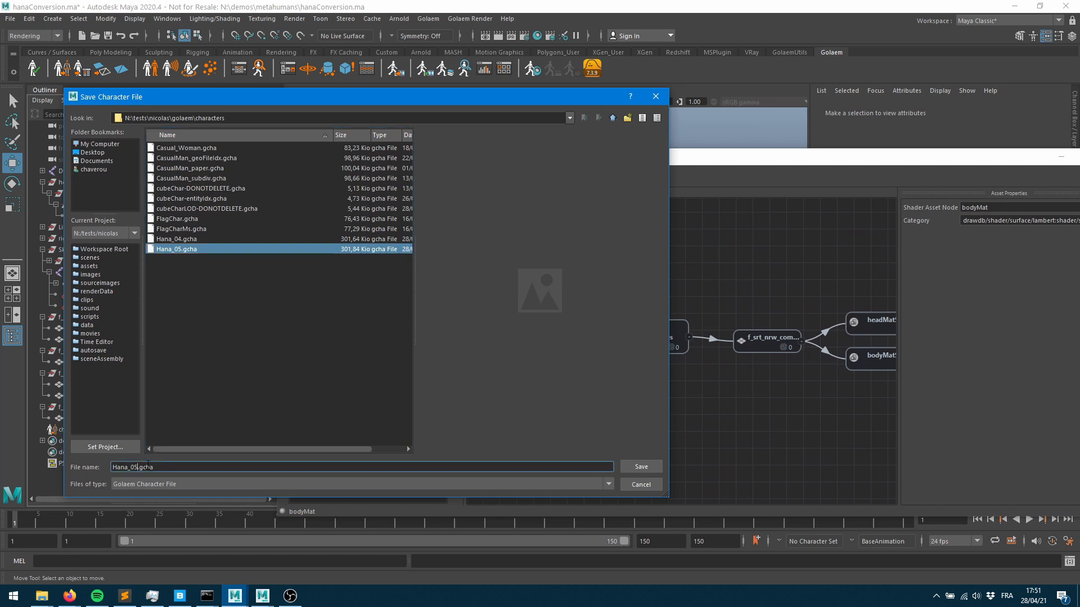
left_click(639, 465)
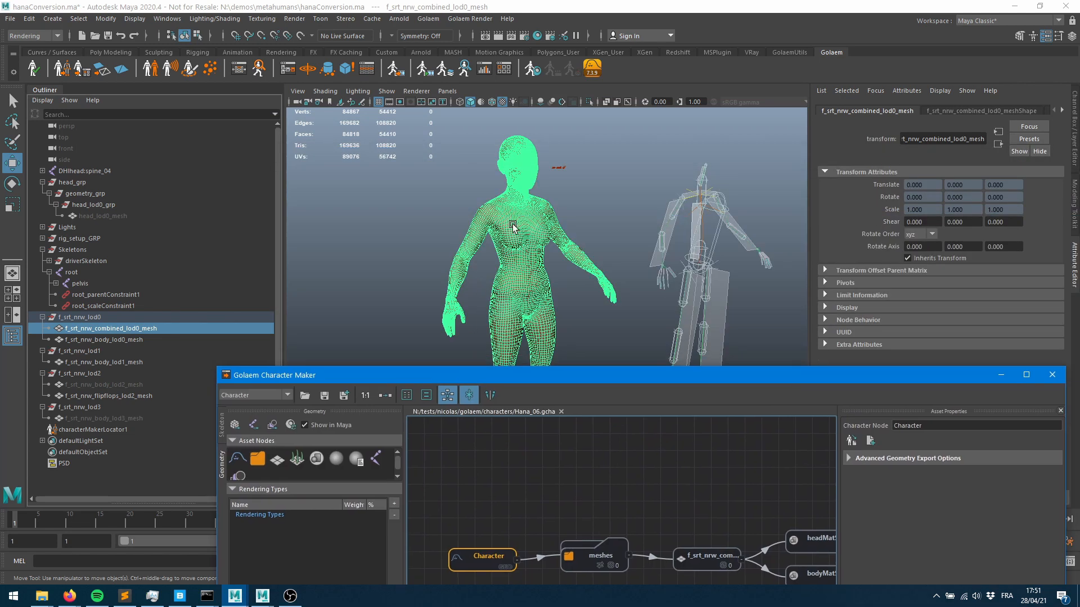
mouse_move(551, 378)
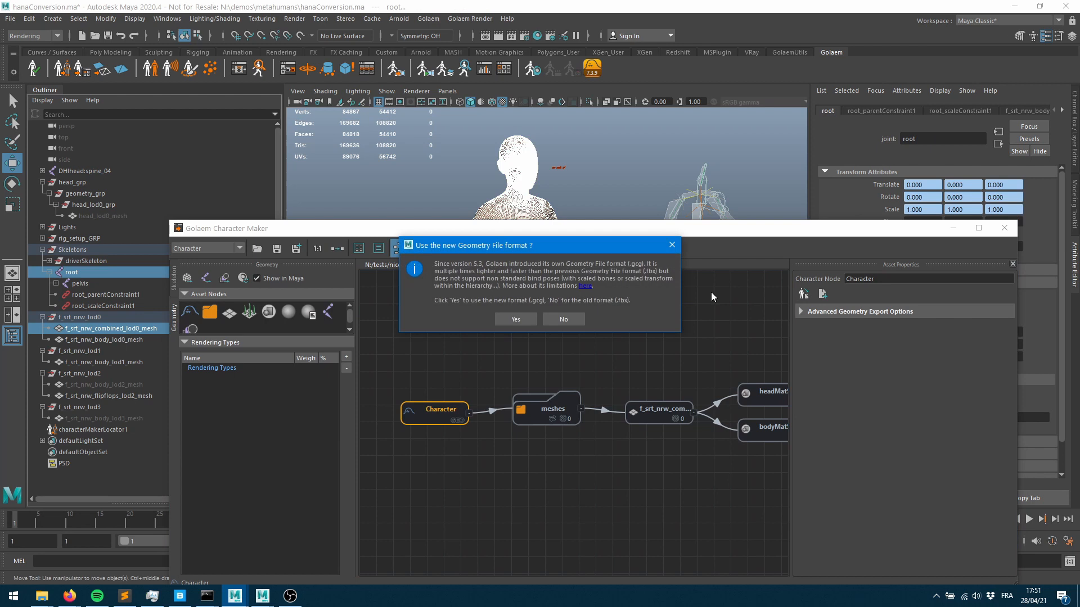
mouse_move(513, 308)
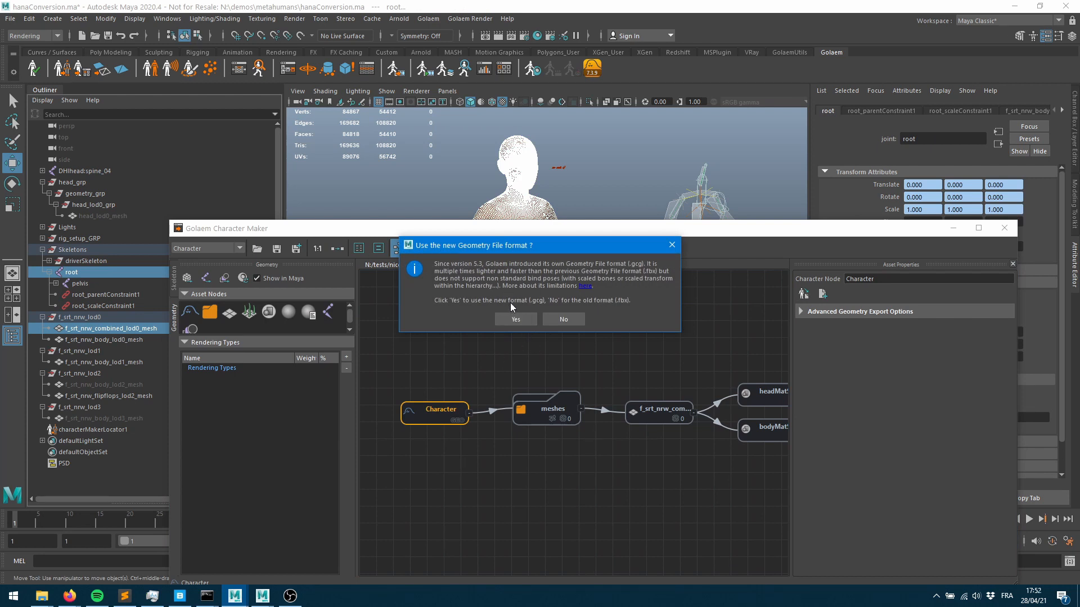
- Export the character geometry in the new GCG format as Hana_06.gcg
left_click(515, 318)
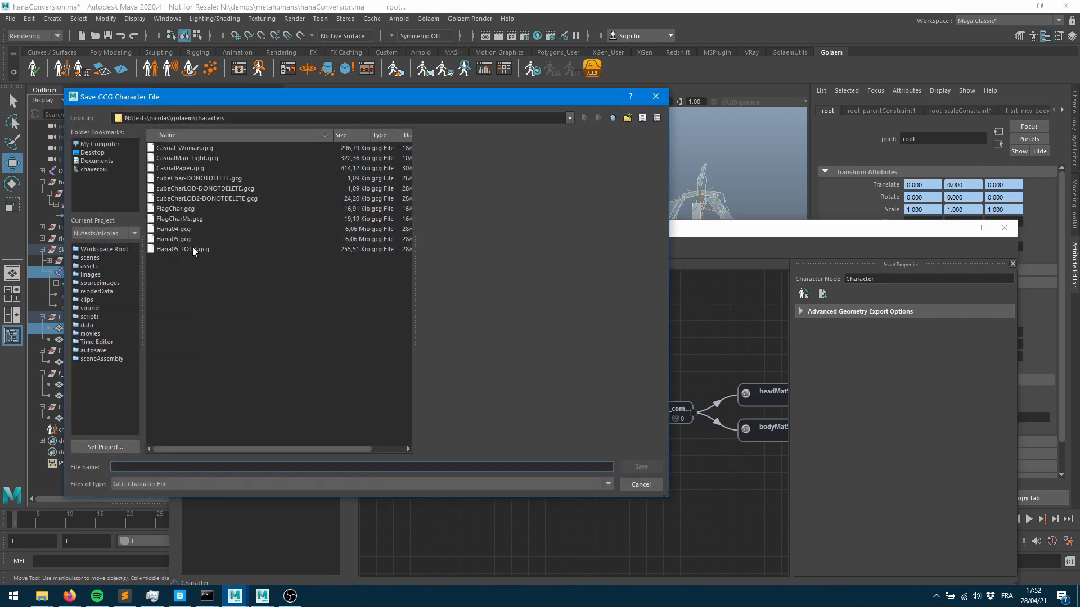
left_click(174, 239)
type("Hana_06.gcg")
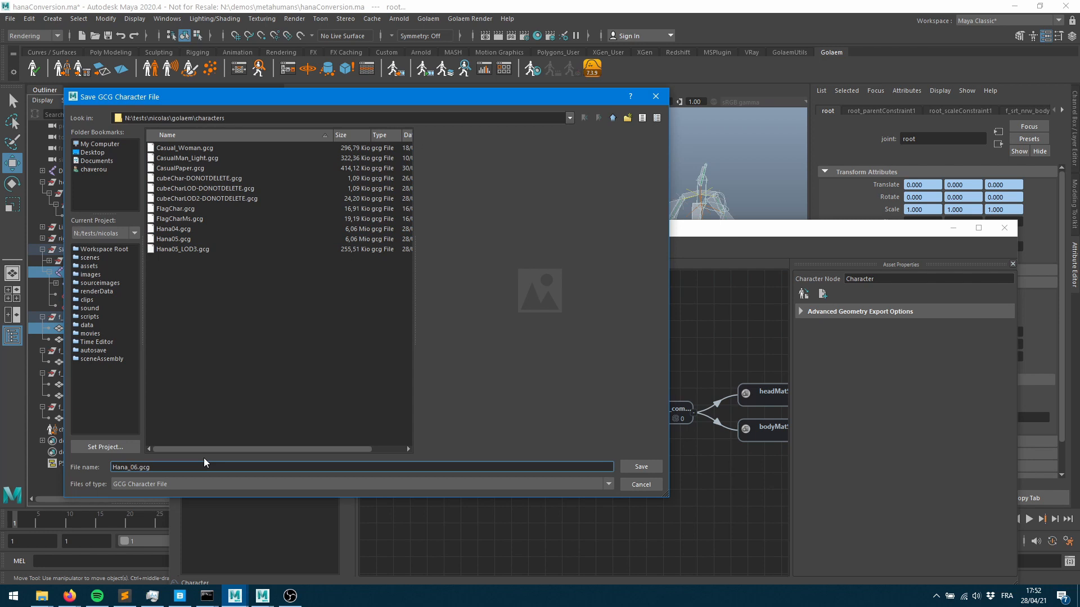
left_click(639, 466)
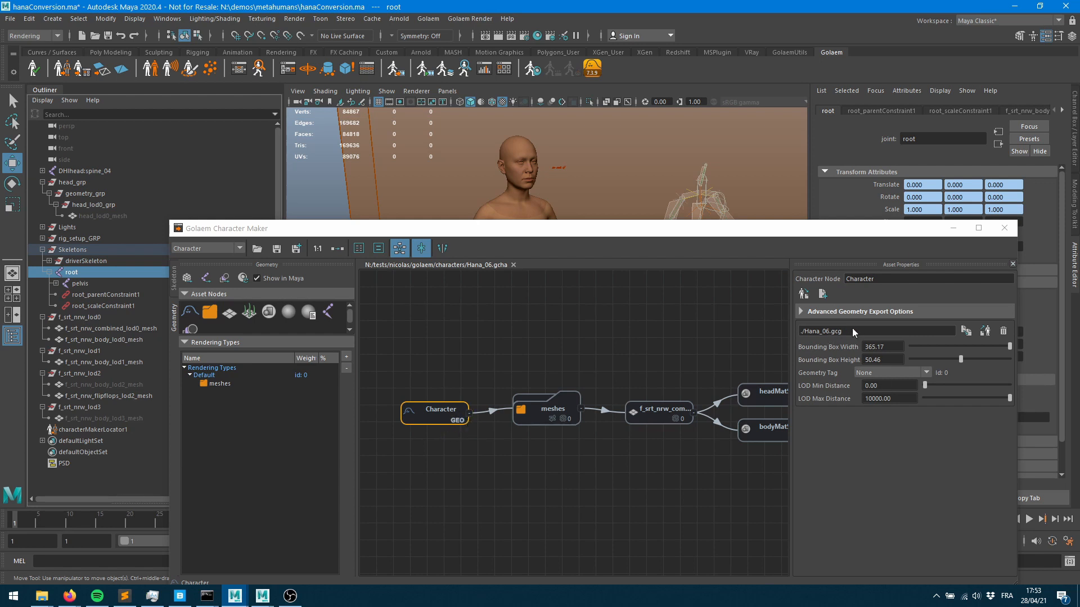
mouse_move(801, 343)
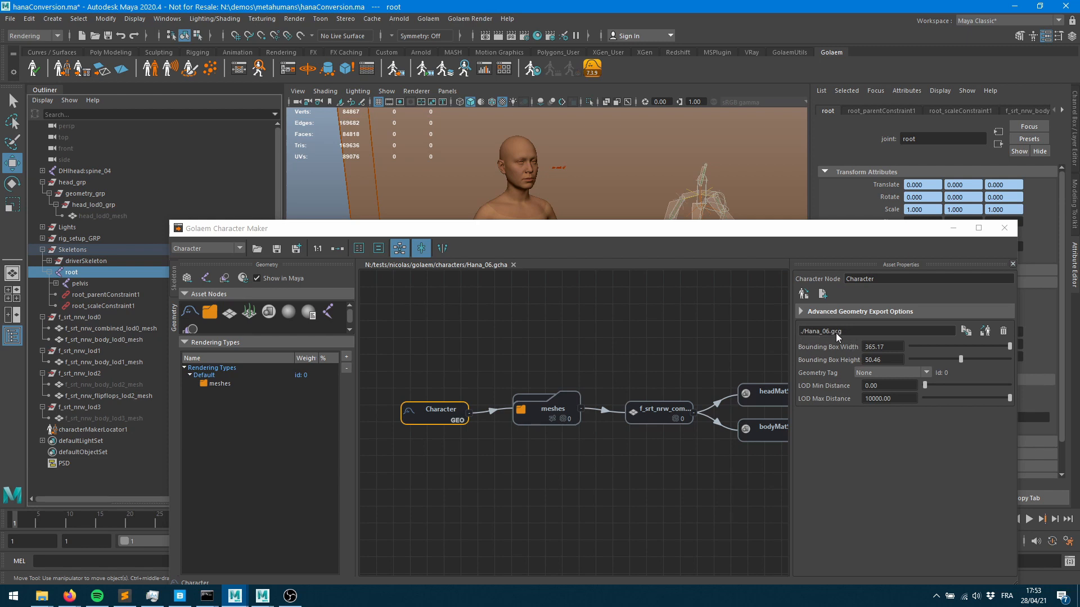
mouse_move(910, 359)
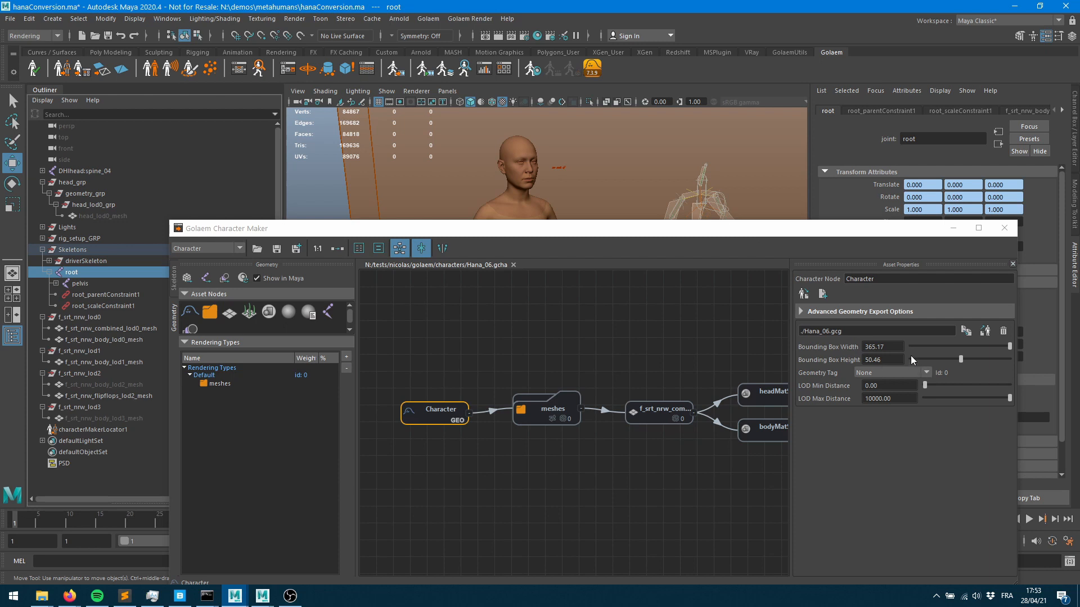
mouse_move(624, 232)
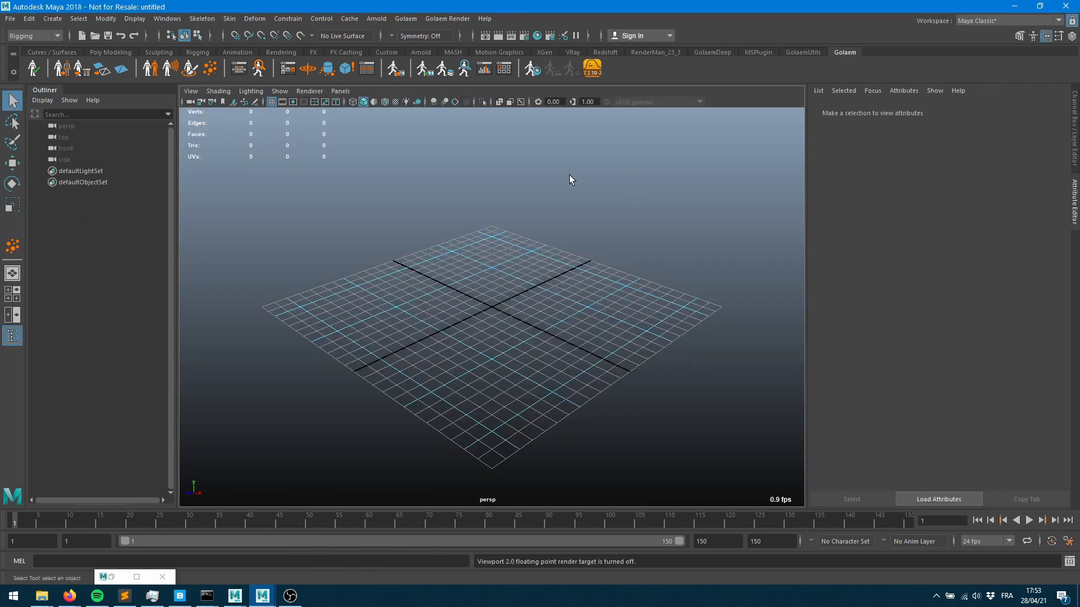
mouse_move(584, 201)
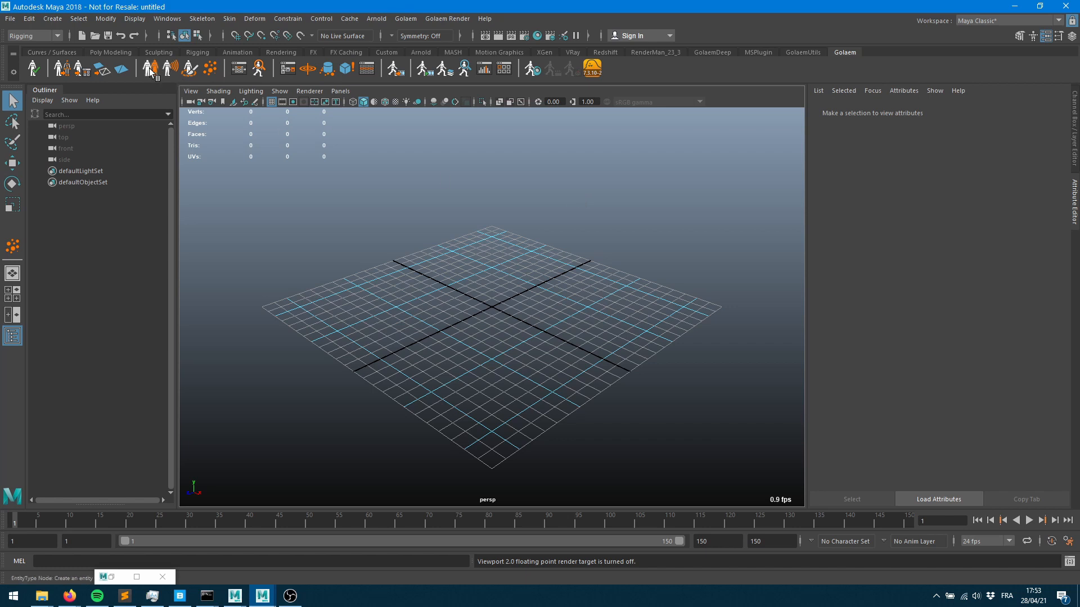
- Add a Golaem entity type from the shelf, prompting import of the missing head and body shaders scene
left_click(149, 67)
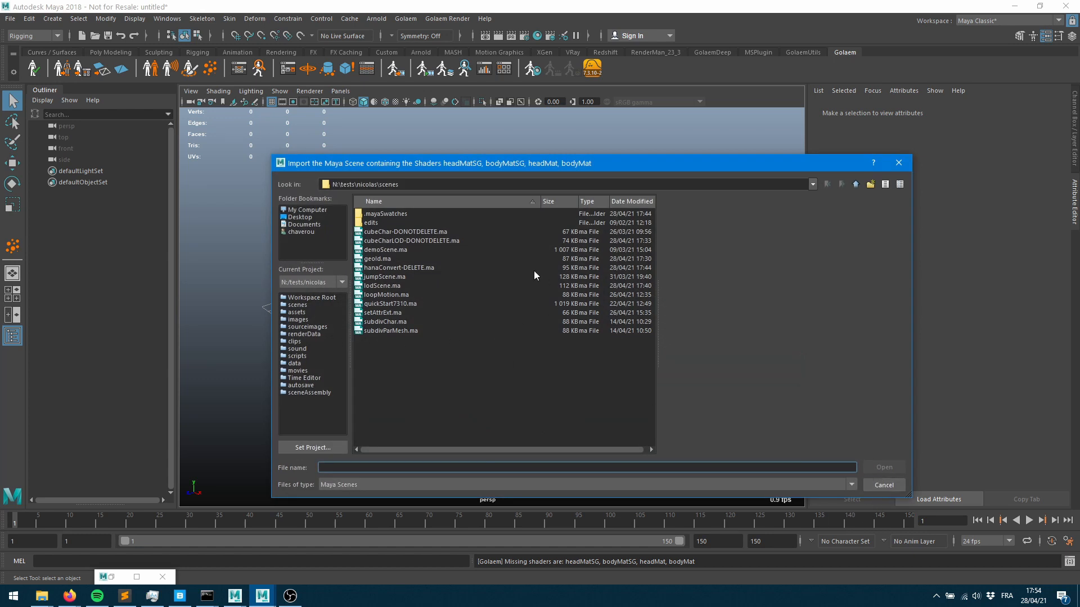
mouse_move(525, 284)
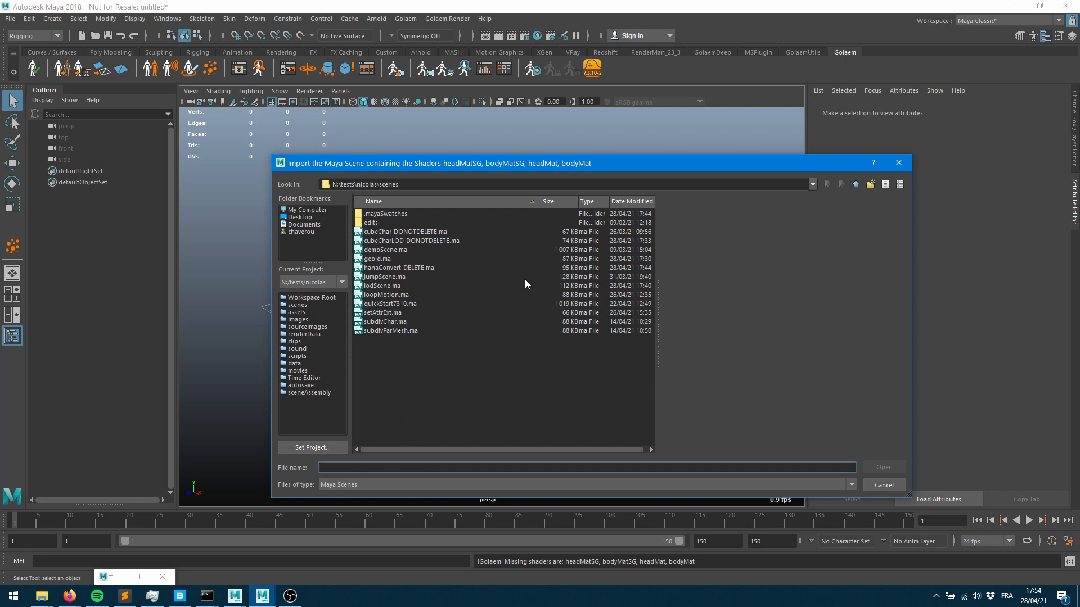
mouse_move(434, 277)
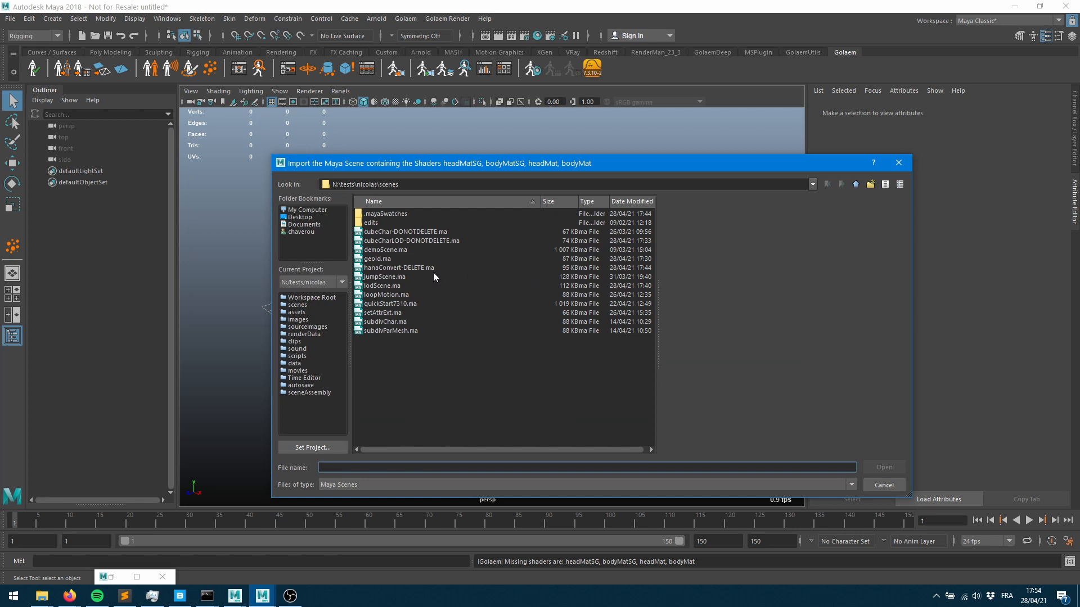
mouse_move(413, 269)
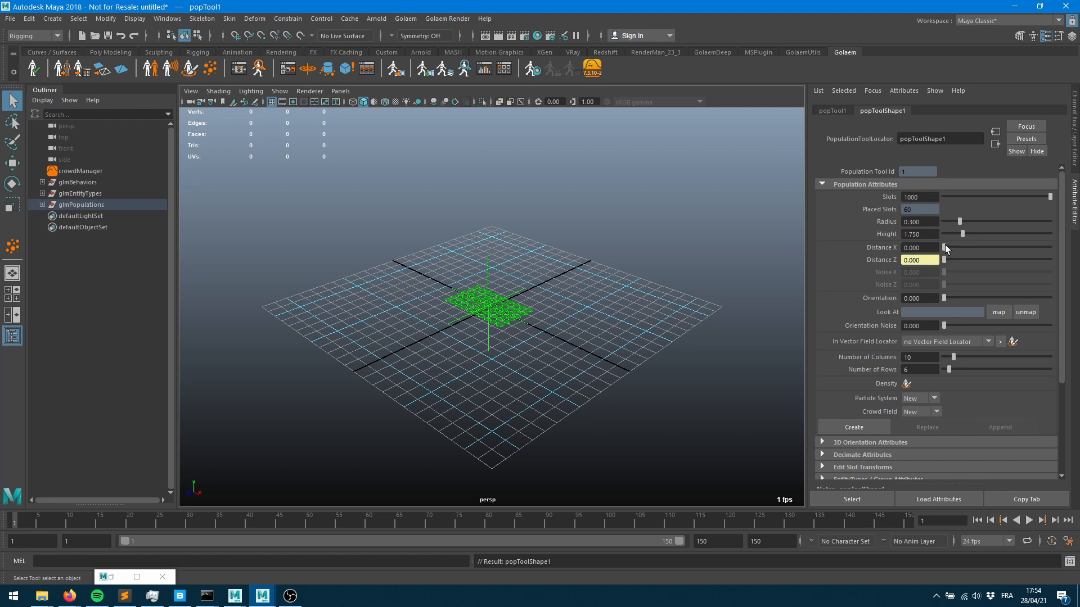
- Widen the population's Distance X/Z, spawn the Hana crowd by stepping a frame, then shrink the entity Scale Min/Max
left_click_drag(945, 260, 986, 260)
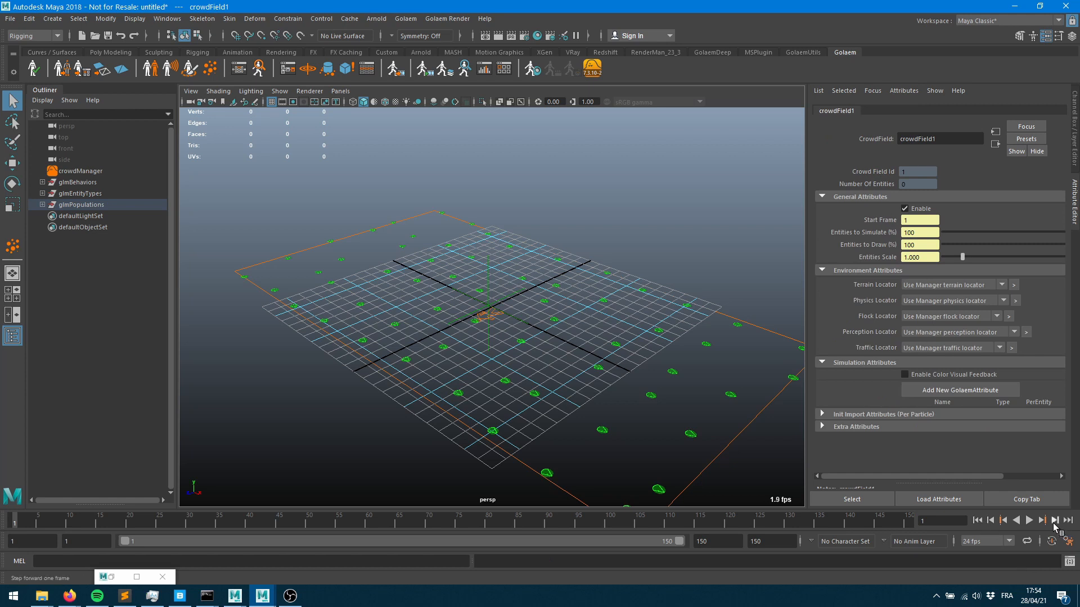
left_click(1055, 520)
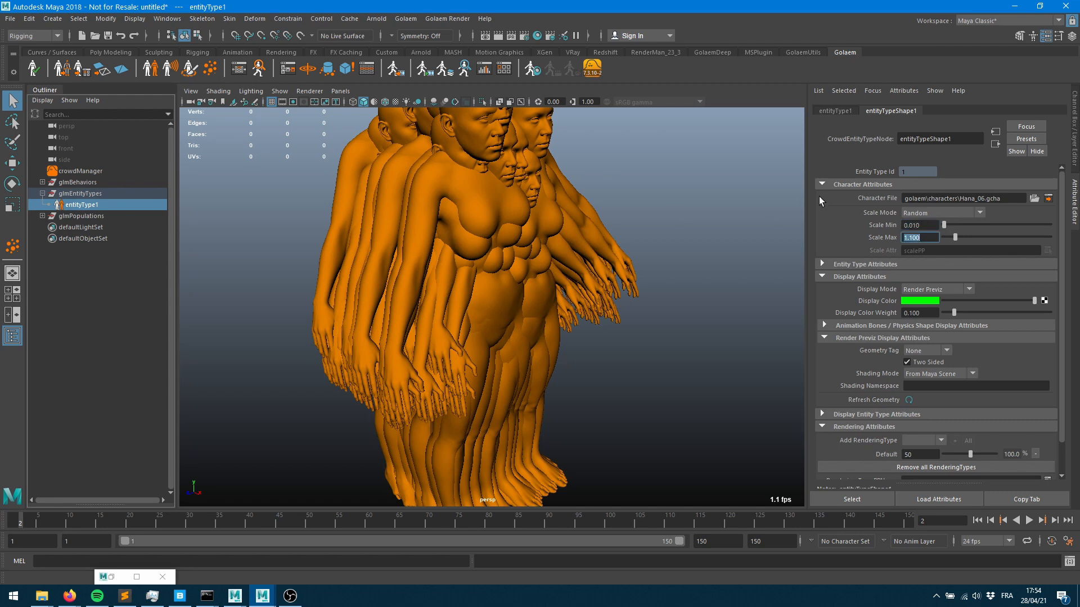
type(".0")
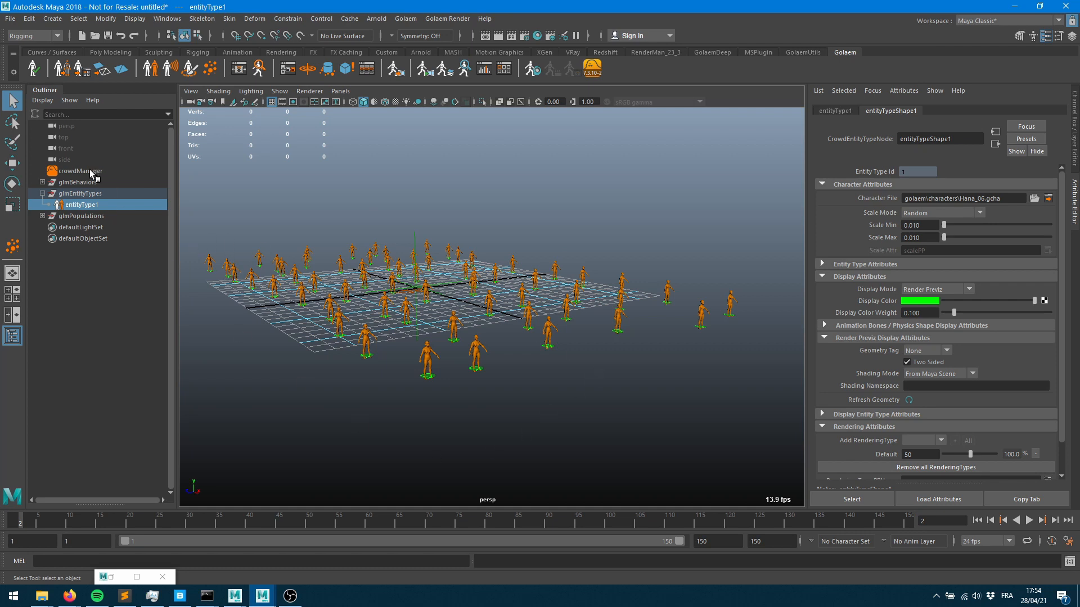
left_click(41, 216)
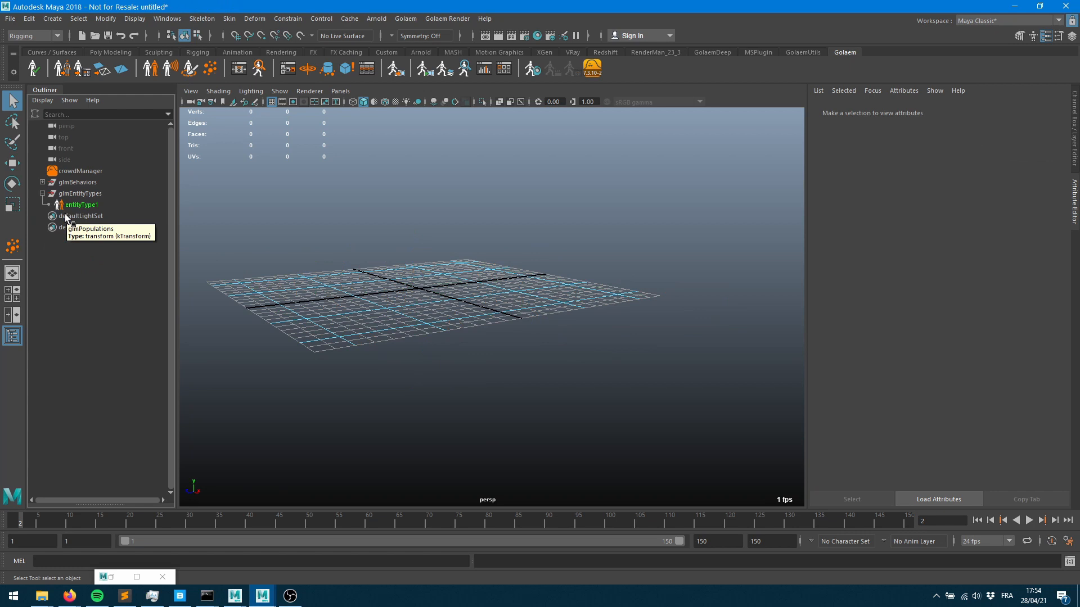
- Set the crowdManager's Crowd Unit to centimeter
left_click(79, 171)
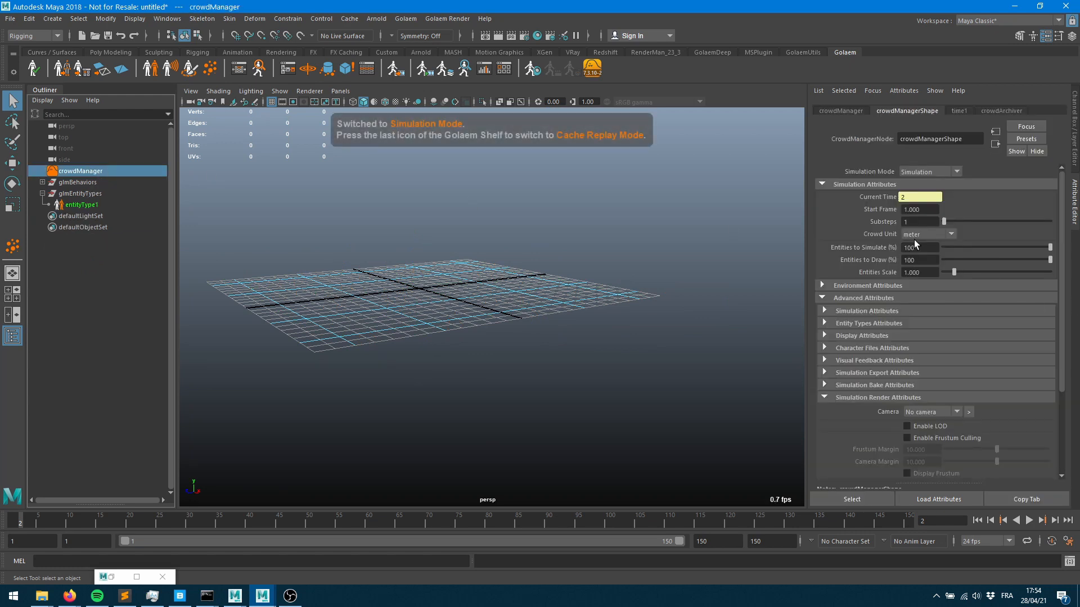
left_click(928, 234)
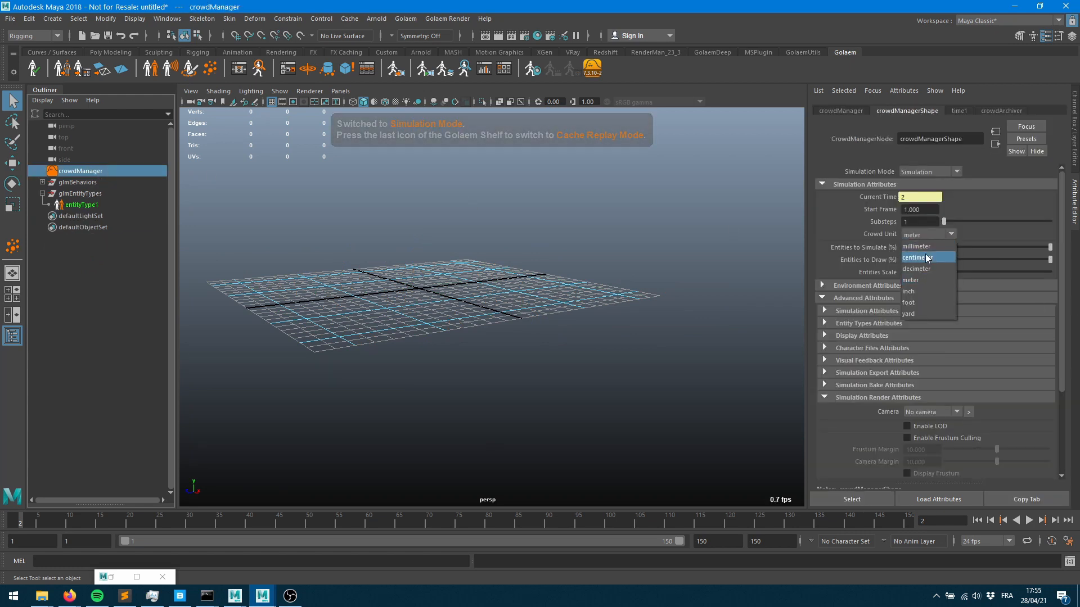
left_click(917, 257)
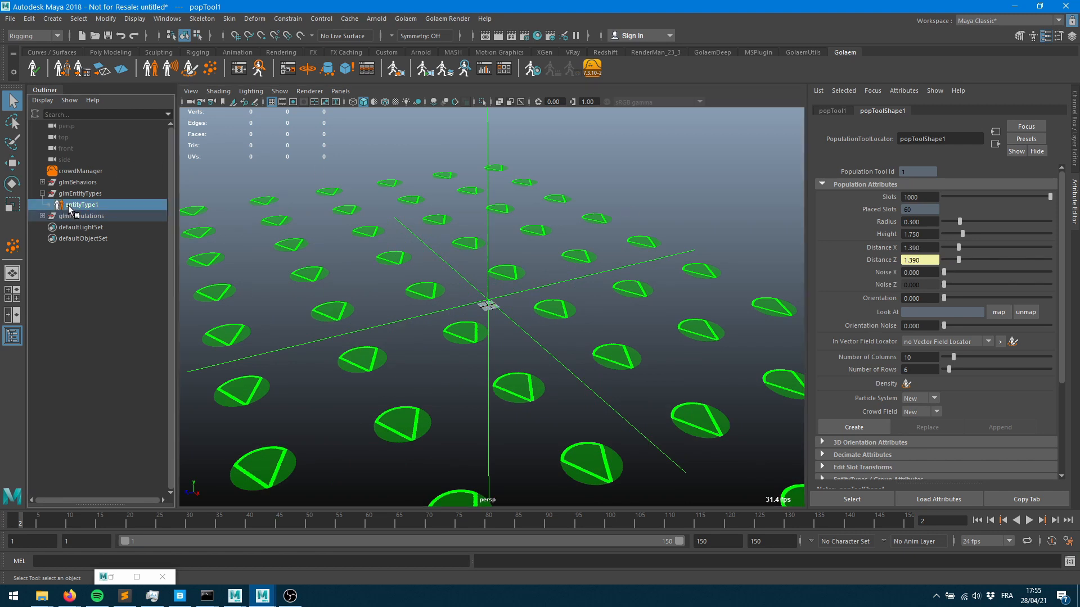
- Restore the Hana entity type's Scale Min/Max to 1.000 for full-size characters
left_click(82, 205)
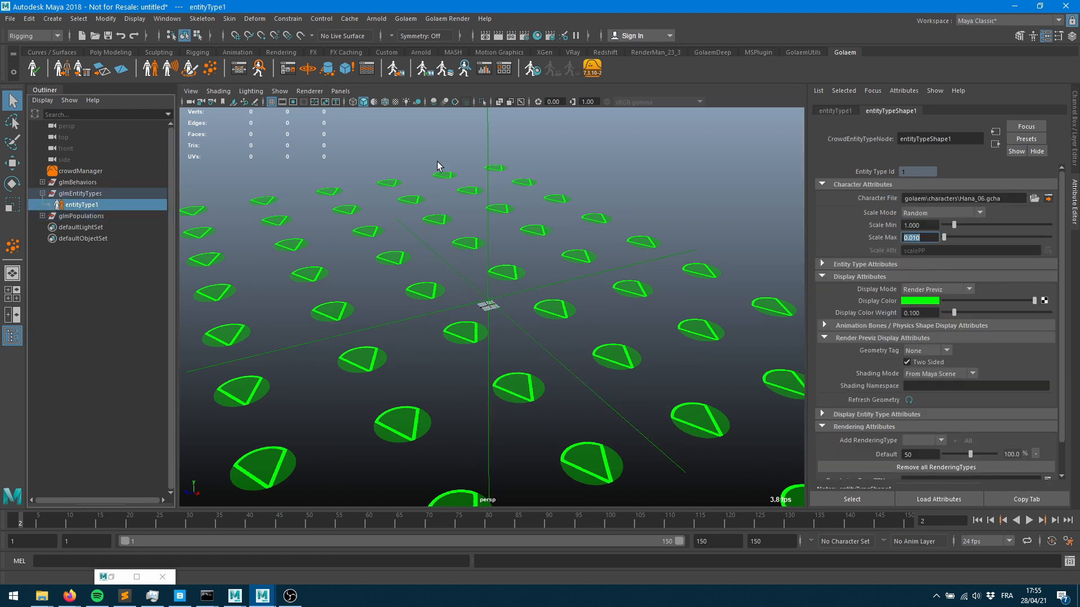
type("1.000")
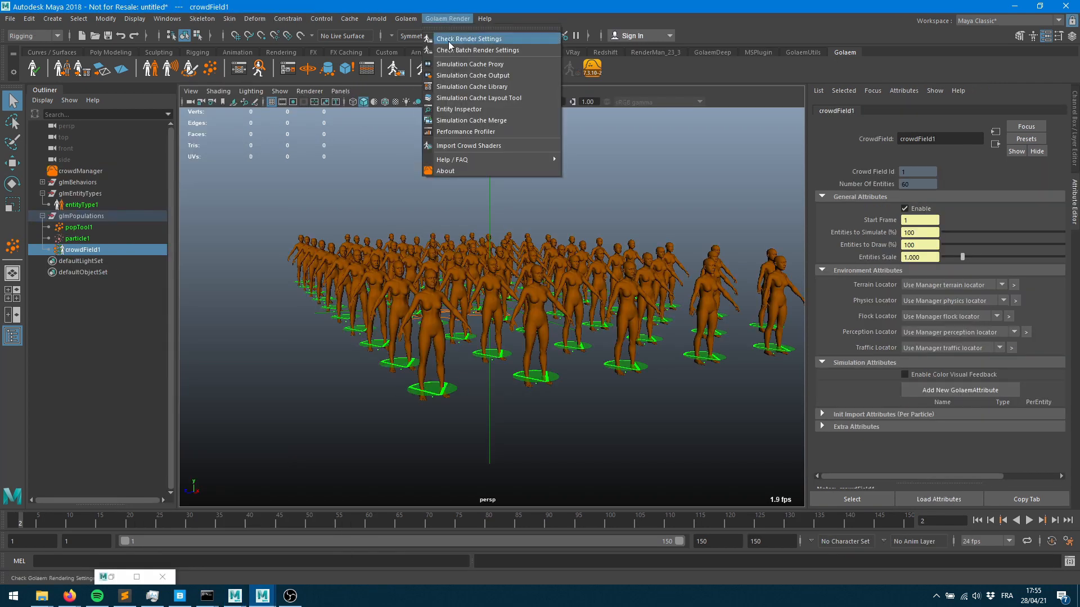
- Import the Hana source scene's crowd shaders so the 60 characters show head and body shading
left_click(468, 145)
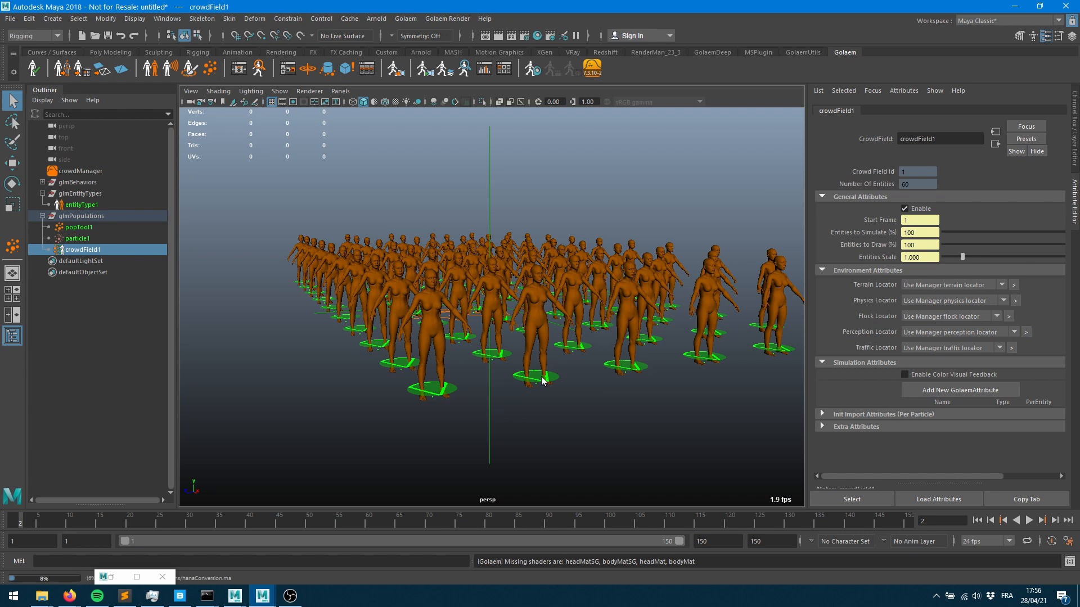
mouse_move(705, 353)
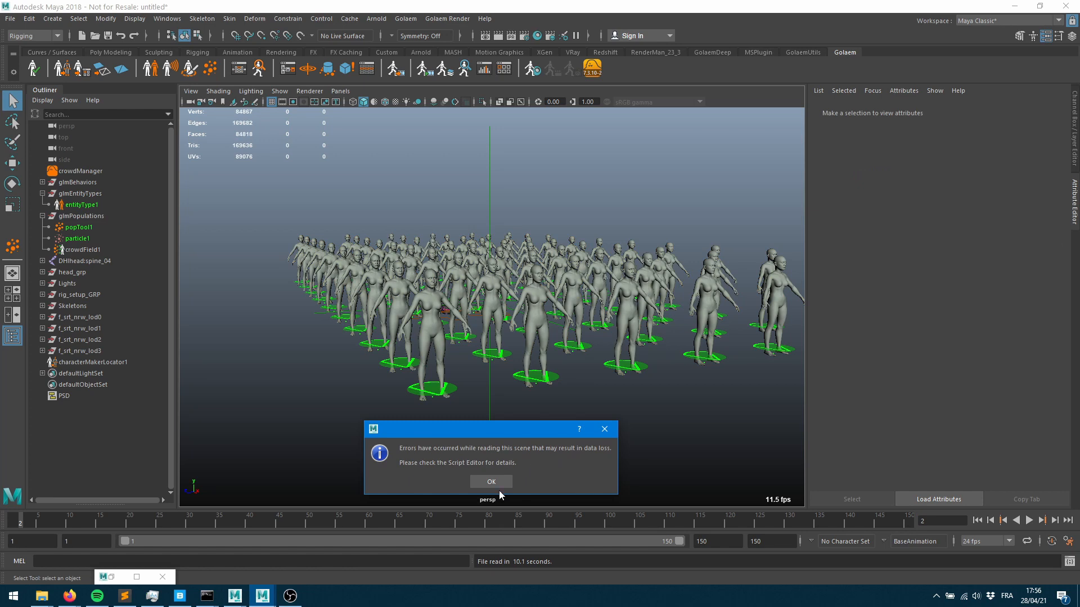
left_click(490, 480)
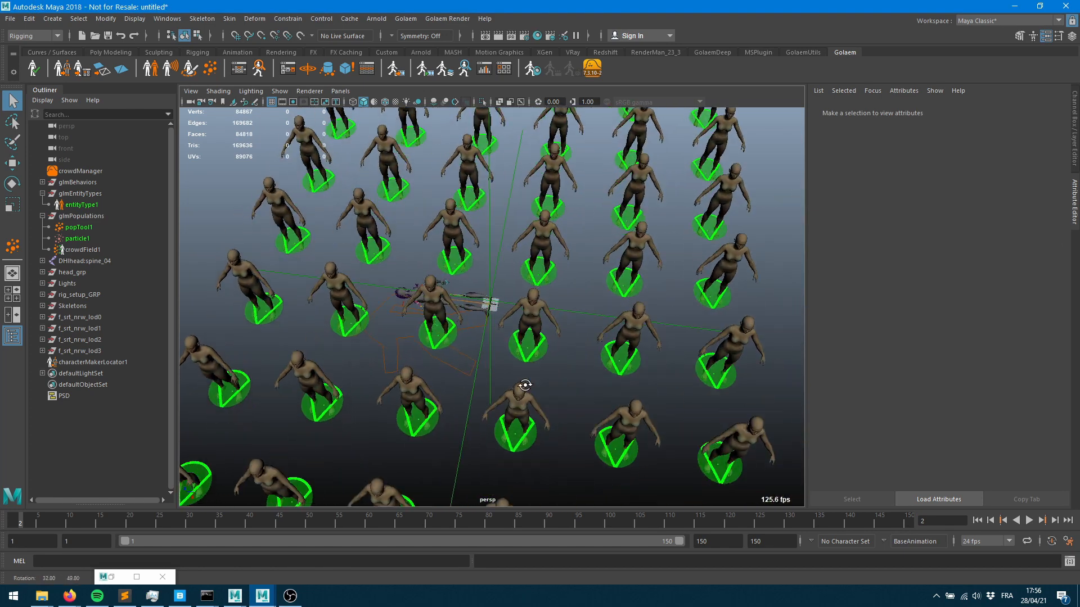
left_click_drag(523, 385, 529, 290)
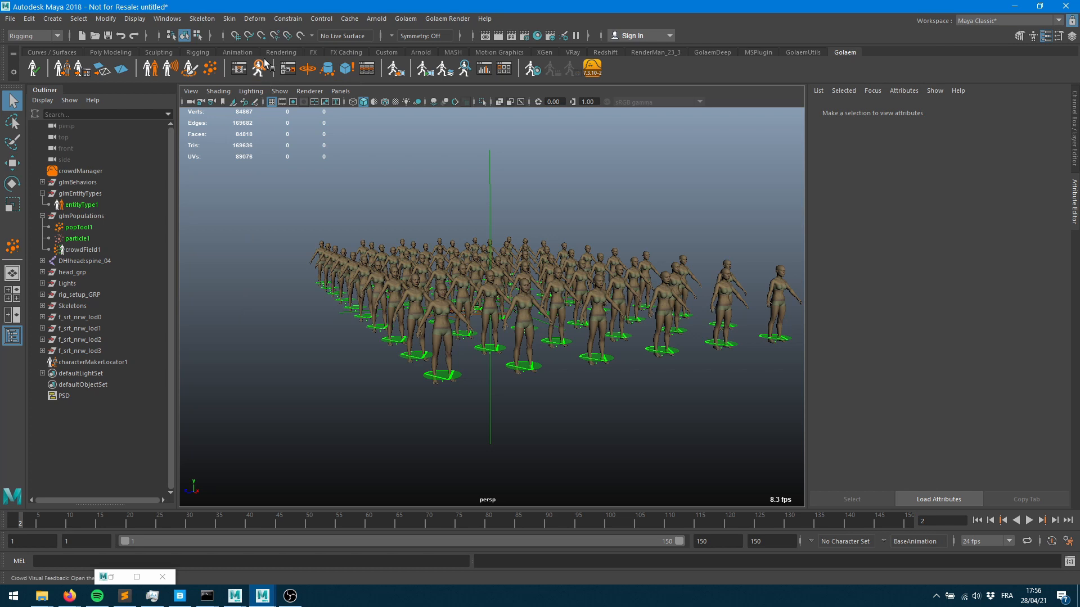
- Apply Noise X/Z 1.178 to popTool1's layout, replace the population and respawn the crowd
left_click(77, 227)
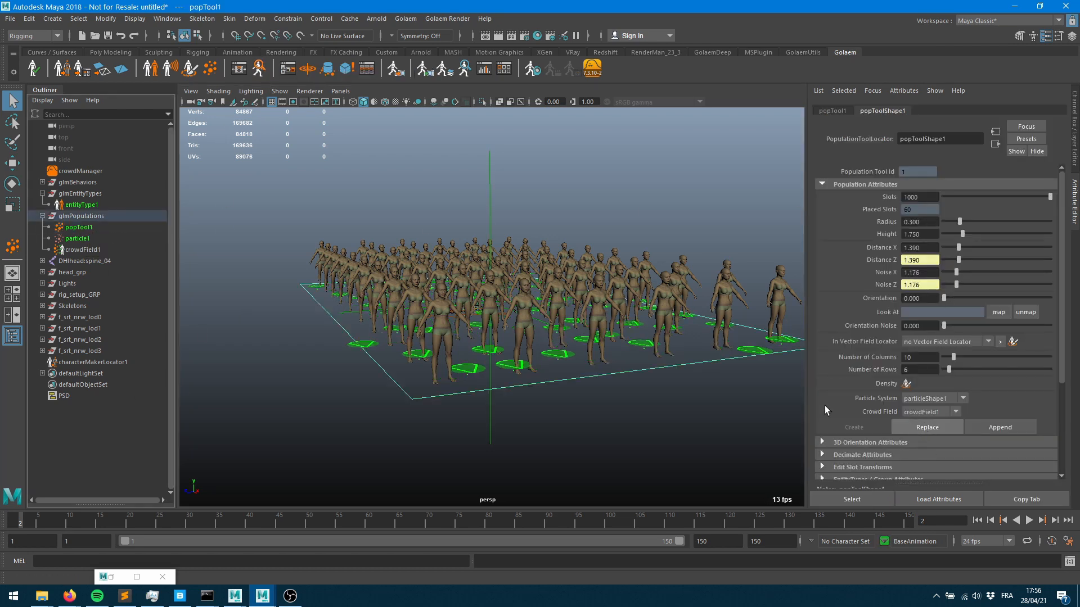
left_click(1054, 521)
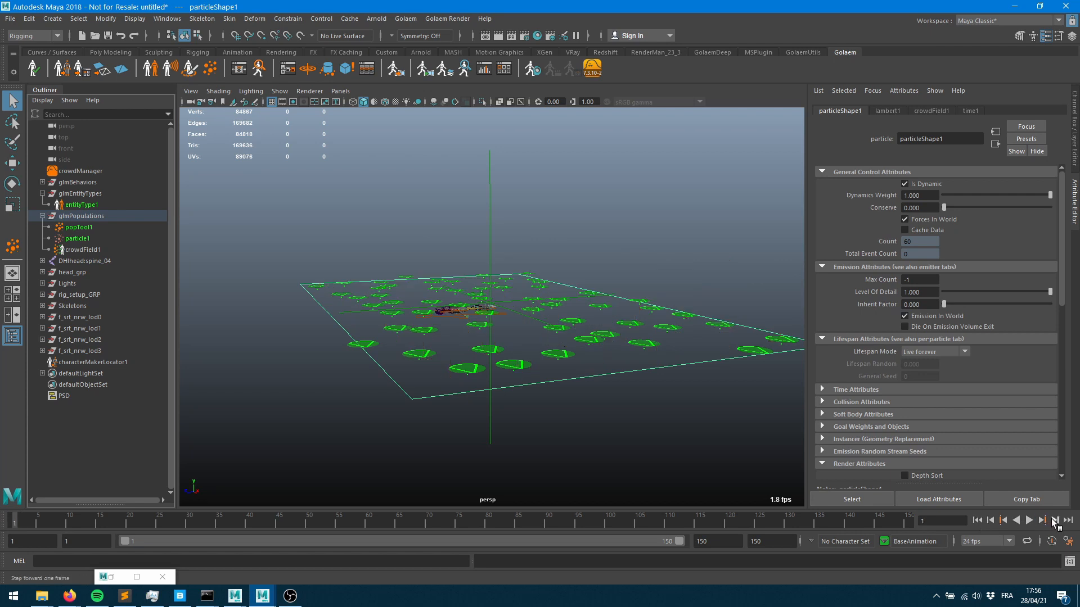
left_click(1053, 520)
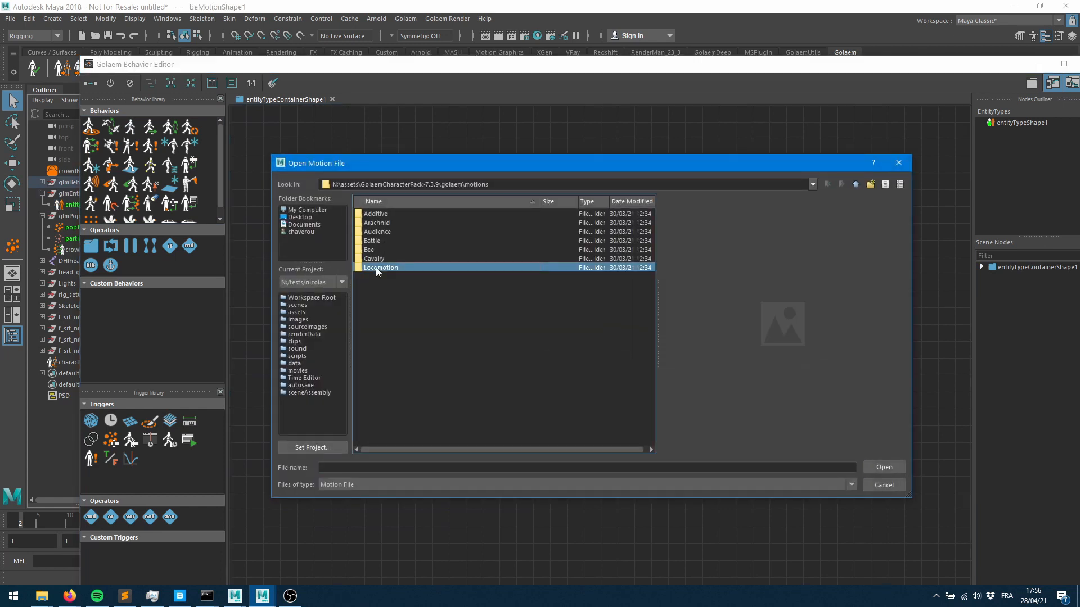
- Load Casual_WalkNormal and Casual_WalkSlow .gmo clips from Locomotion into the motion behavior
double_click(382, 268)
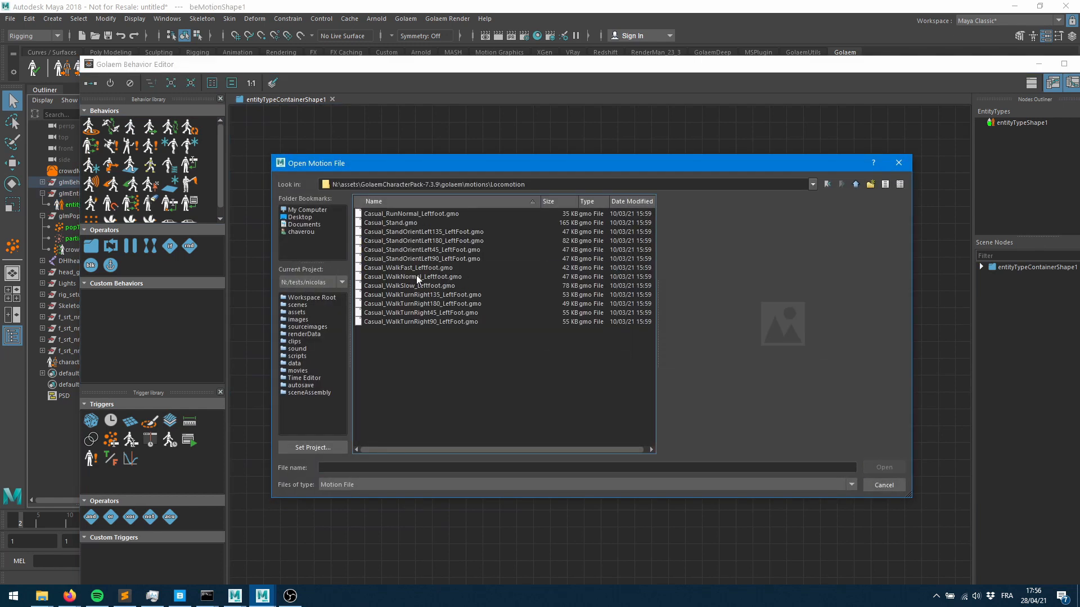
left_click(408, 285)
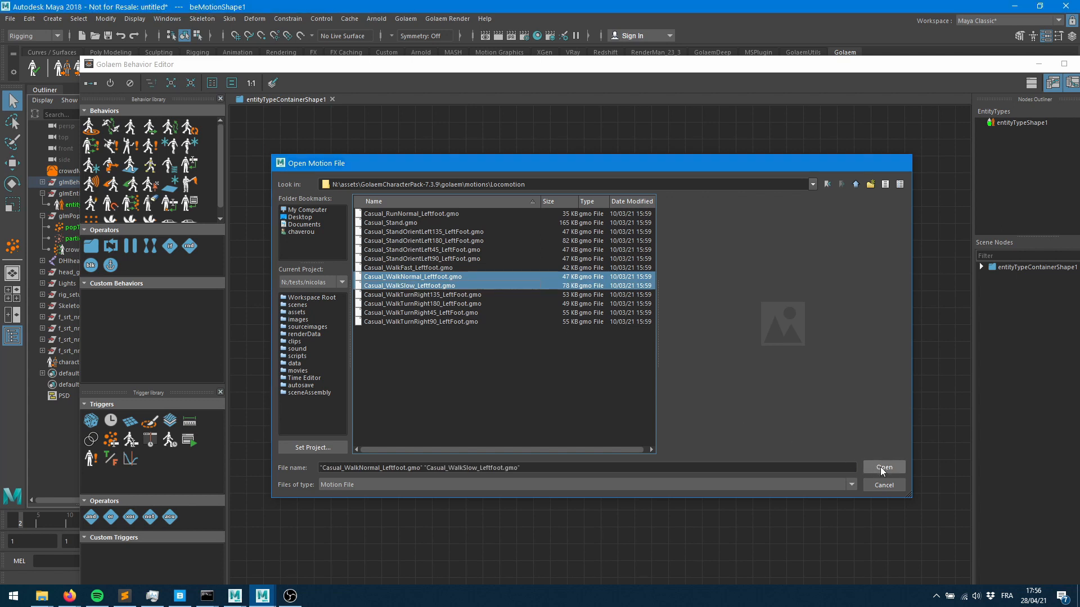
left_click(884, 468)
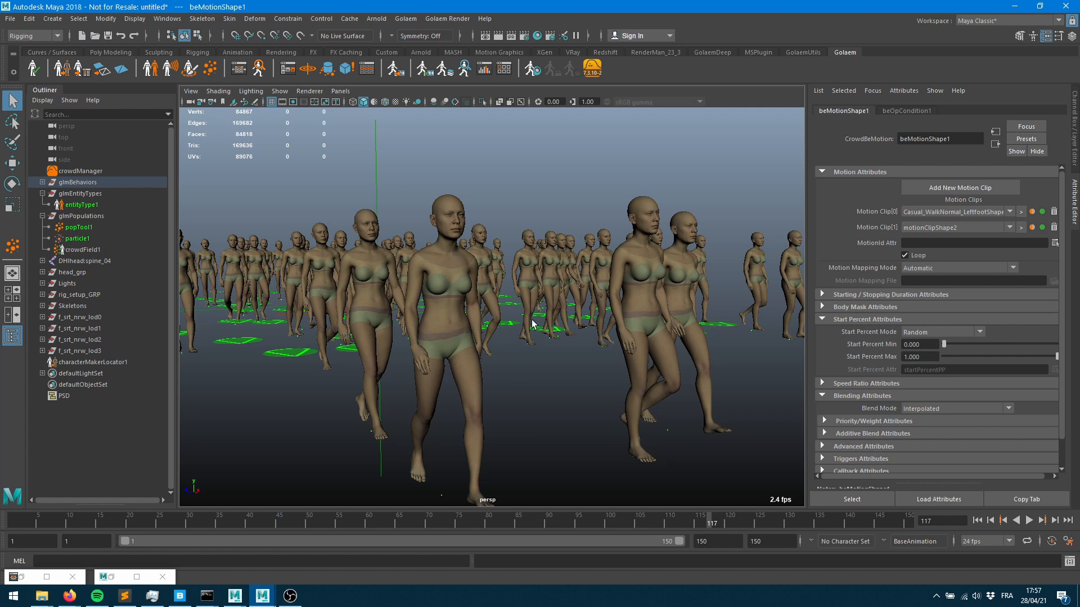
mouse_move(387, 215)
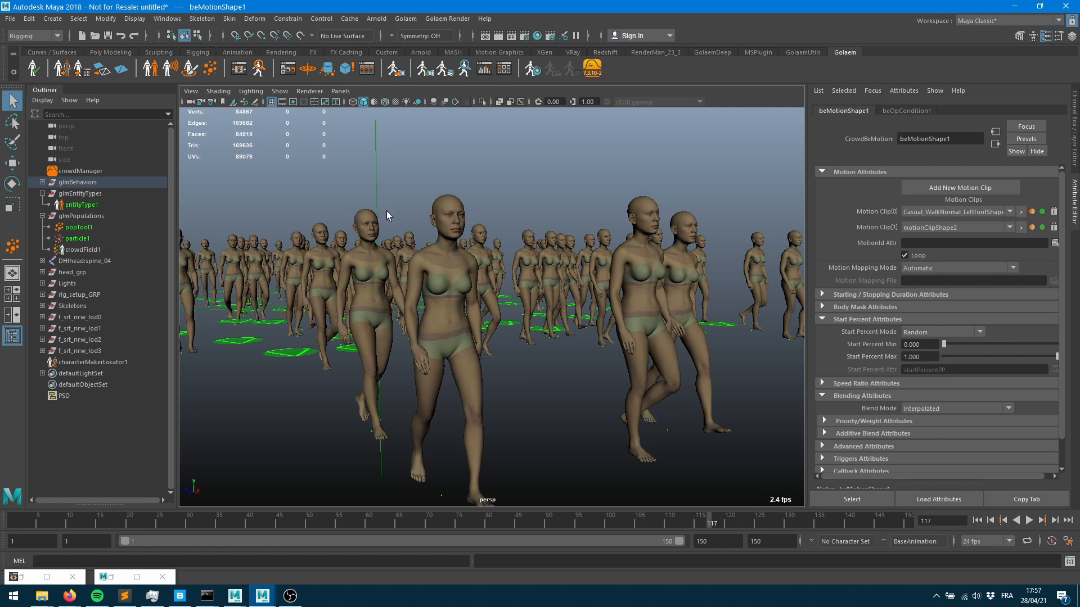
mouse_move(771, 191)
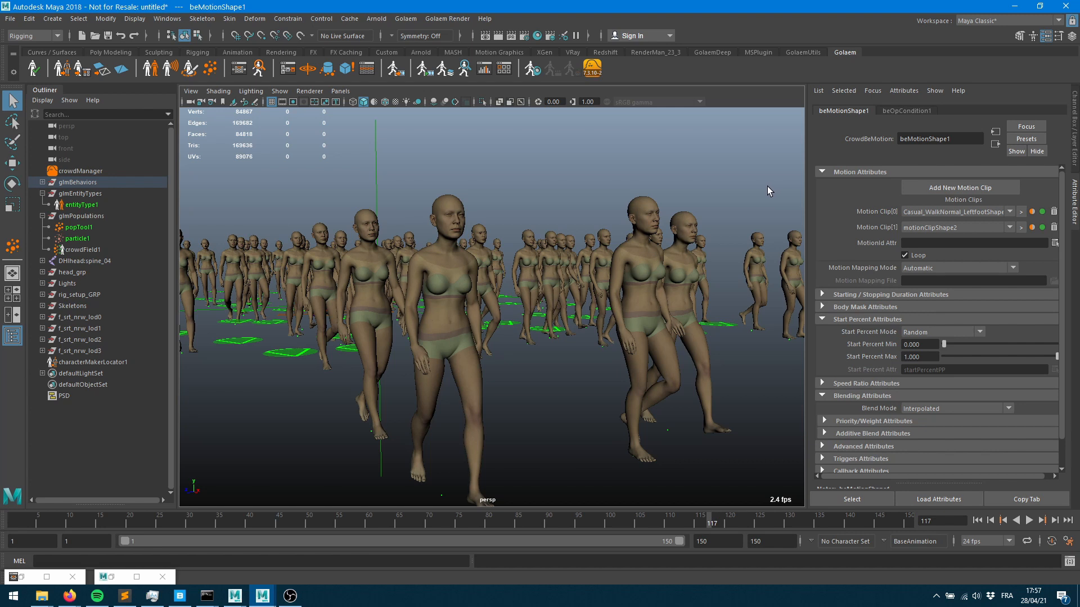
mouse_move(766, 184)
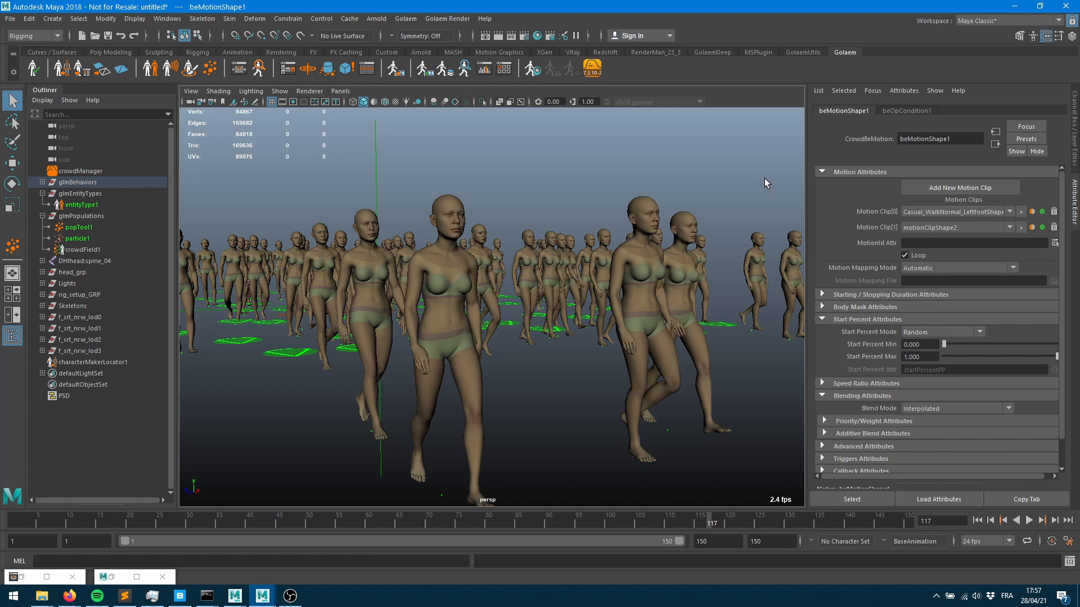
mouse_move(533, 333)
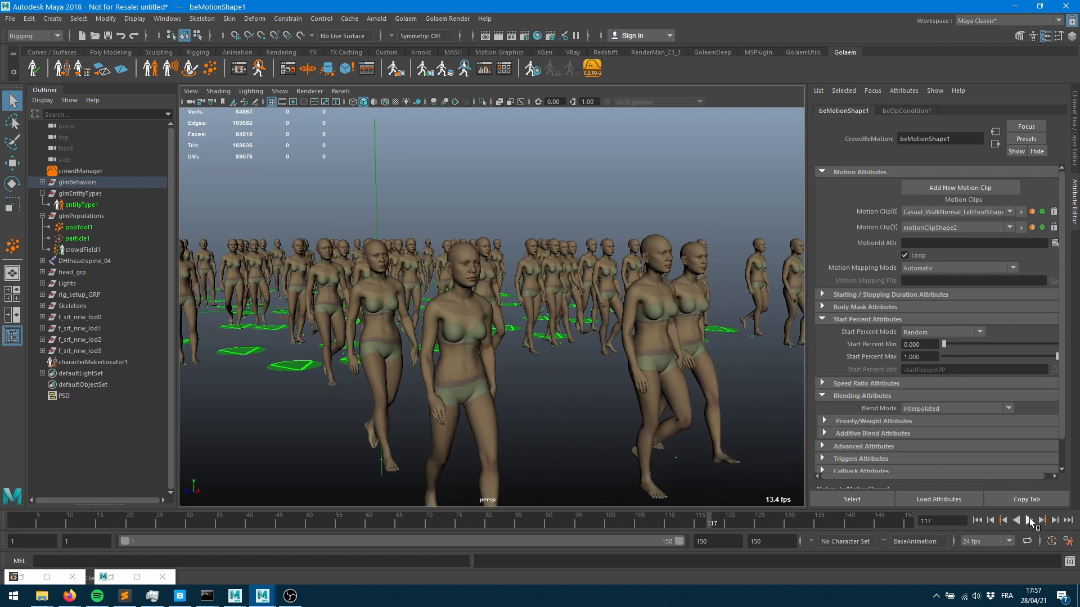
- Play the timeline to watch the Hana crowd walk across the grid
left_click(1029, 520)
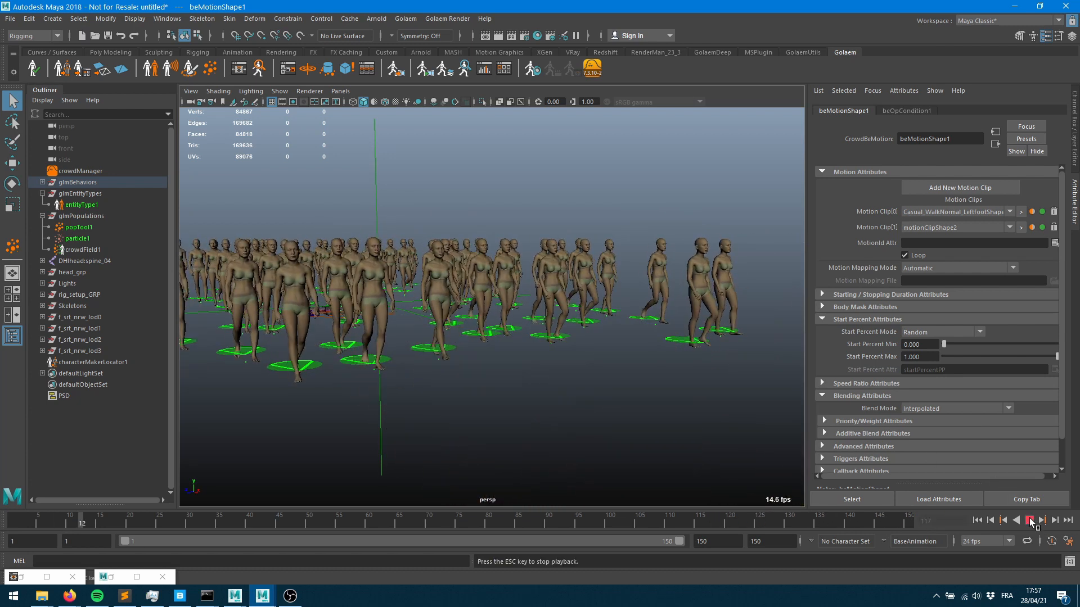